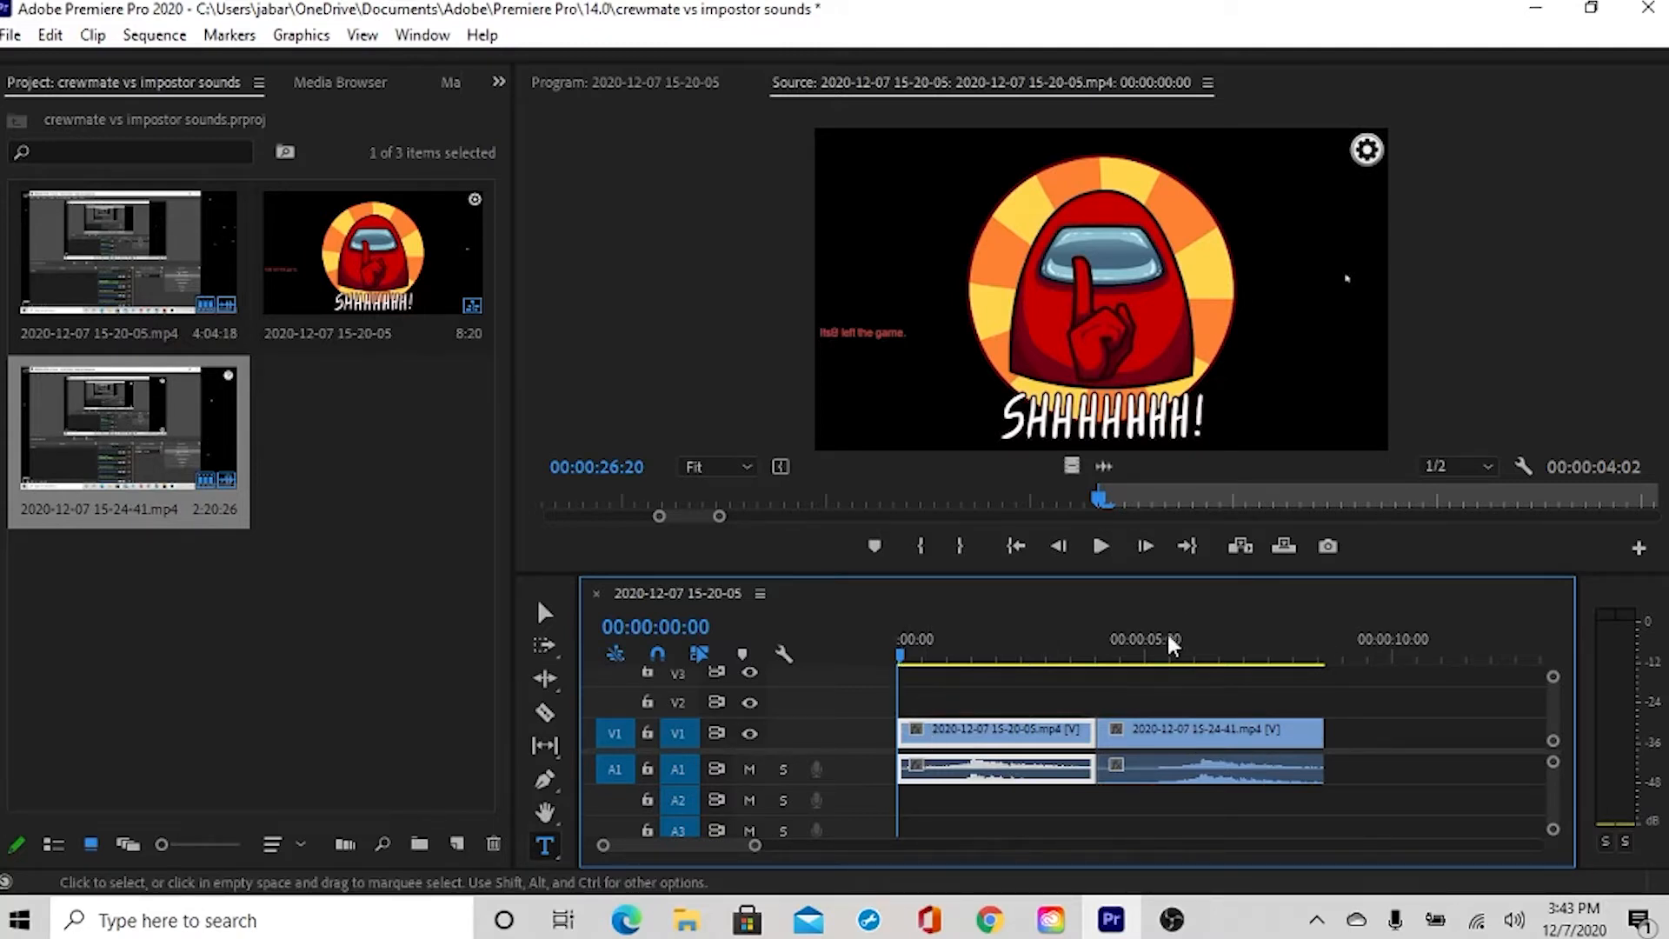
mouse_move(1100, 546)
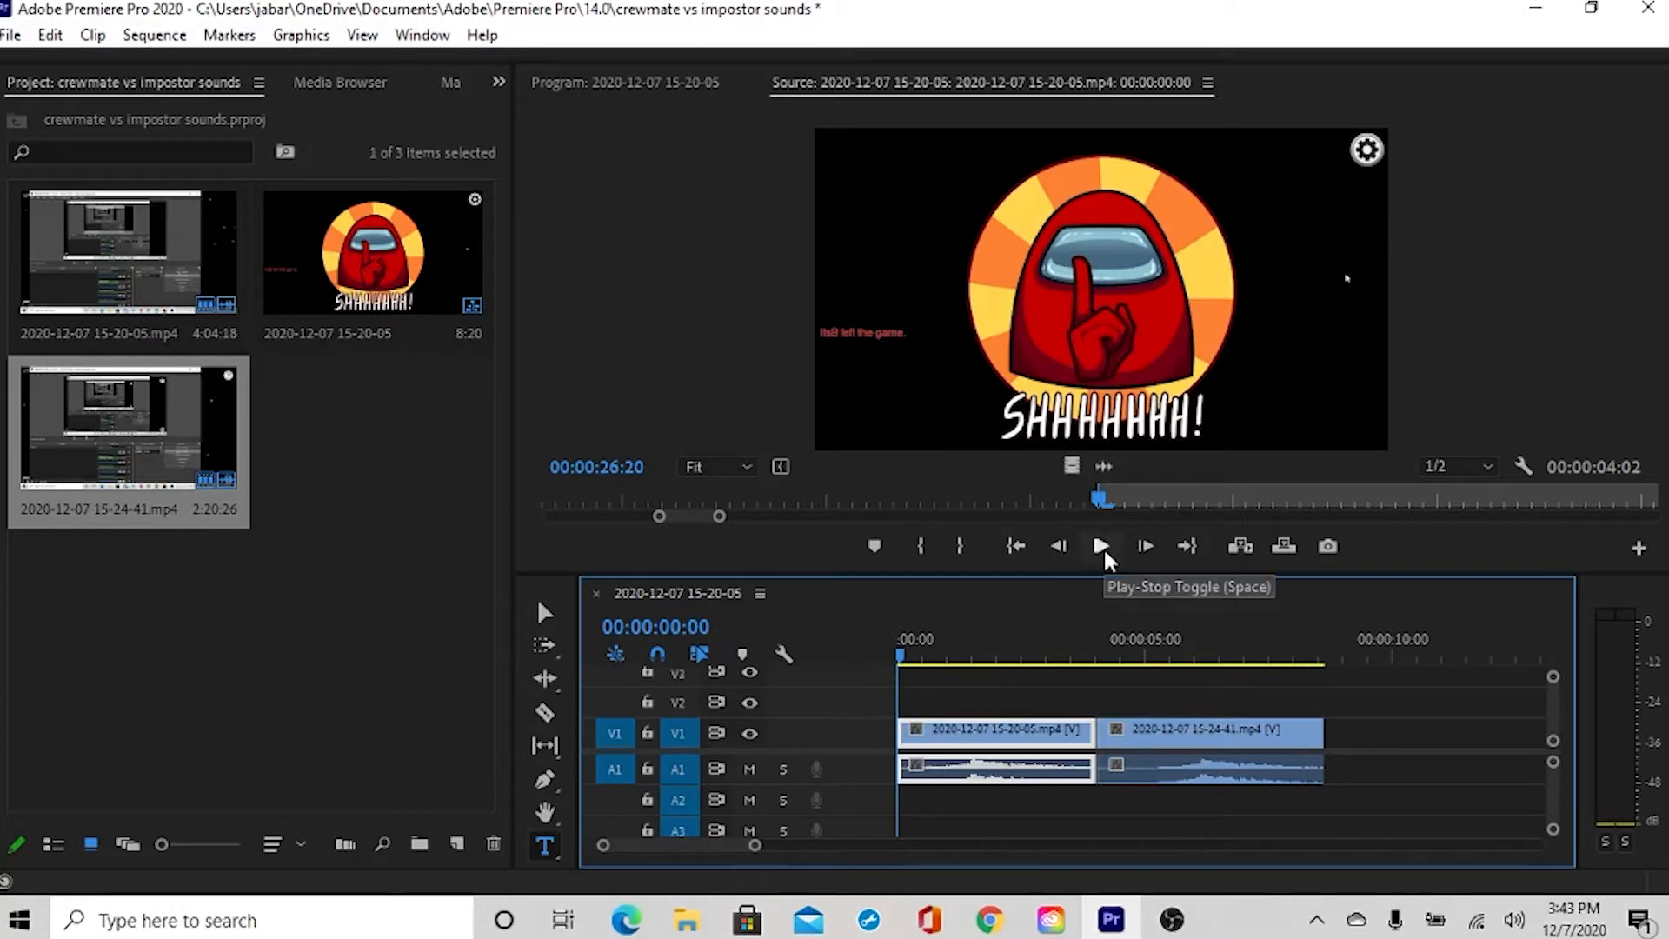
Step: Play the impostor source clip, step back slightly, and stop on the Impostor screen
left_click(1101, 546)
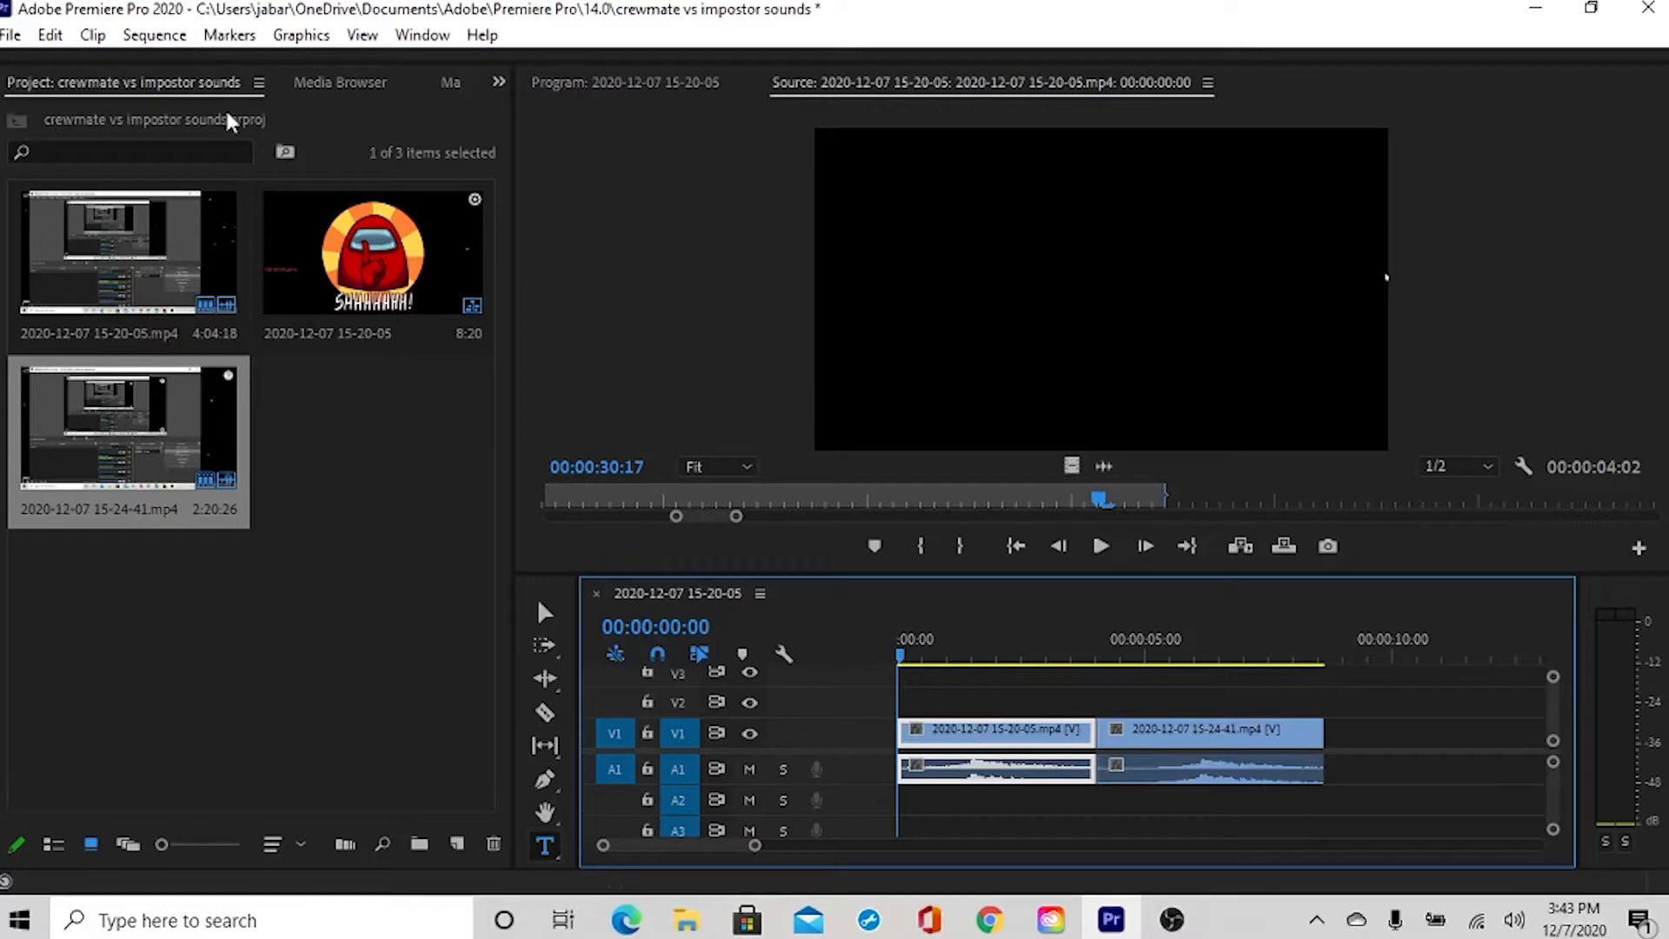
left_click(153, 35)
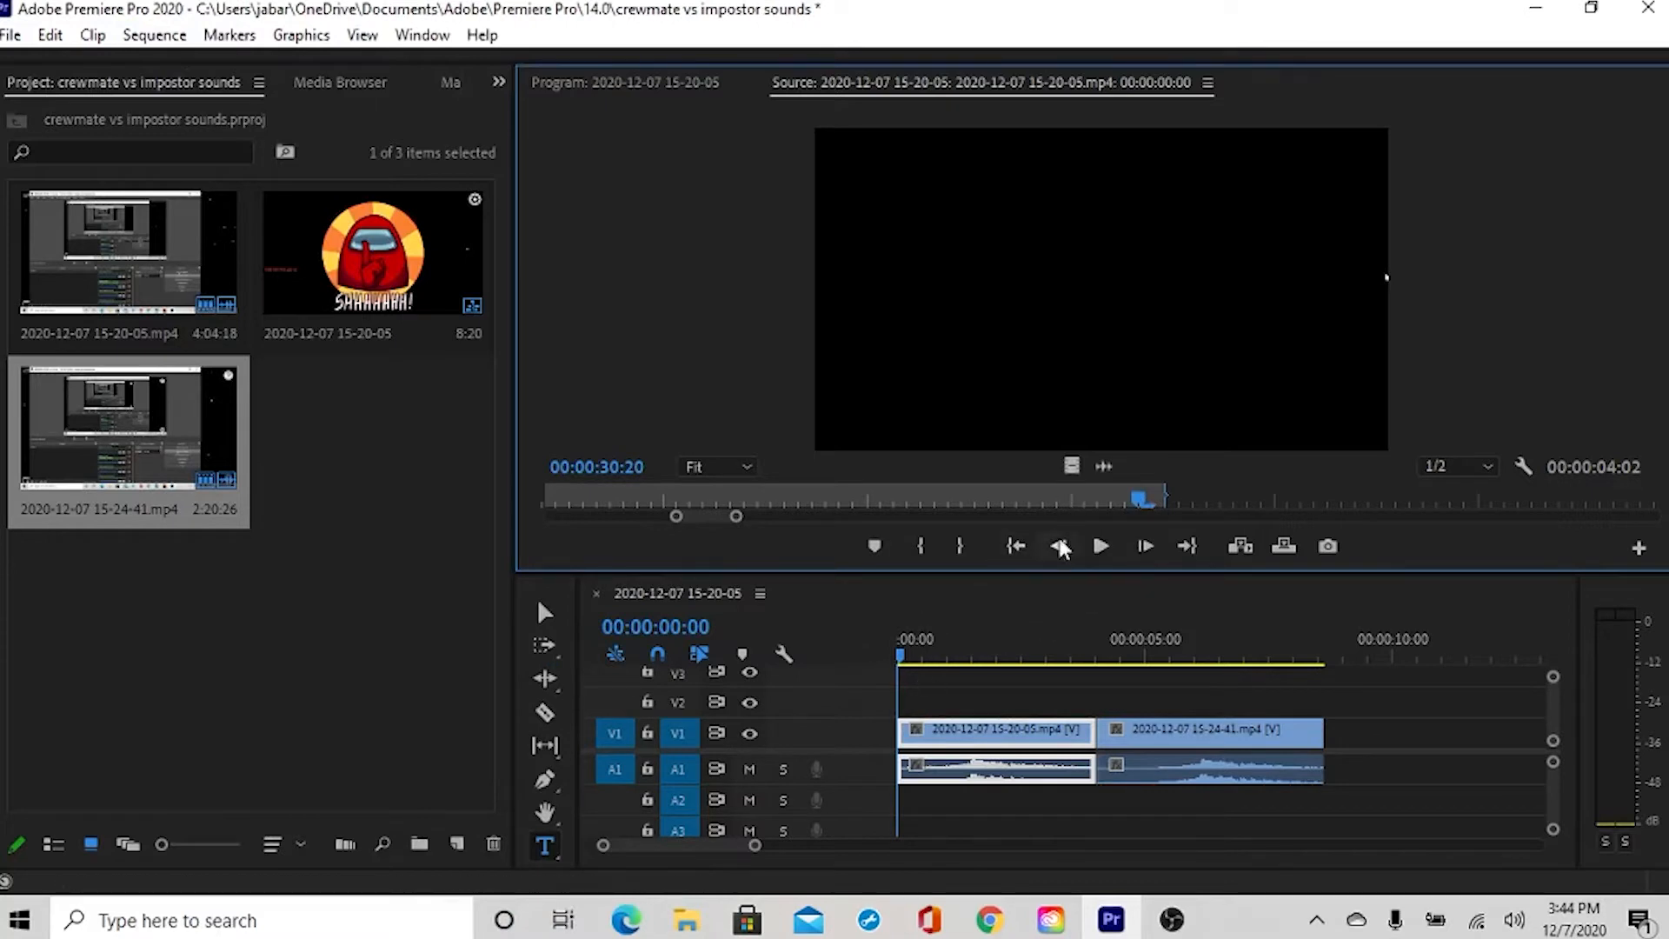
left_click(1059, 547)
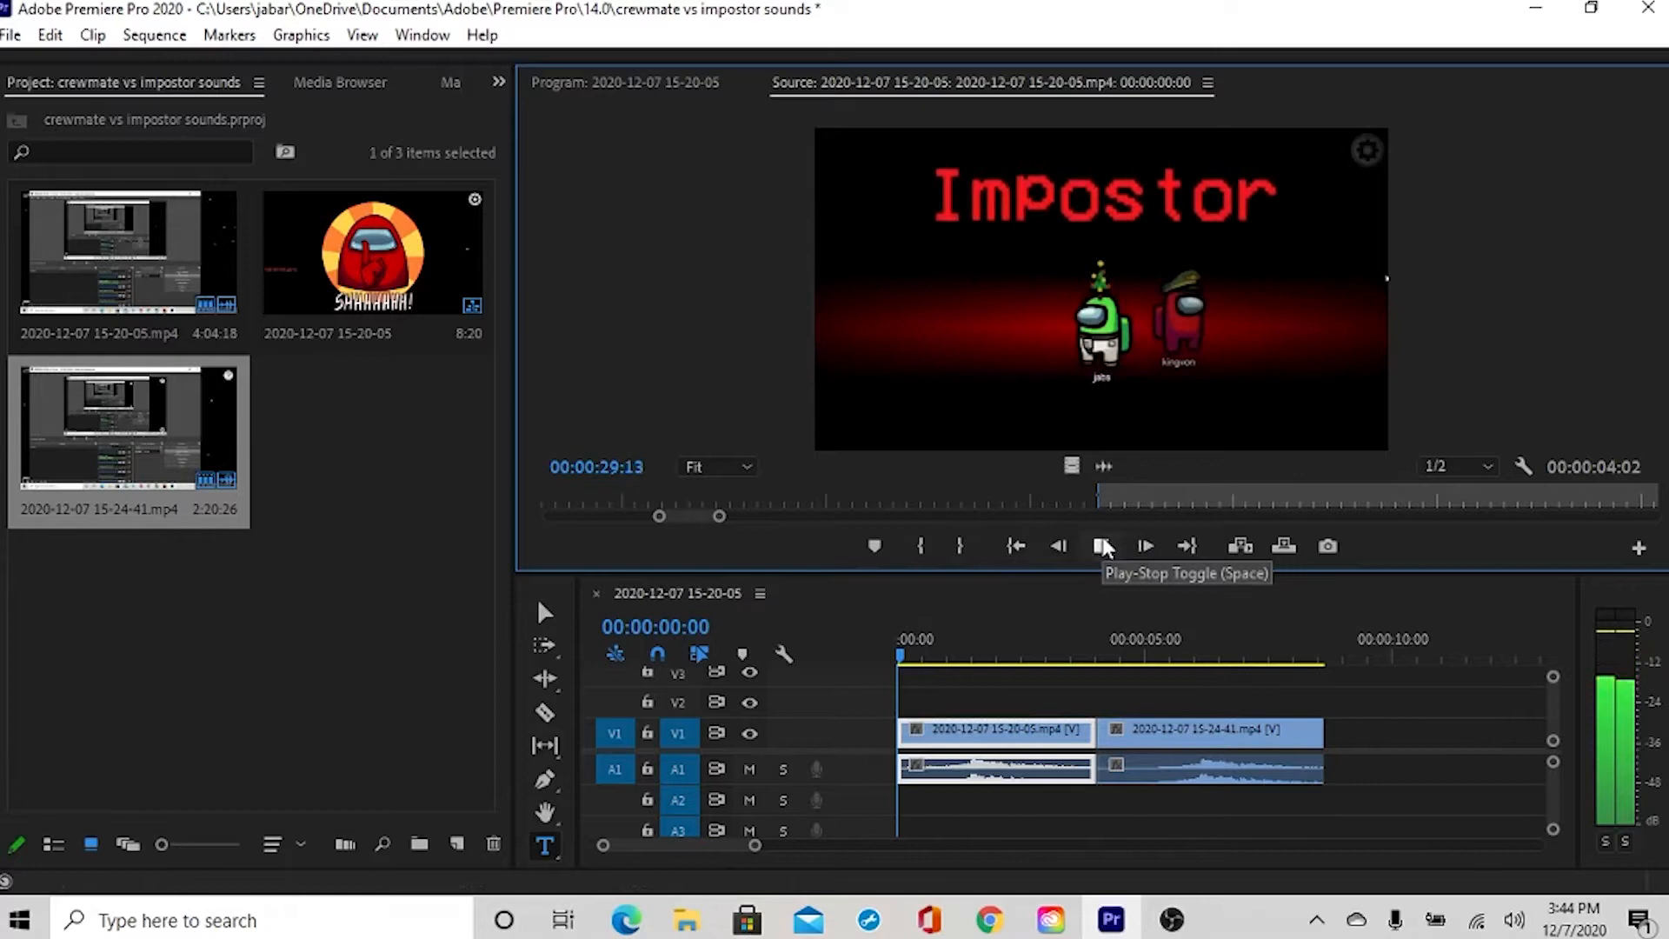
left_click(1102, 545)
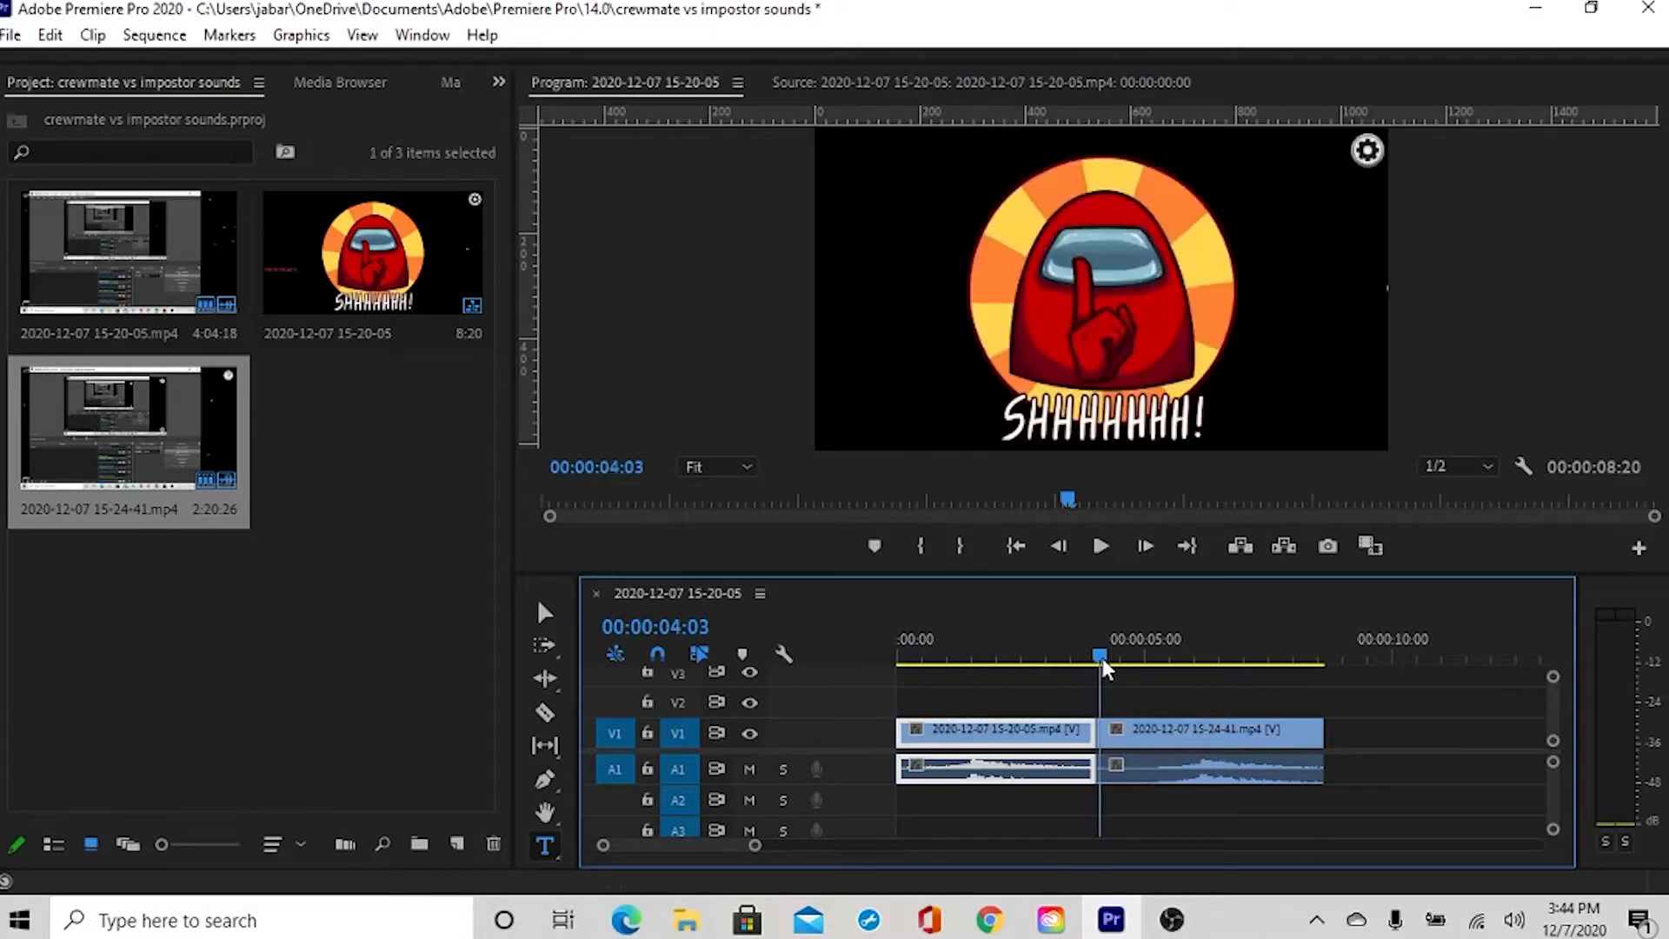
Step: Play the sequence from the crewmate clip, stop near the end, then replay the crewmate clip
left_click(1101, 545)
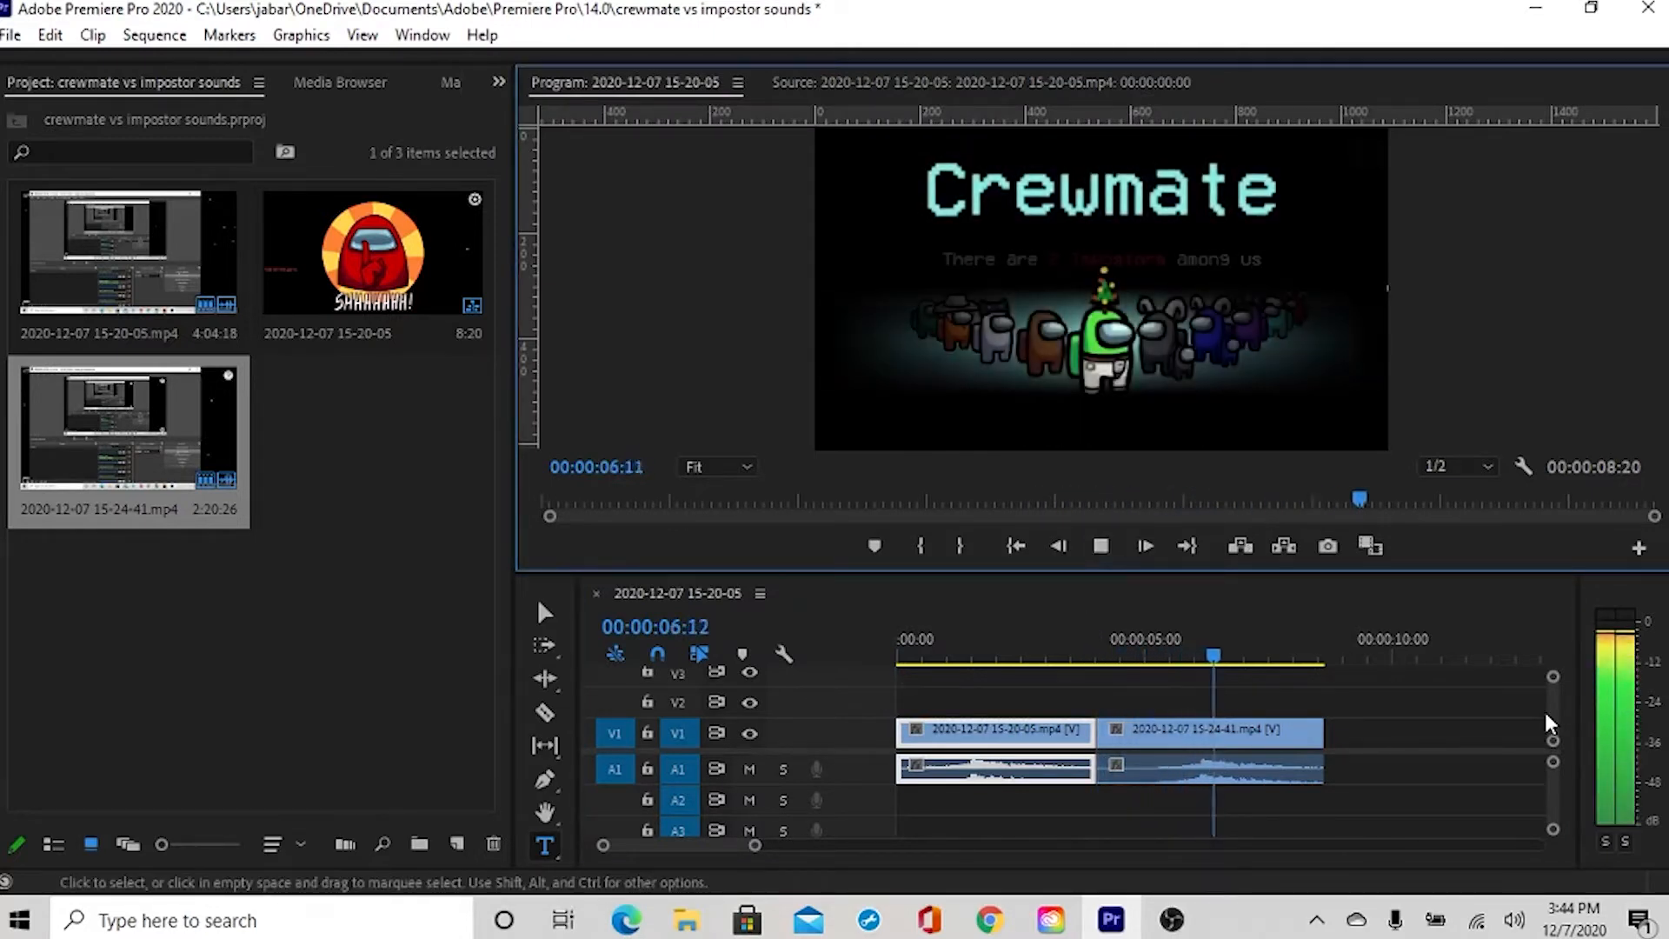
left_click(1101, 545)
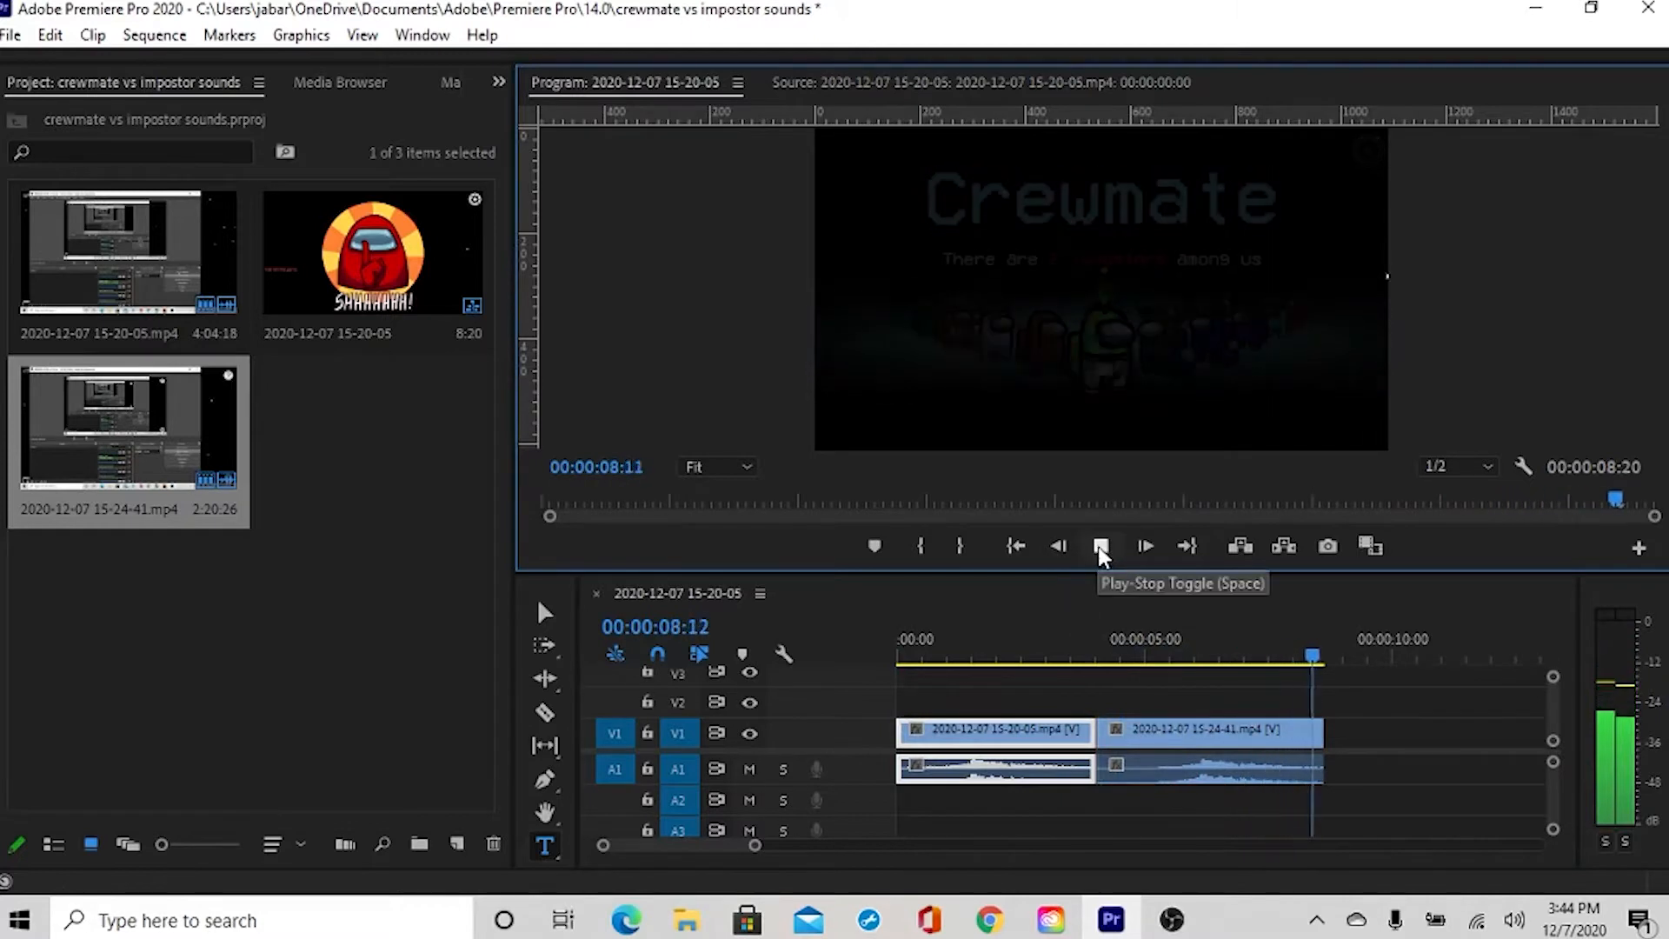
left_click(1101, 546)
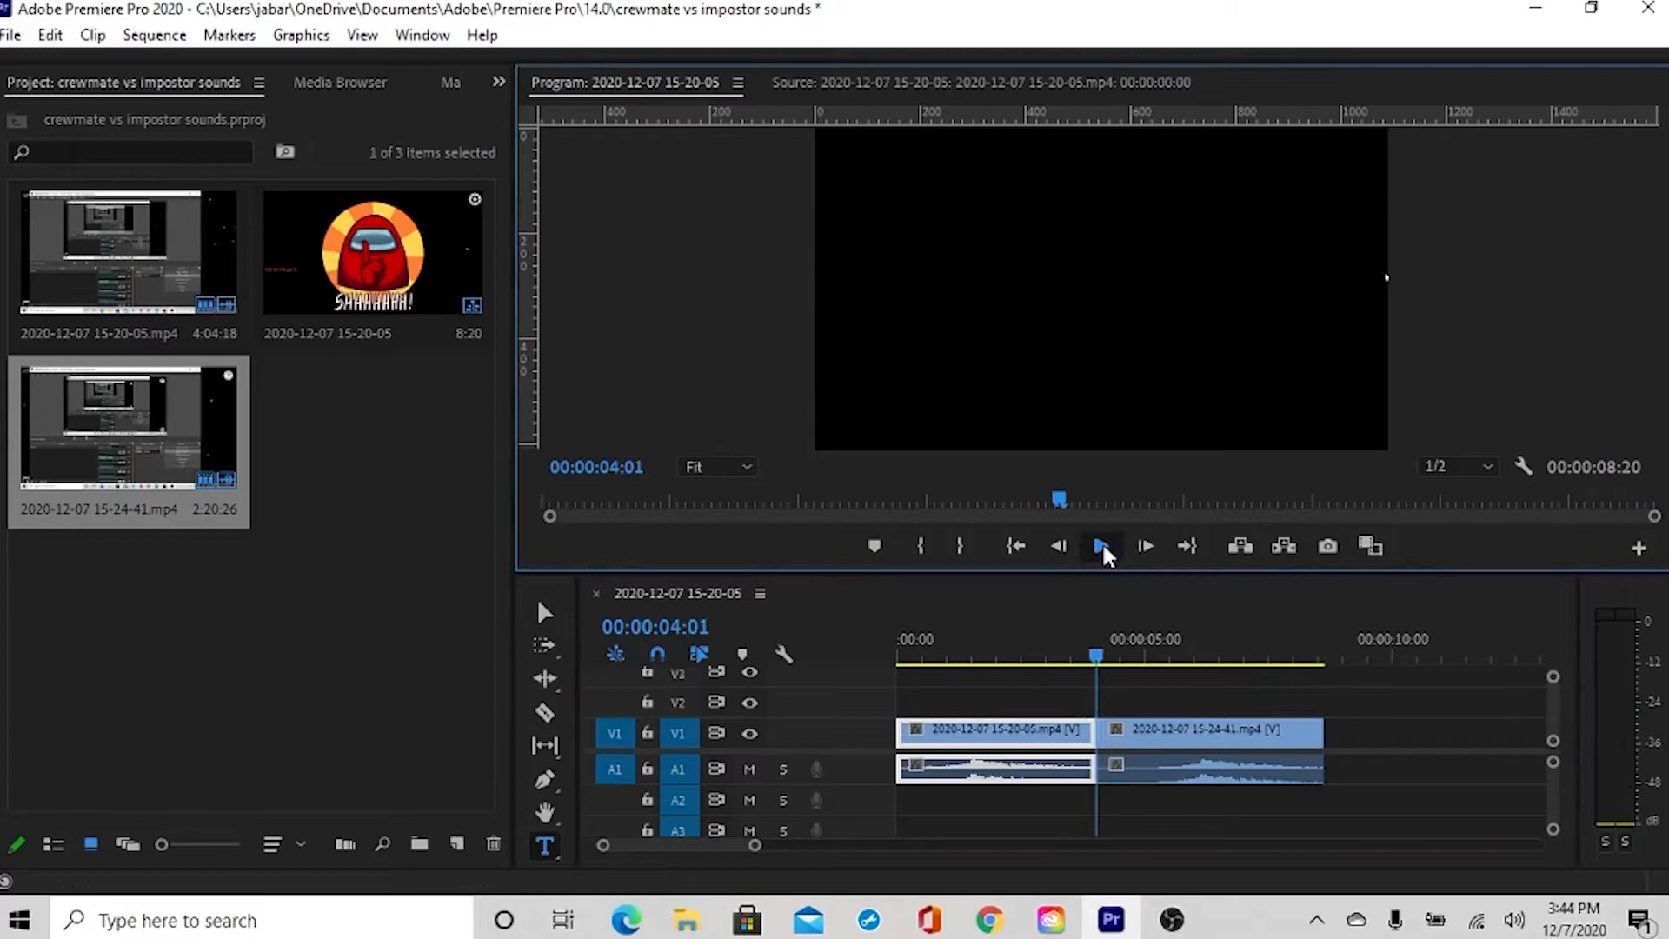
left_click(1145, 546)
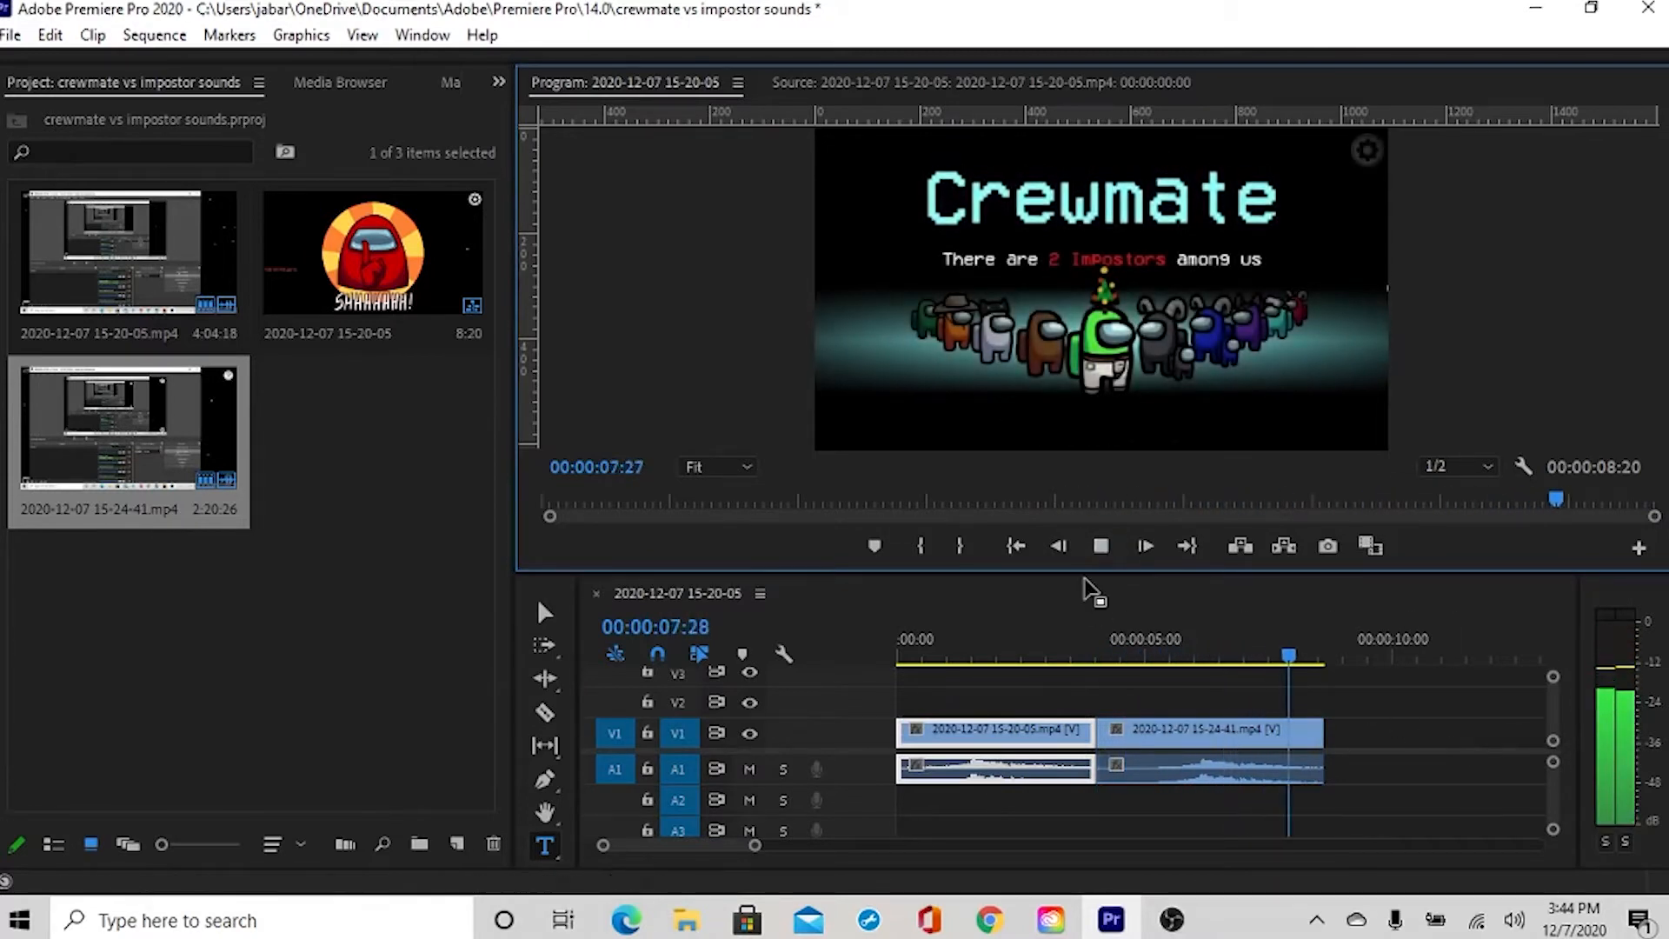
left_click(1101, 546)
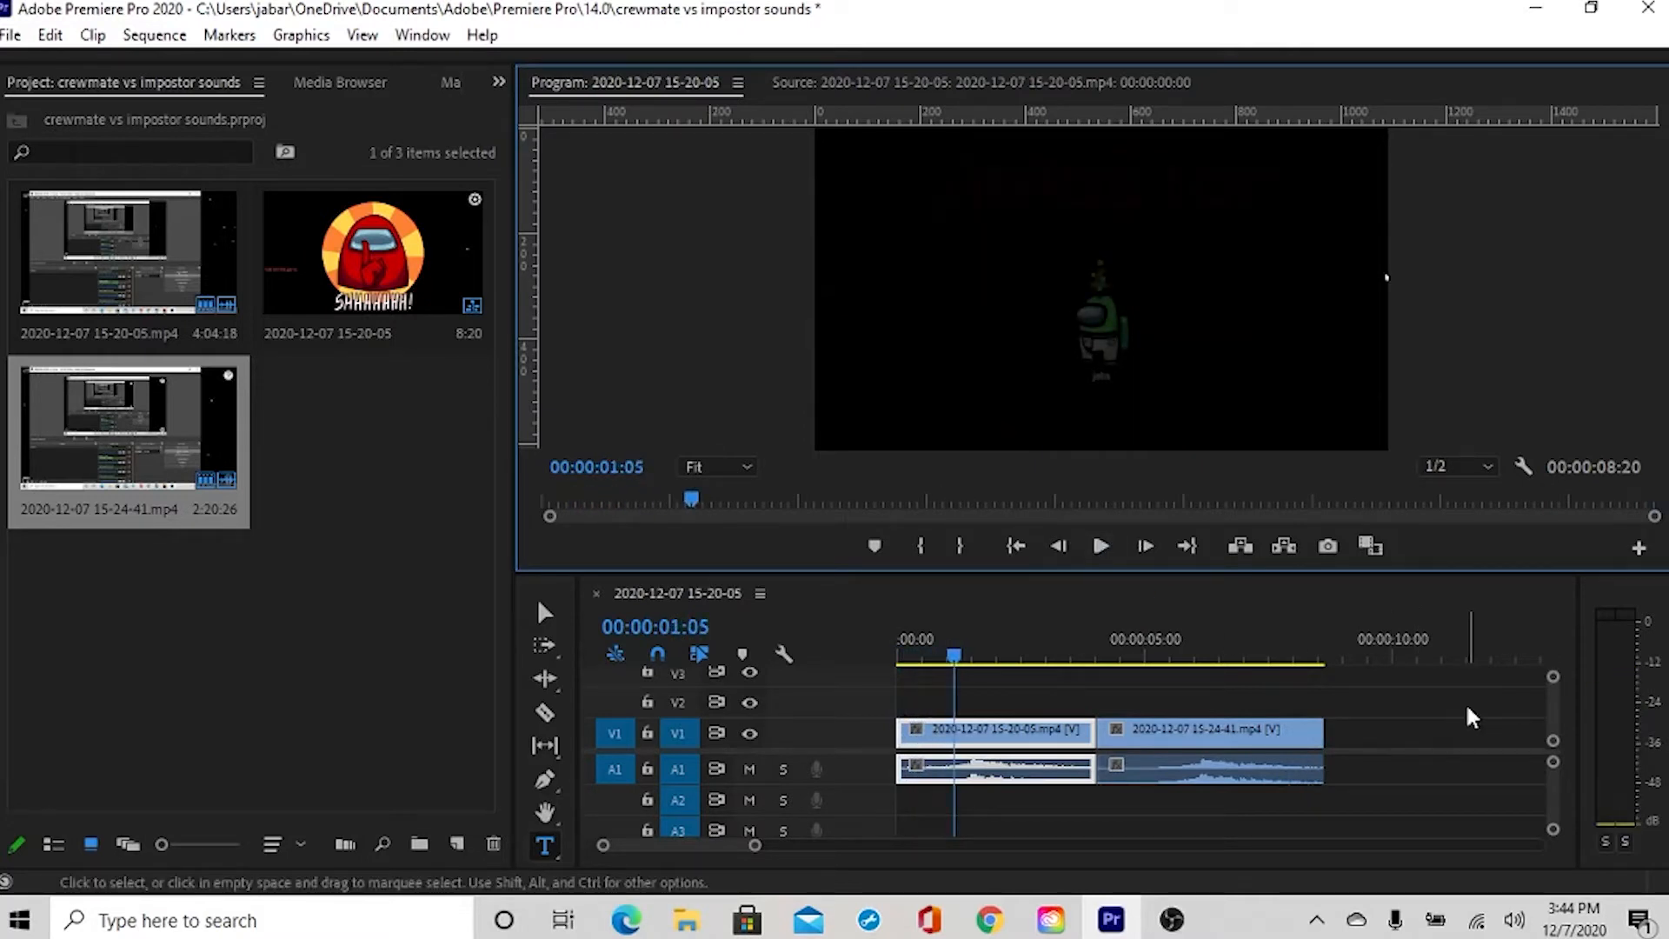
Step: Play the impostor section, stop on the Impostor screen, then play the crewmate sound to the end
left_click(898, 655)
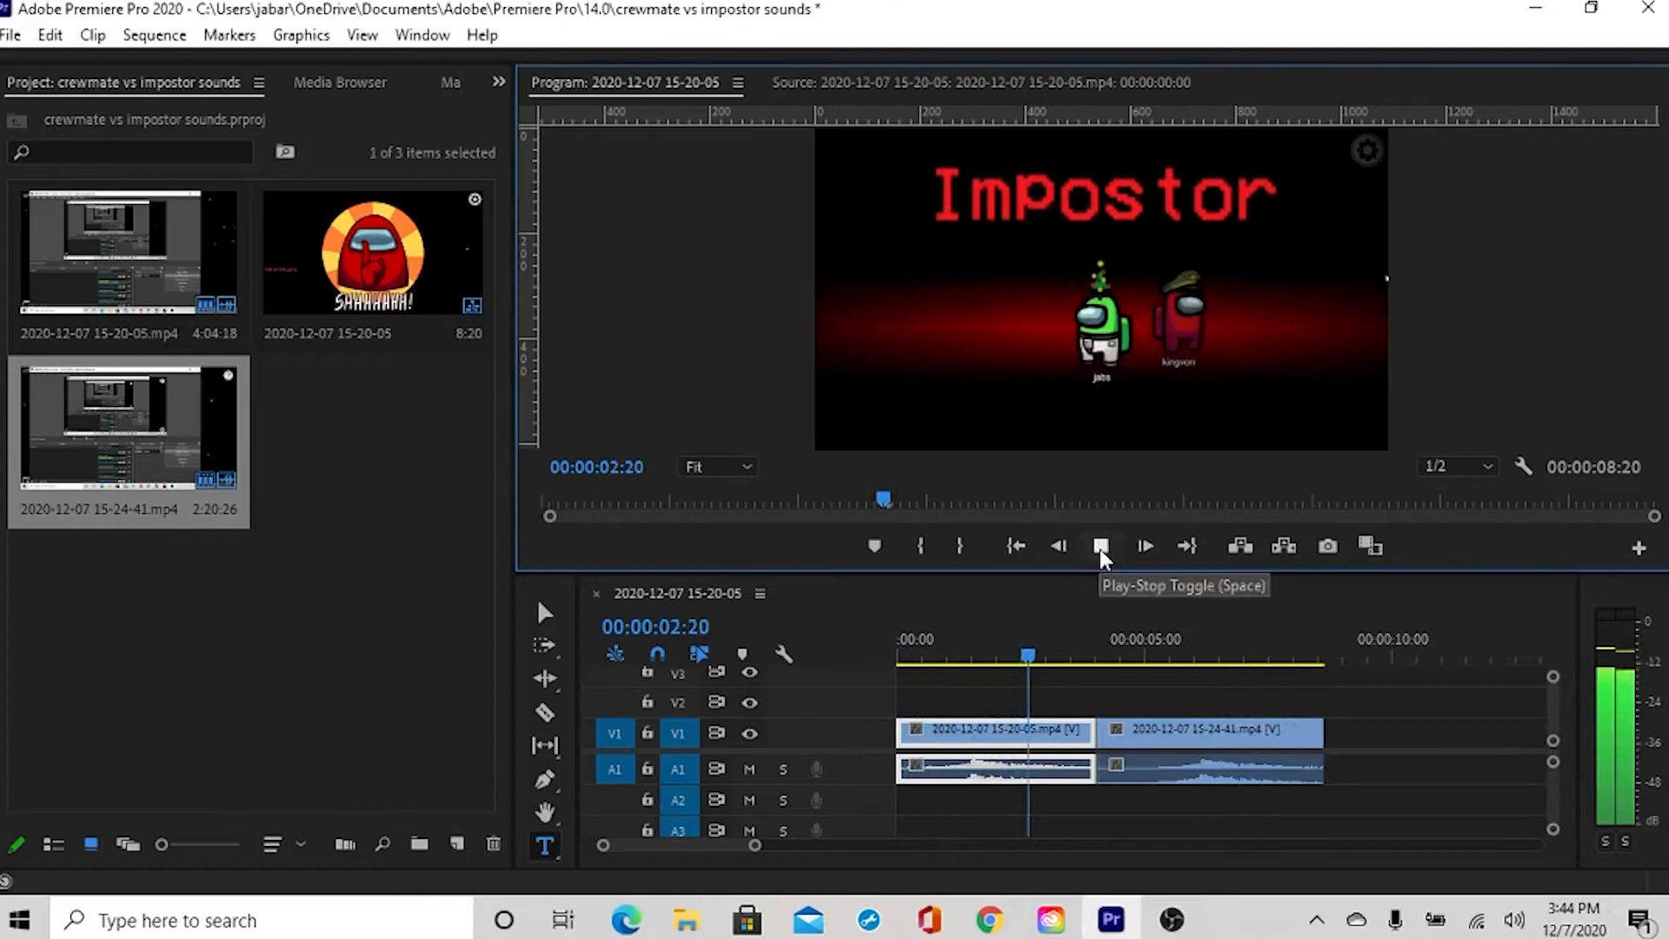
left_click(1102, 545)
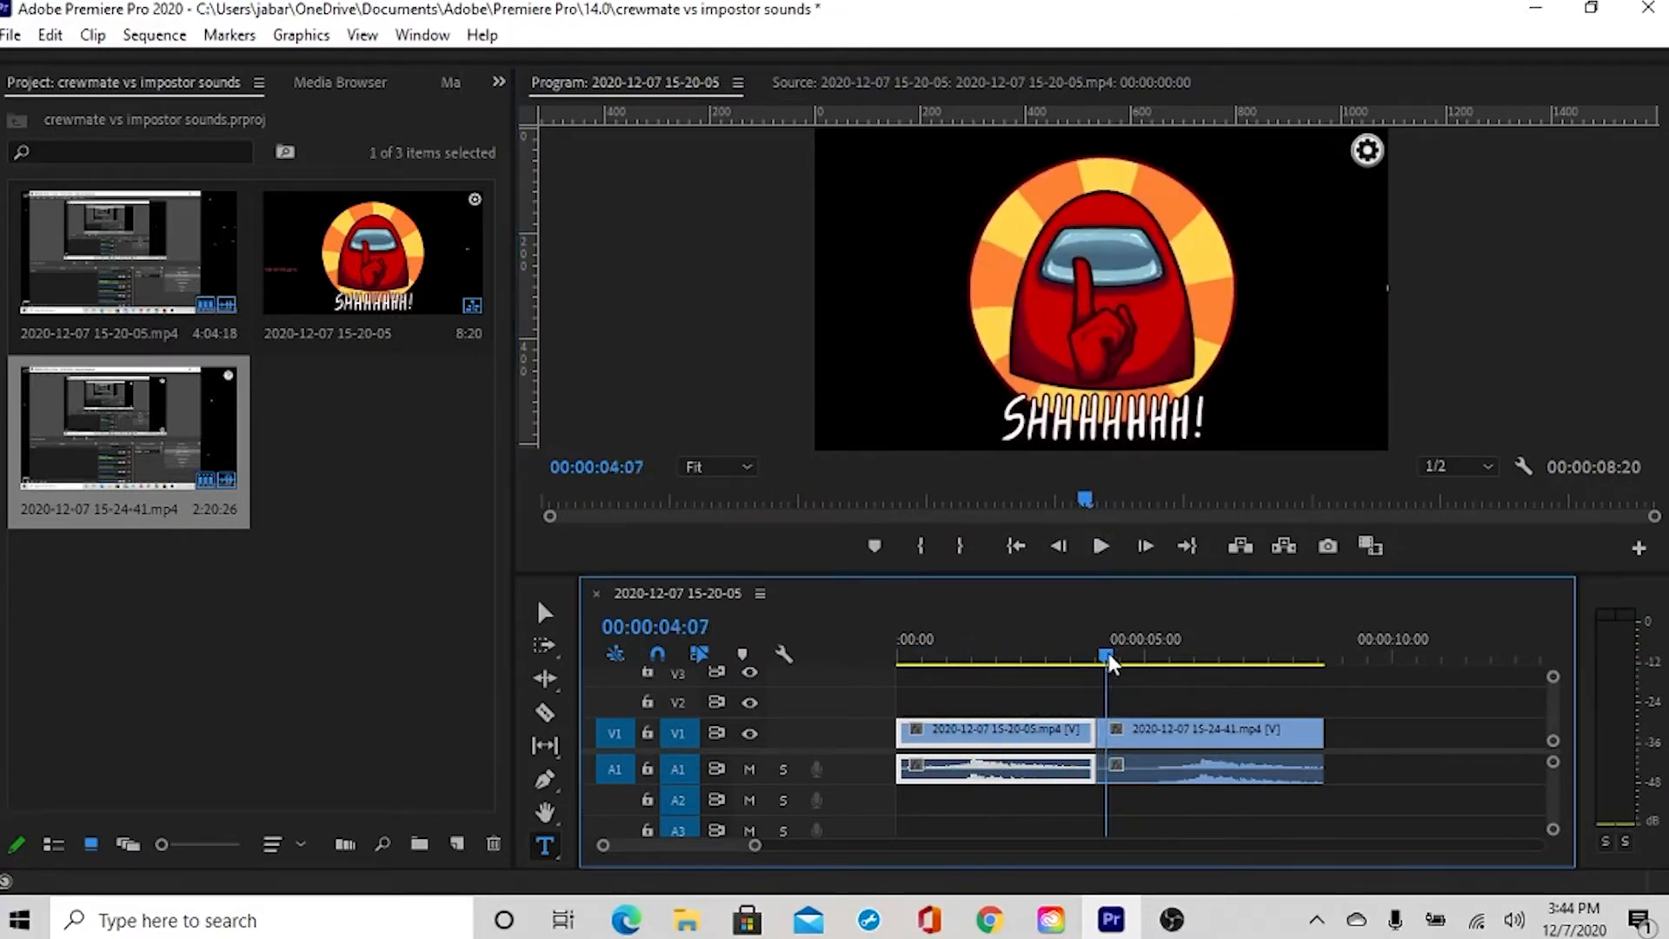
left_click(1101, 546)
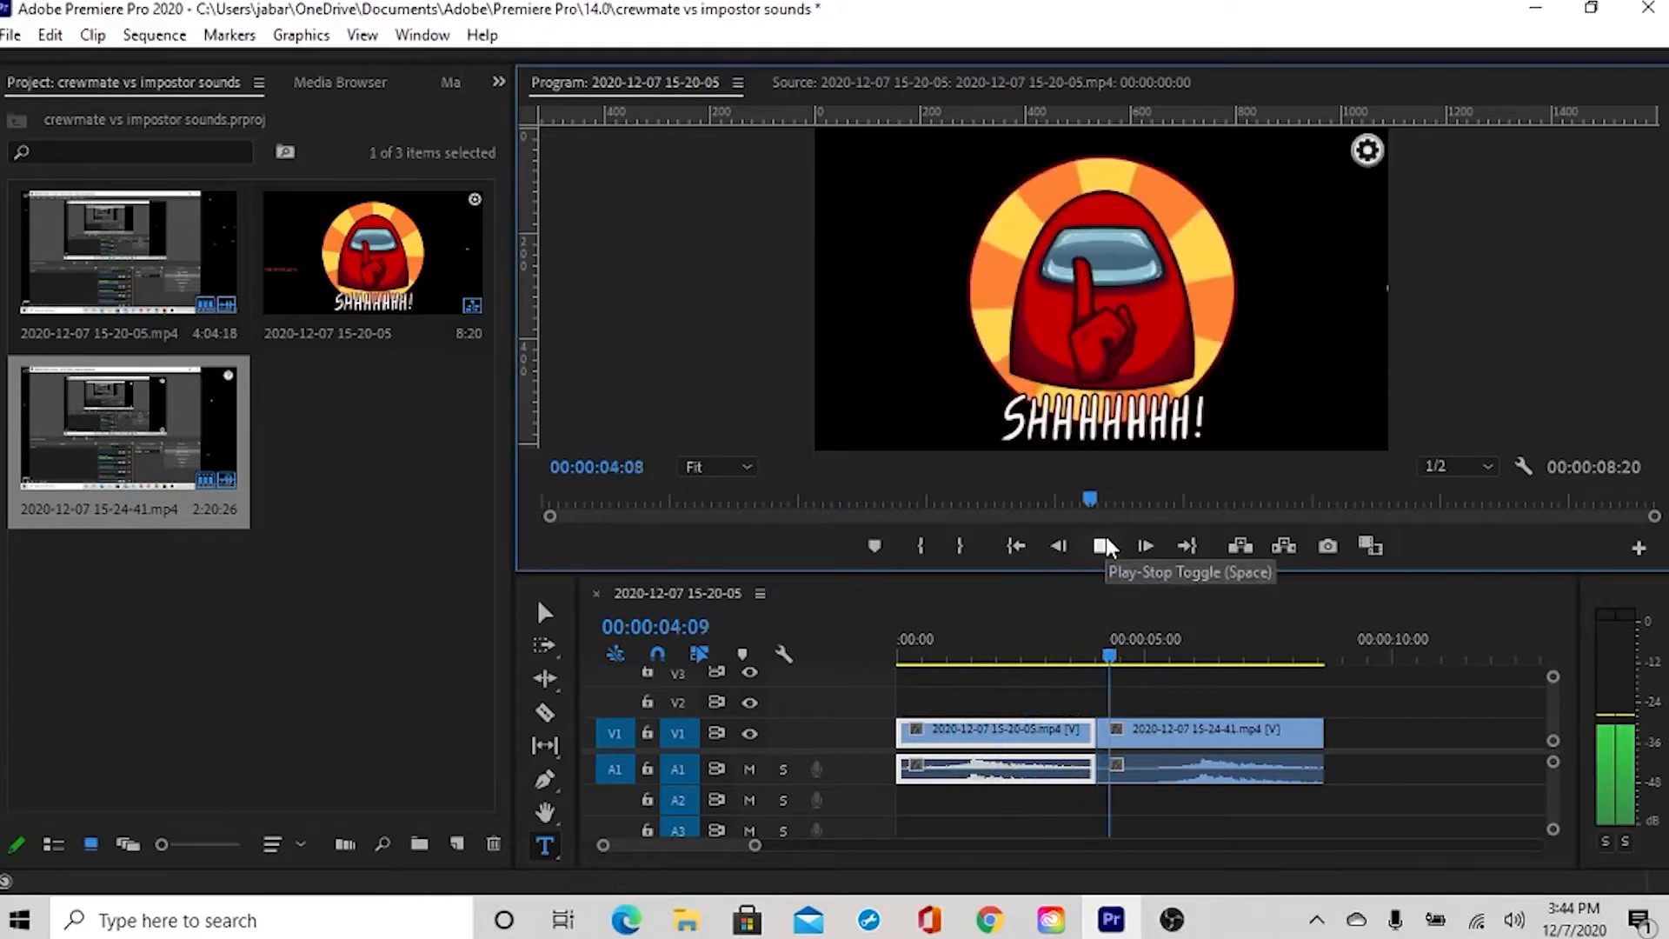
left_click(1104, 546)
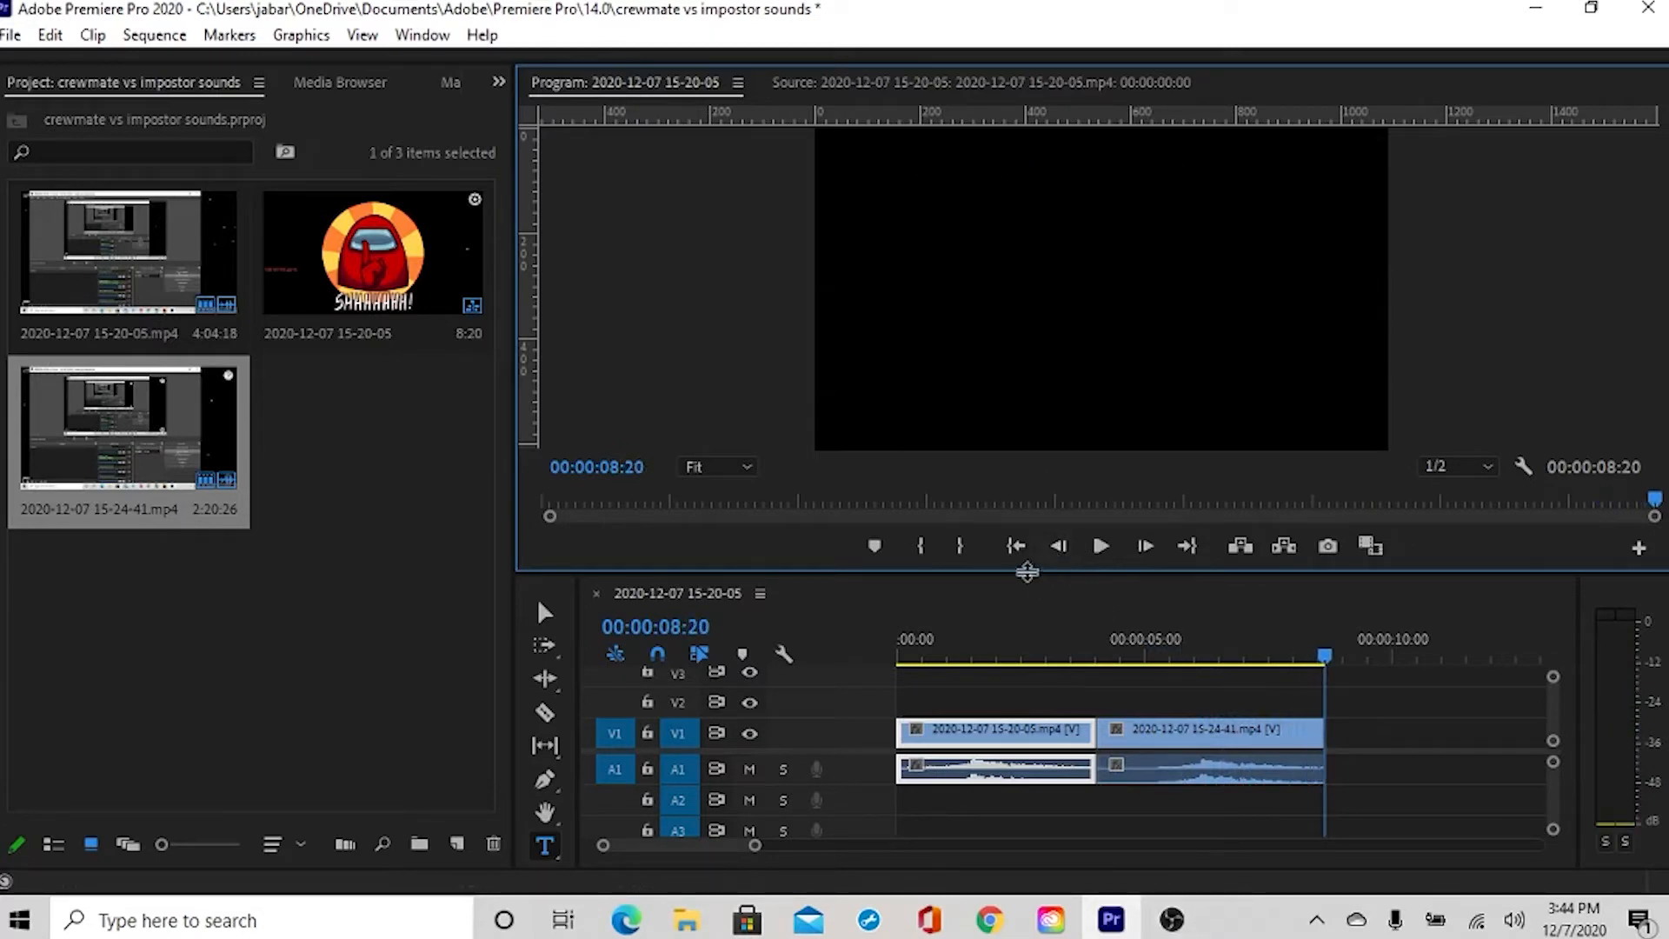
mouse_move(1289, 685)
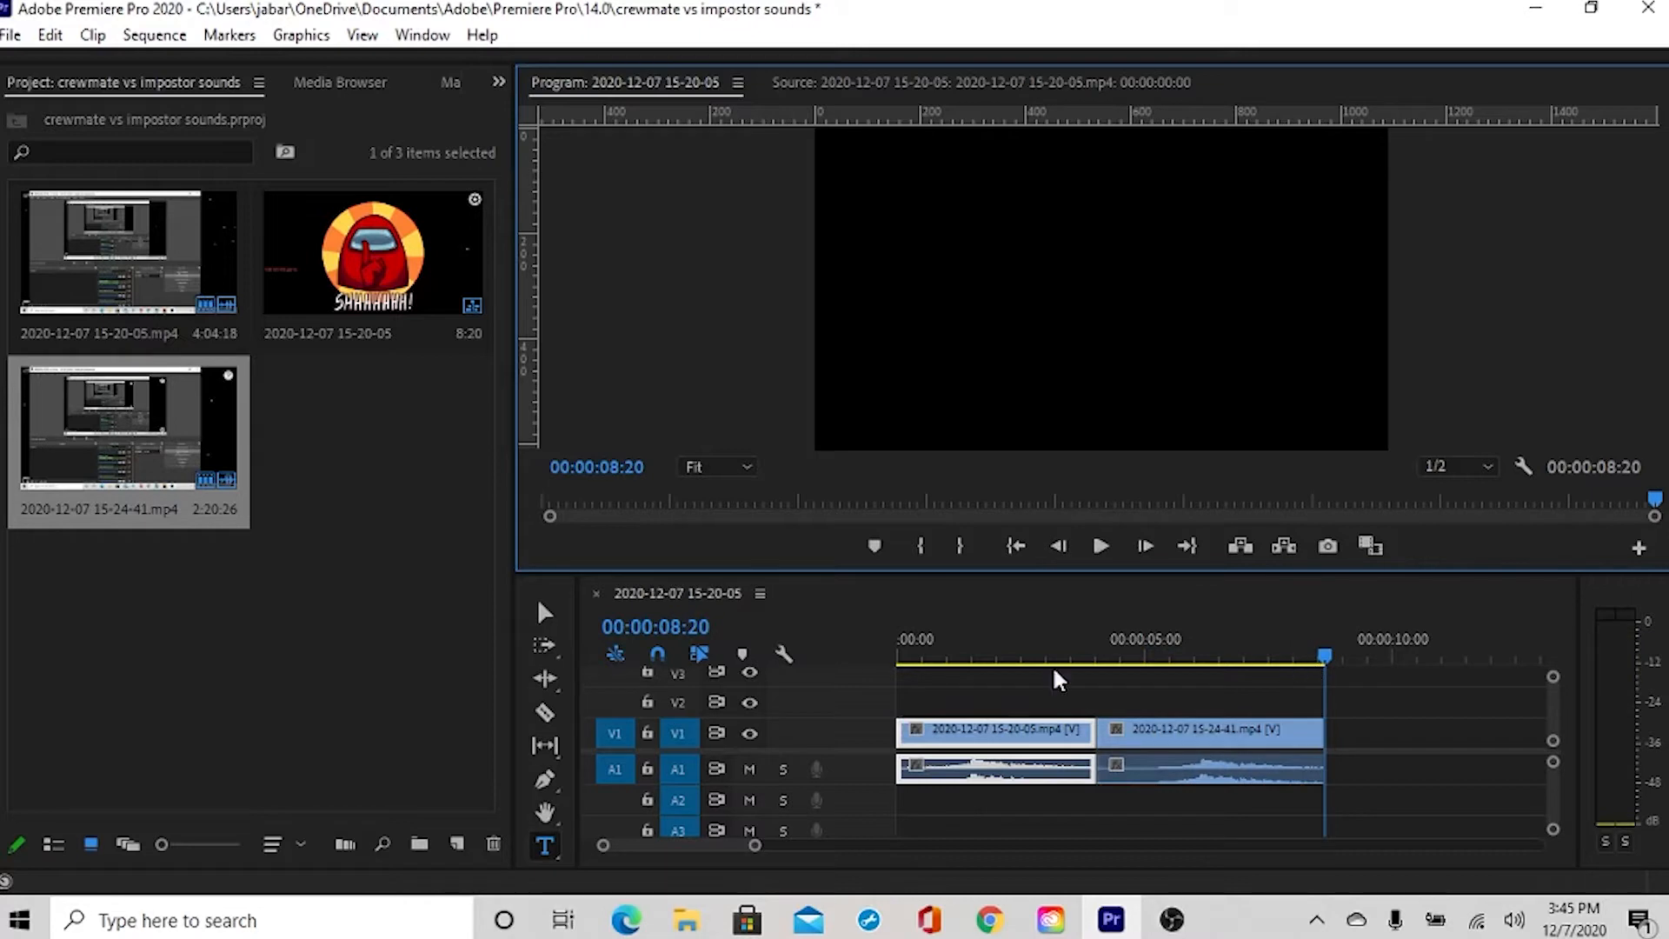
left_click(1101, 545)
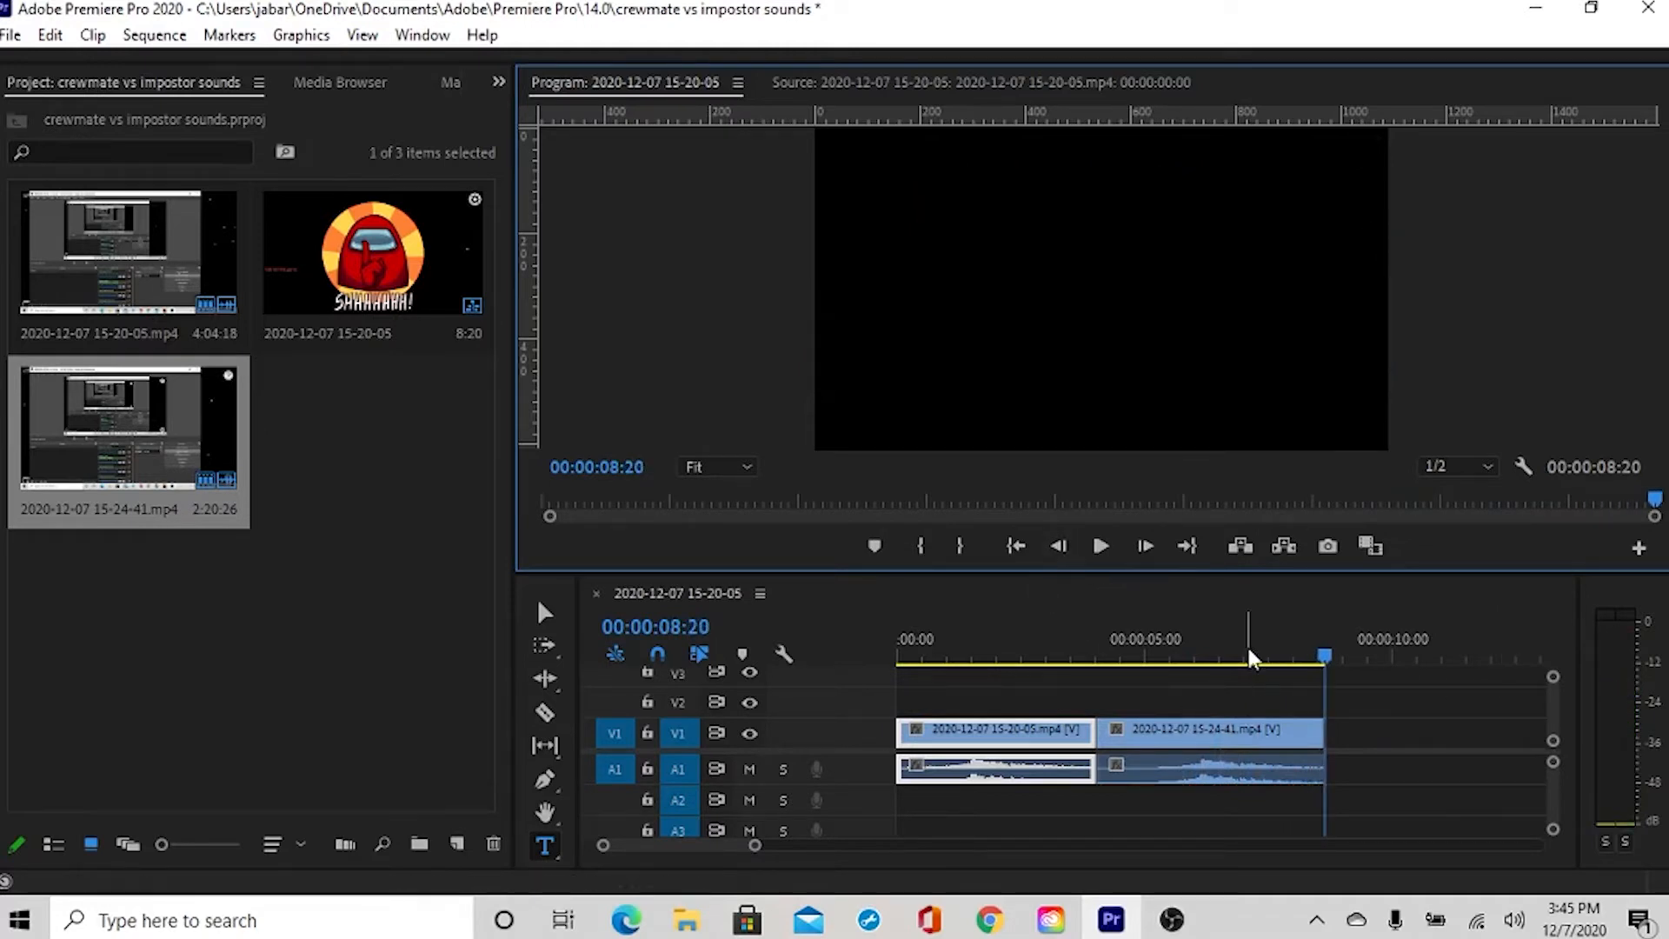
left_click(1175, 657)
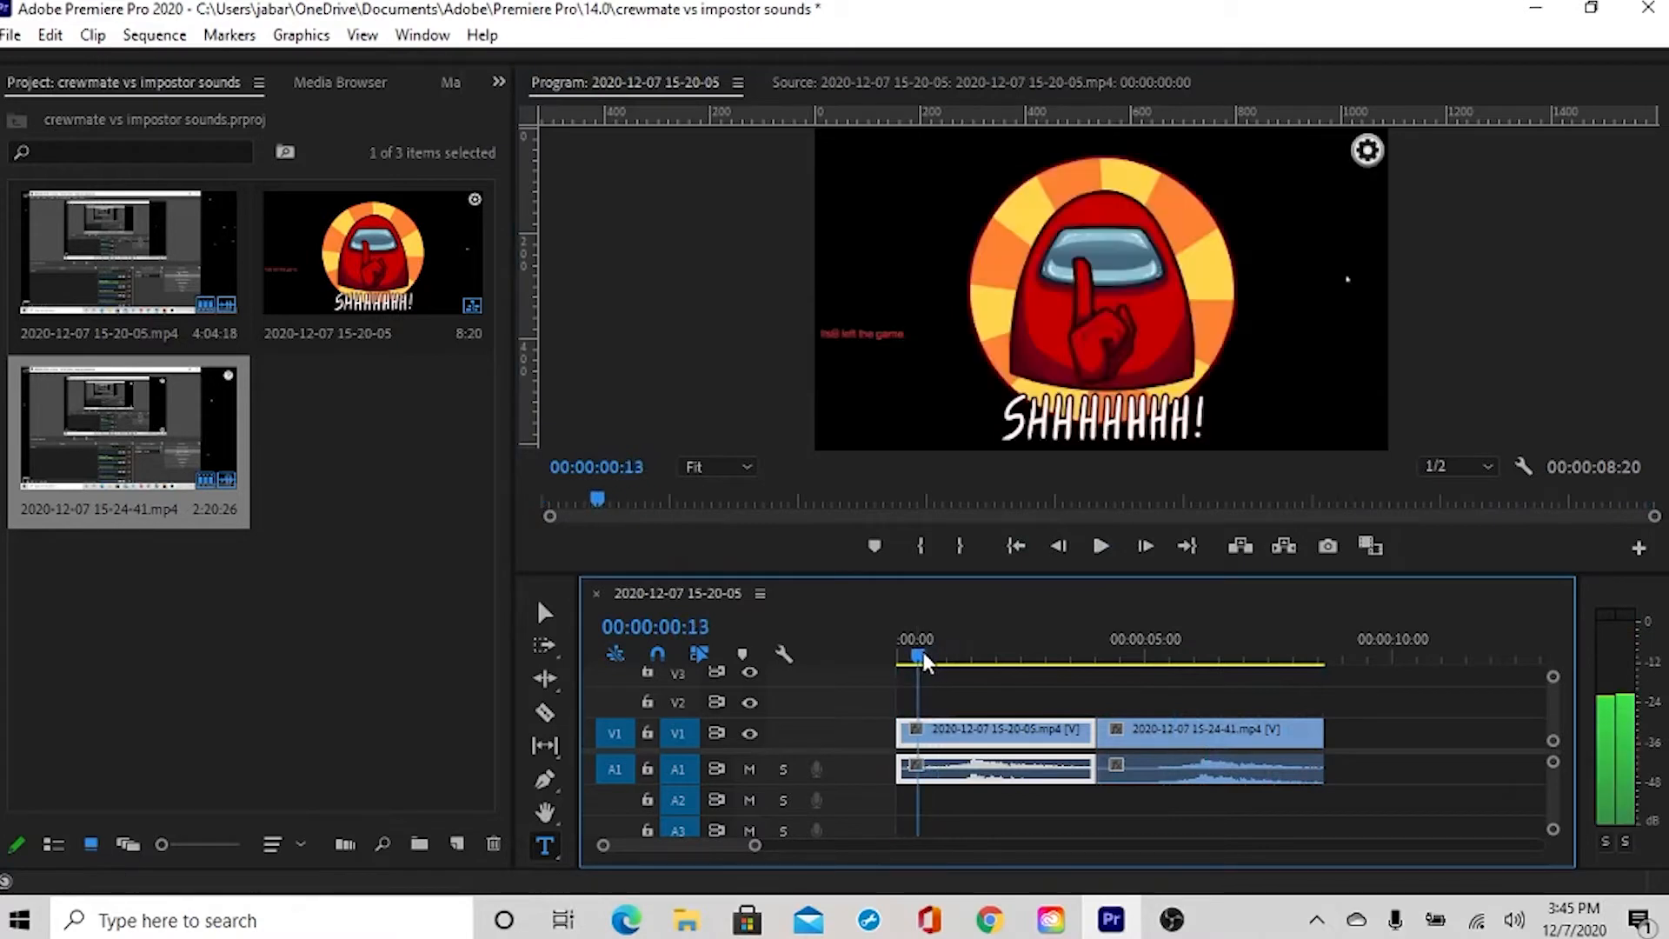
Step: Play the sequence from the beginning, stopping at the cut about four seconds in
left_click(1100, 545)
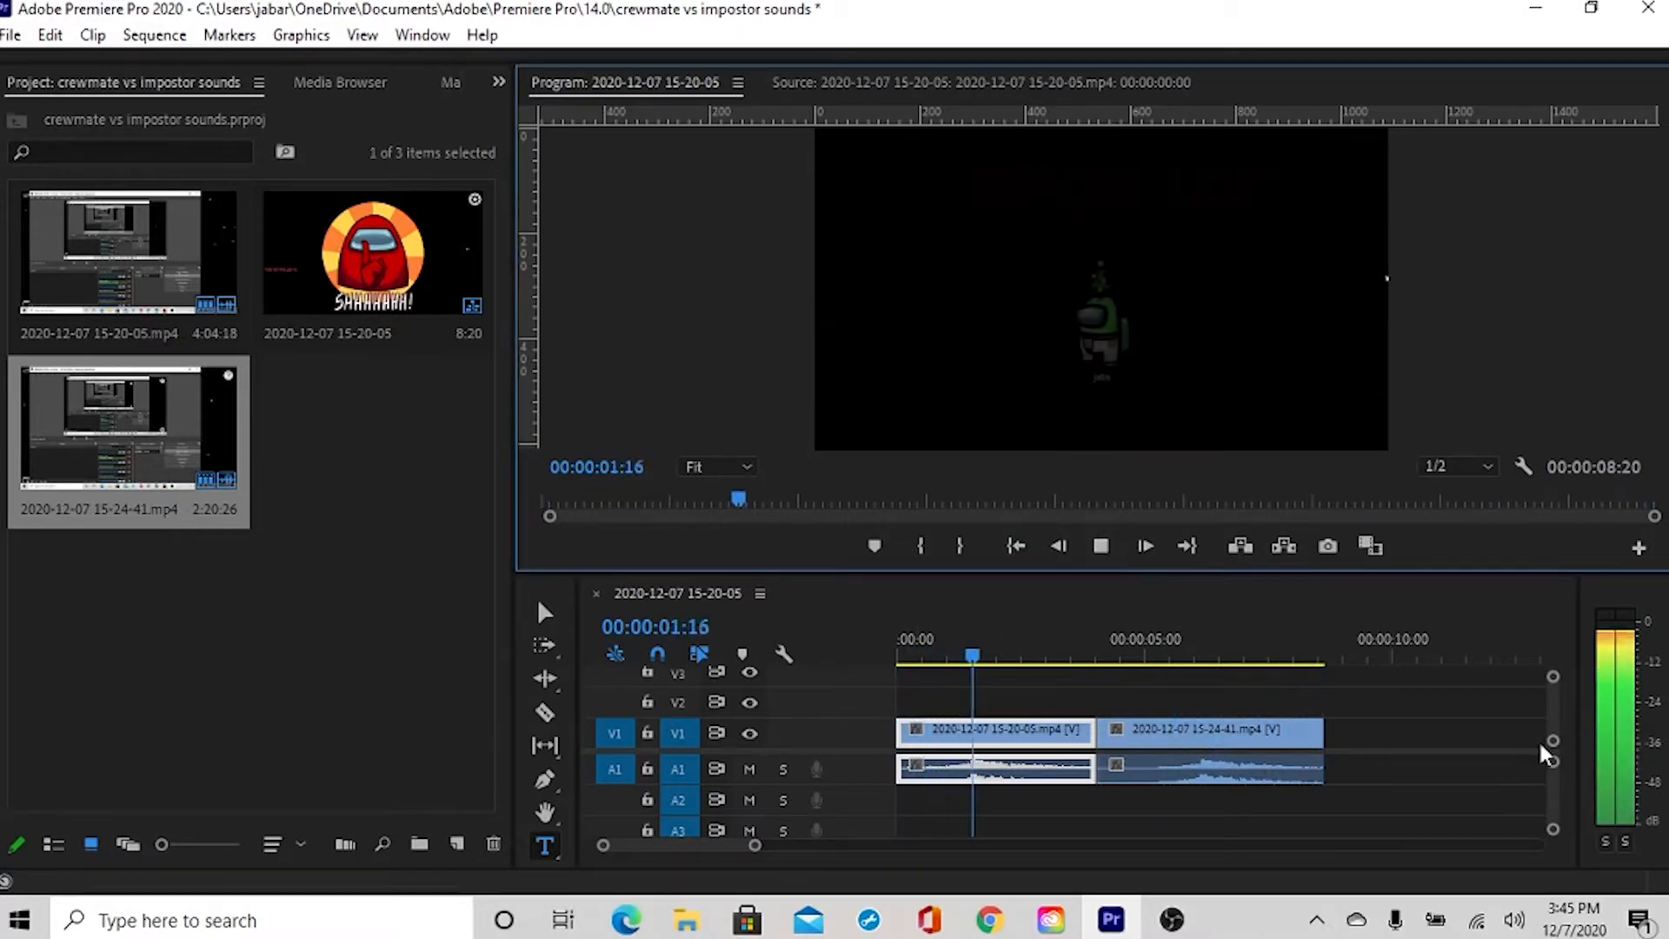
left_click(1144, 545)
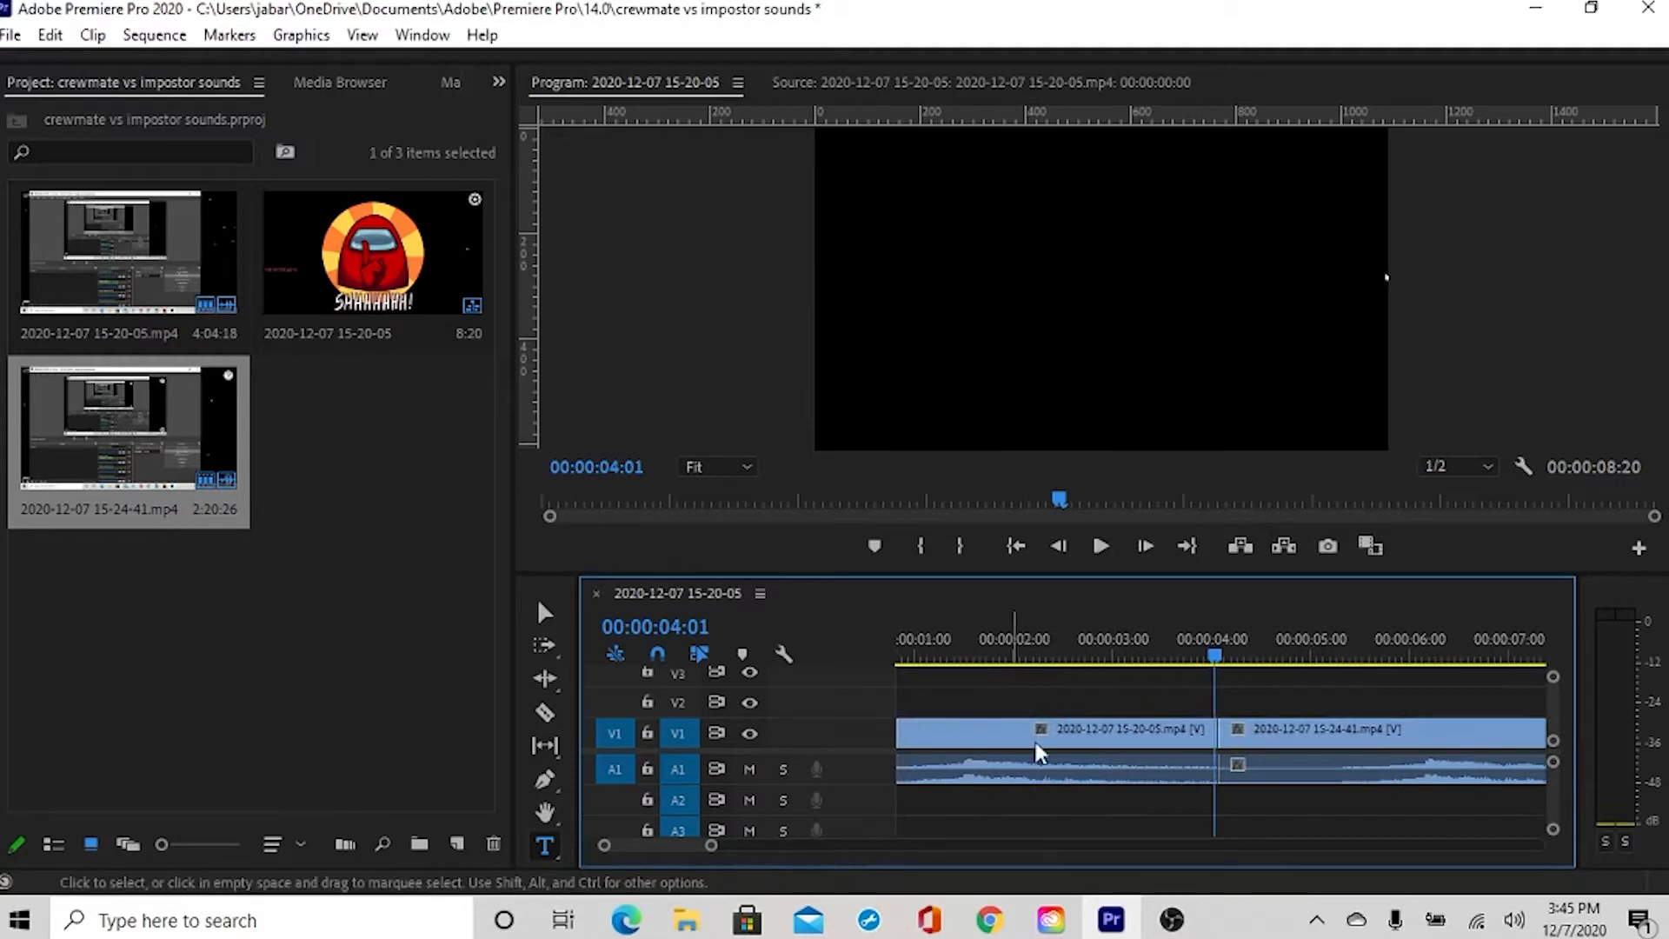
Step: Zoom into the timeline and scrub the playhead to the Impostor fade-in near two seconds
left_click(906, 639)
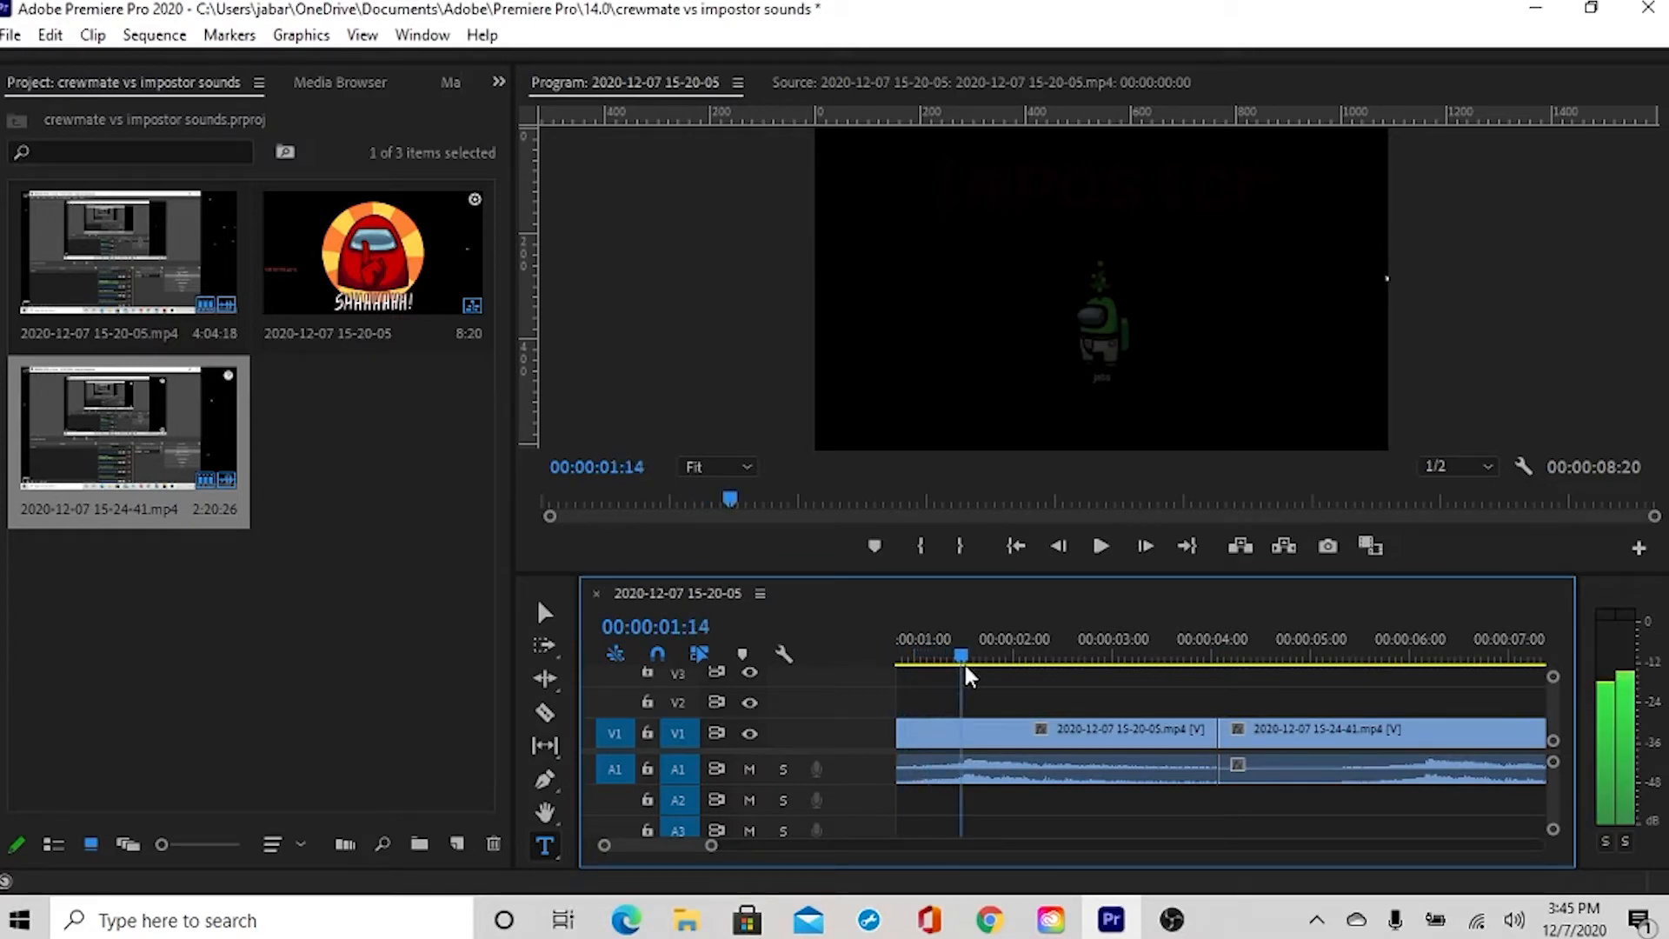
left_click(1128, 655)
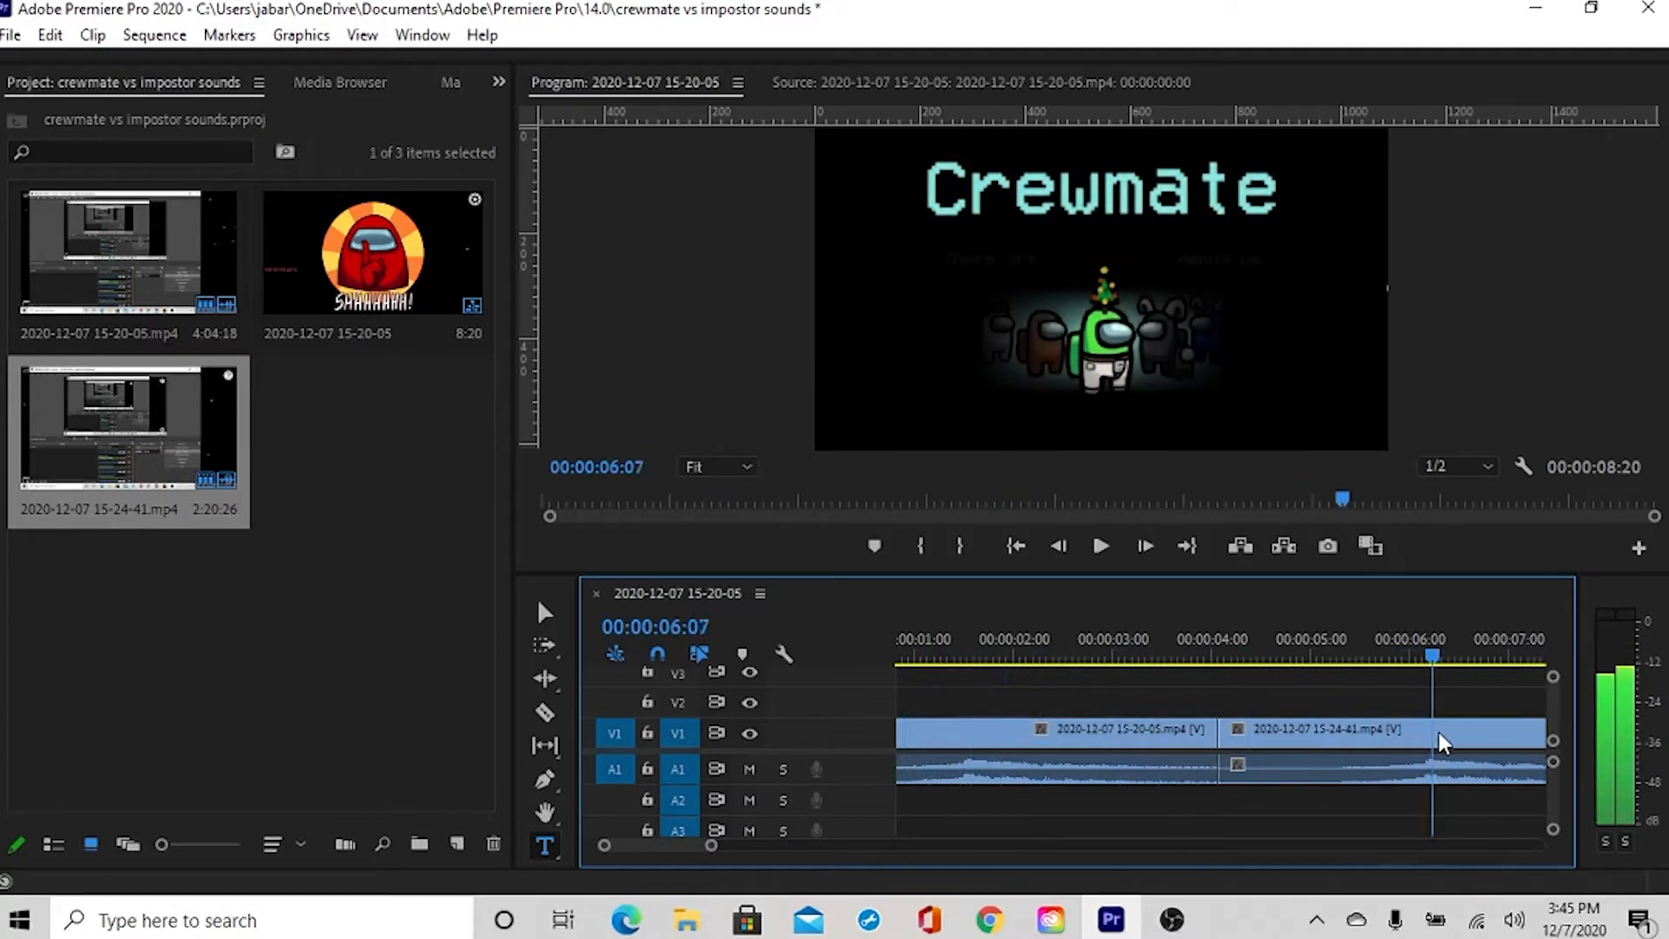
left_click(943, 639)
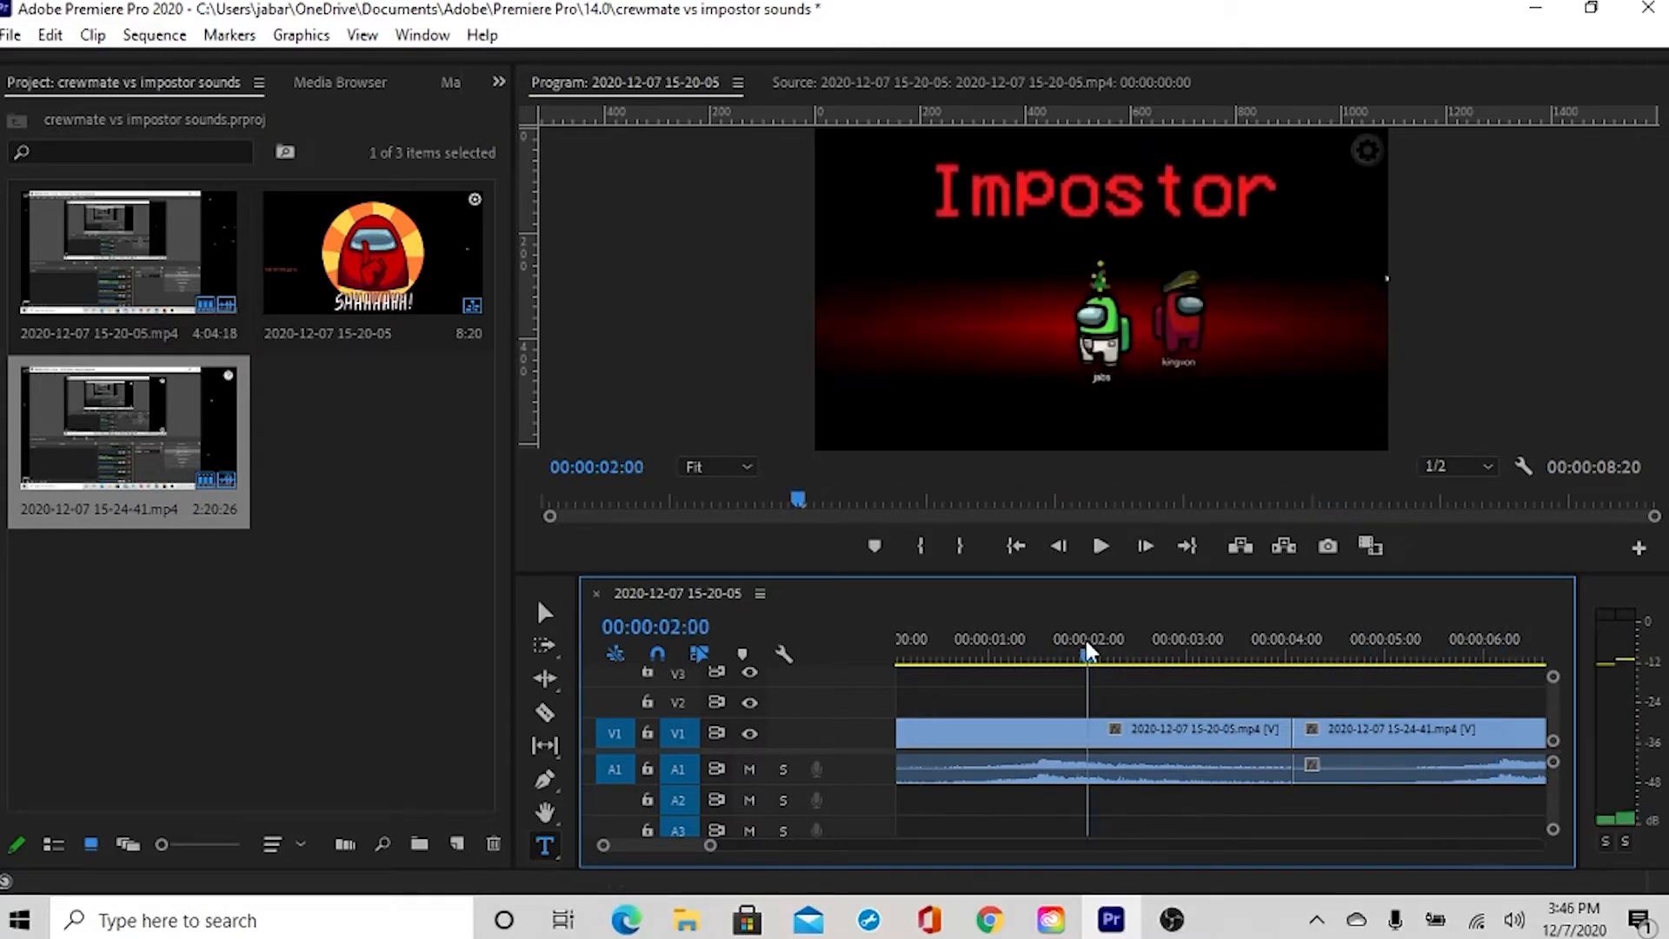
left_click_drag(1088, 655, 1036, 655)
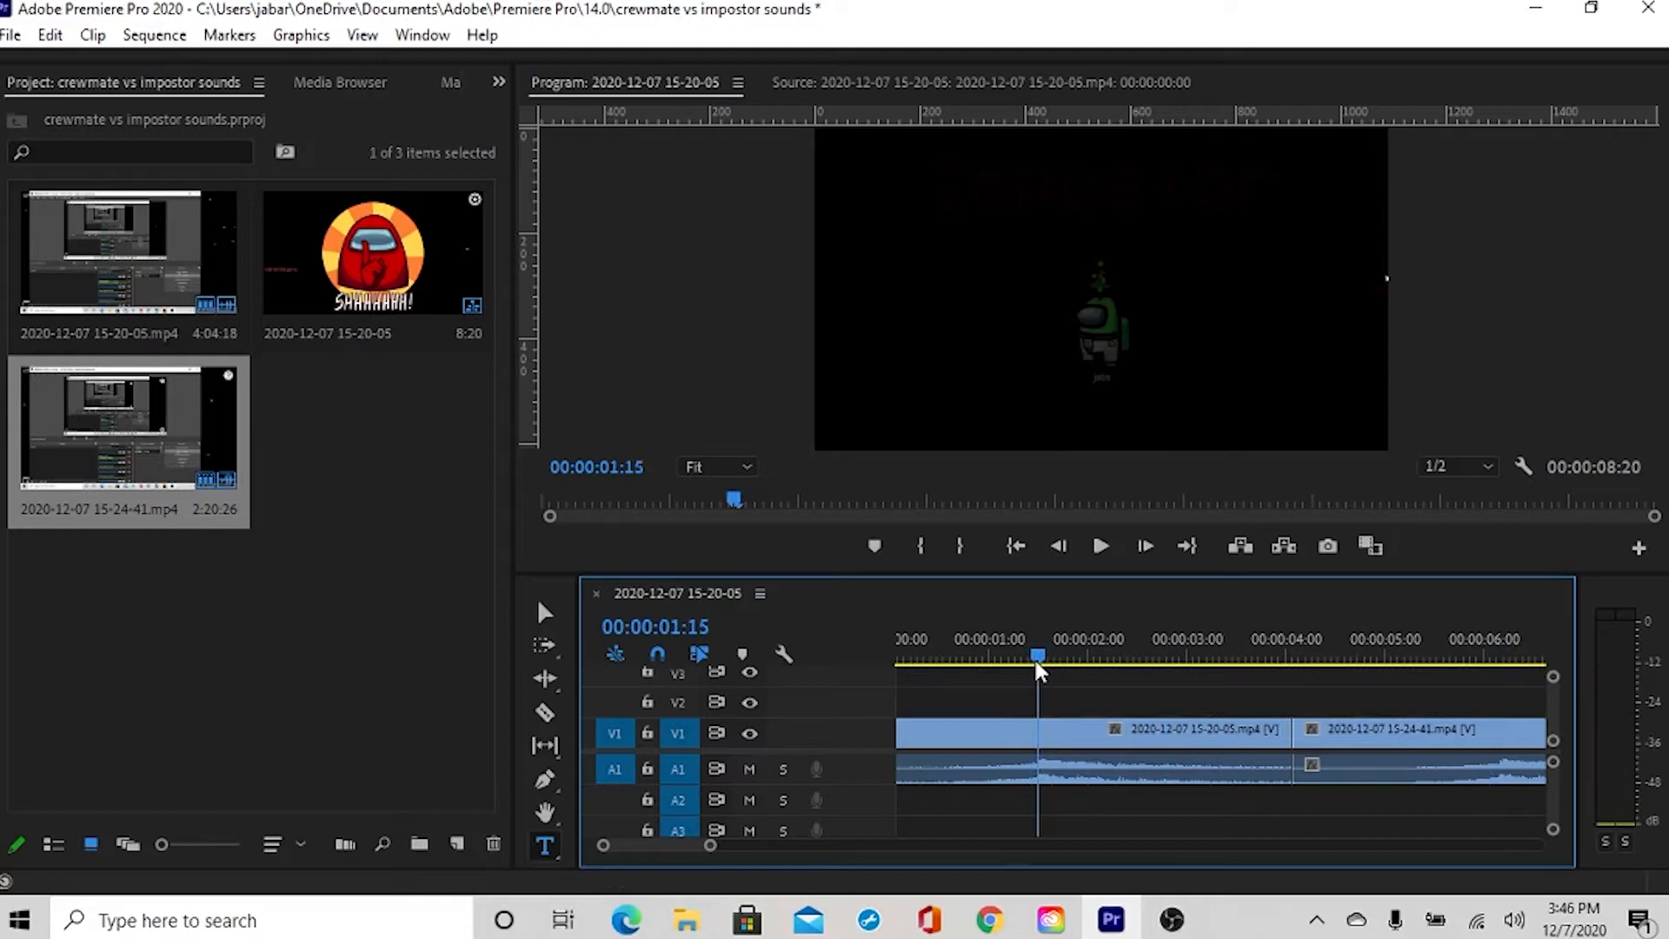
left_click_drag(1038, 655, 1054, 654)
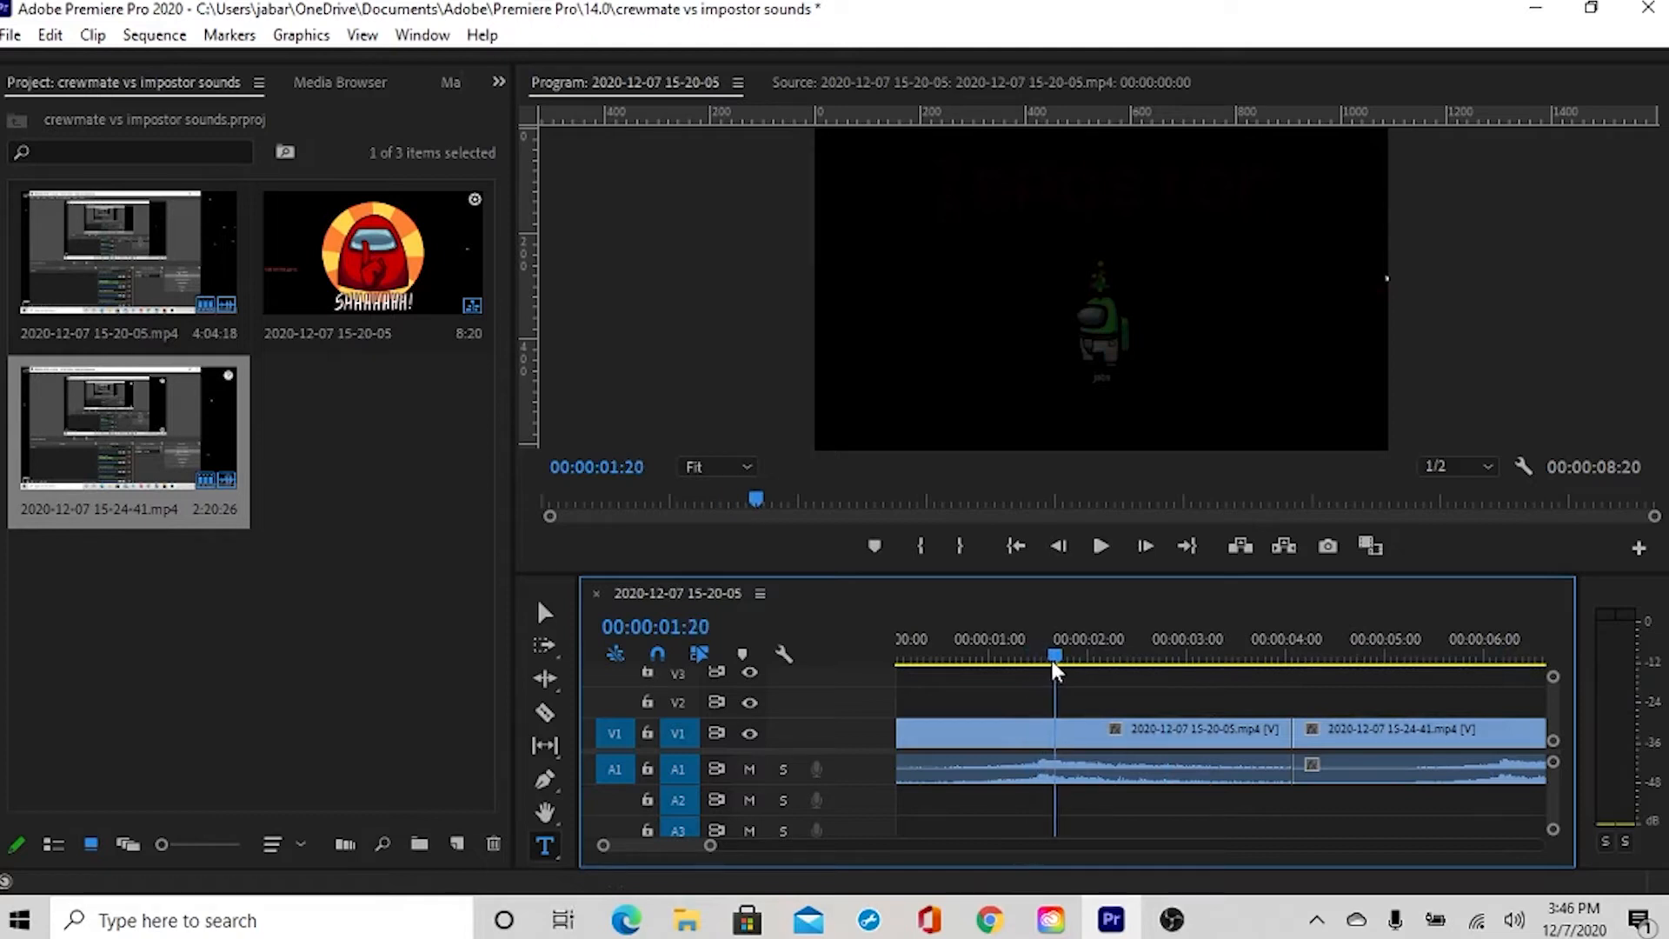
left_click(1118, 733)
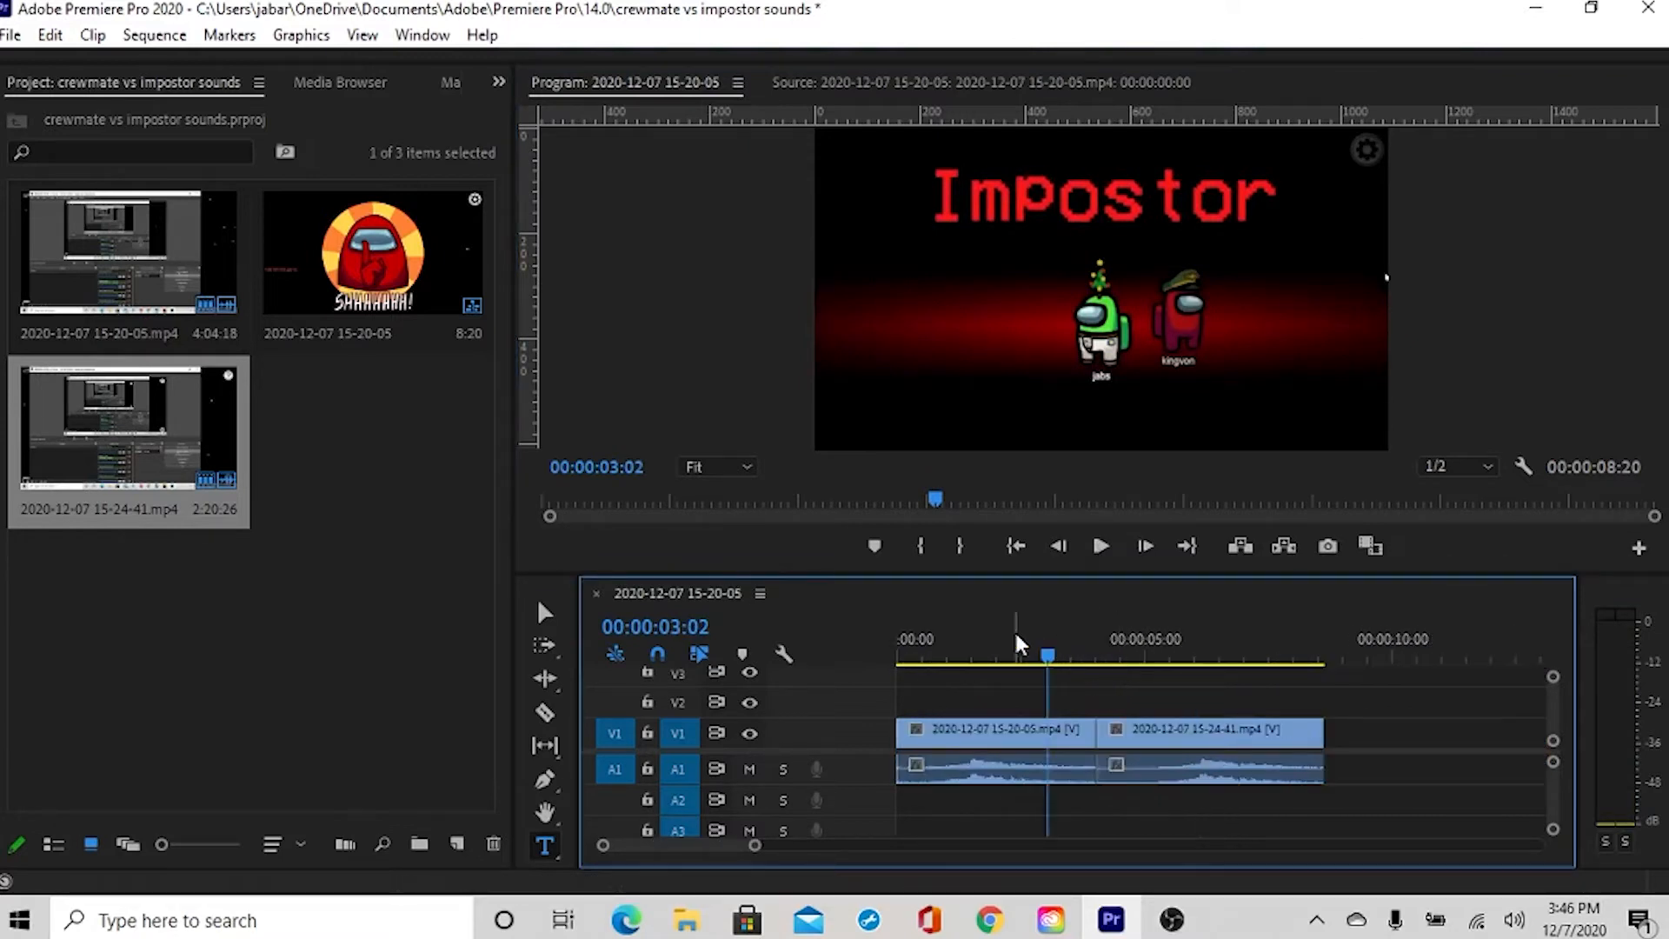
Step: Play from the impostor reveal and stop at the impostor clip's end on the shush image
left_click(970, 656)
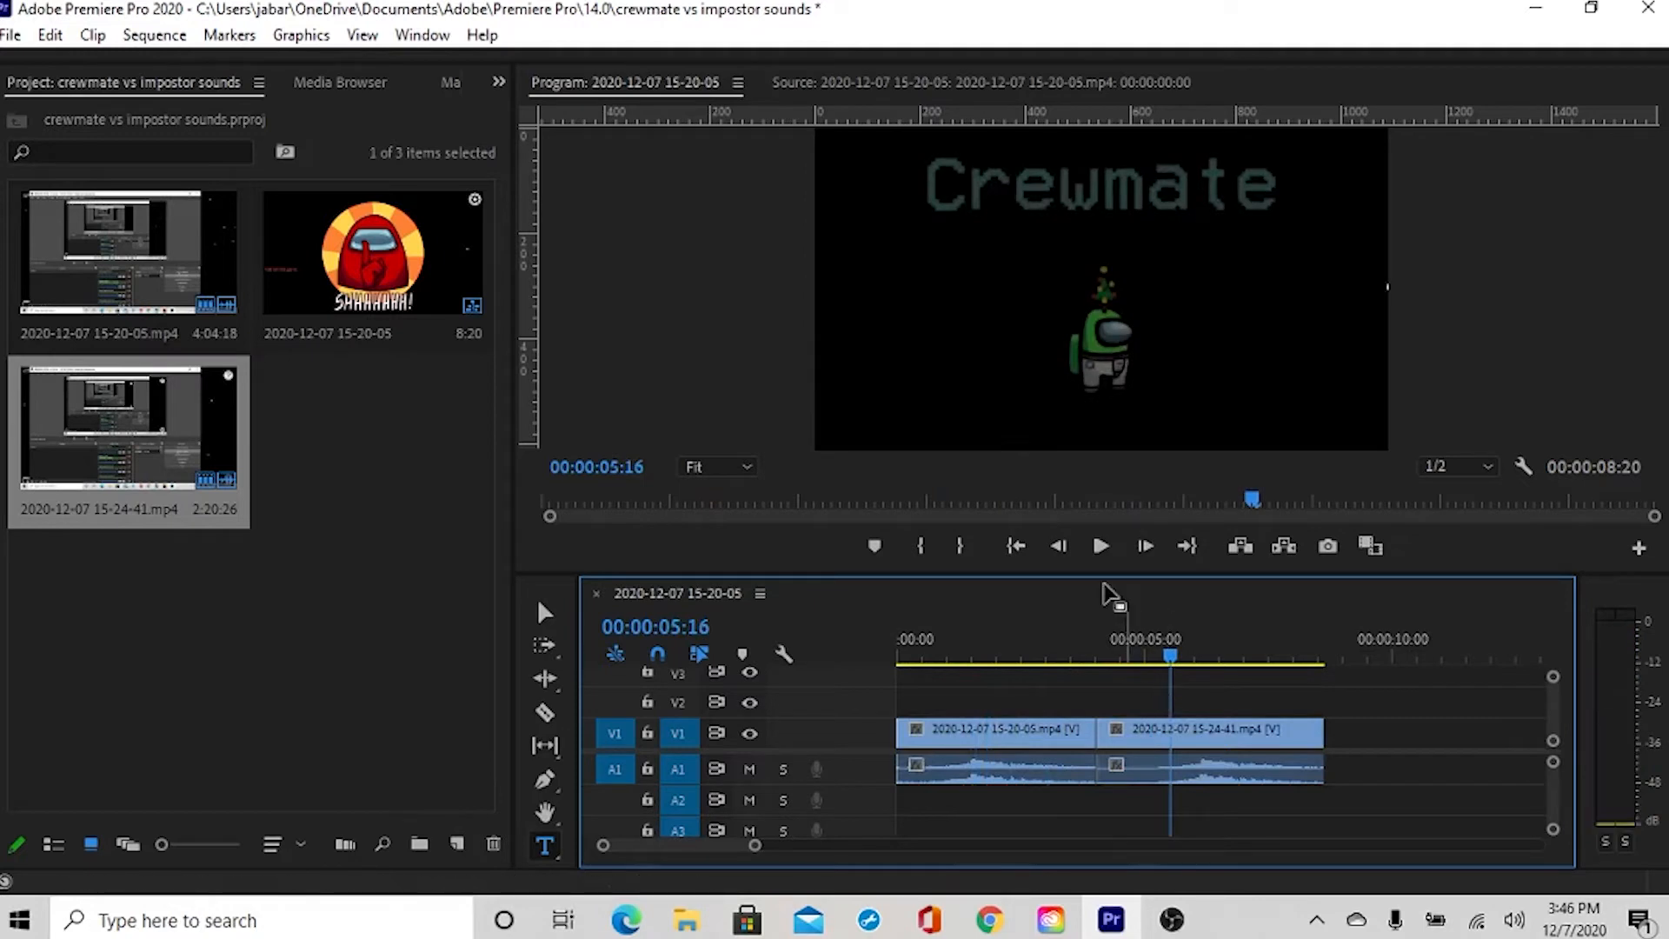
left_click(1101, 545)
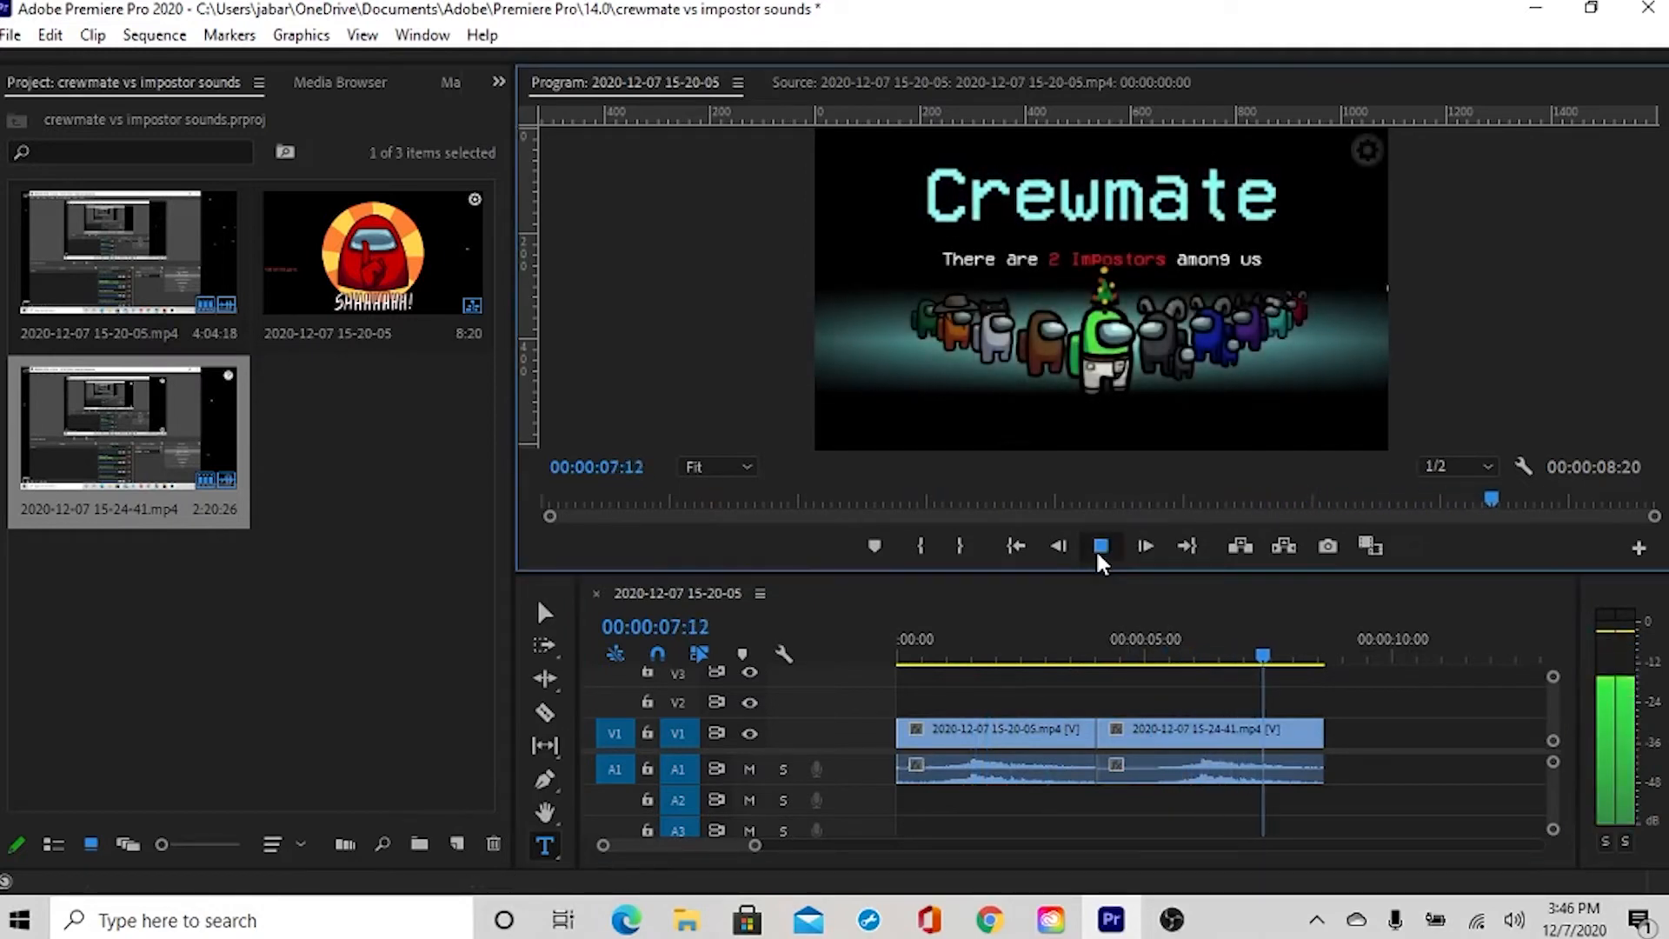
left_click(1102, 546)
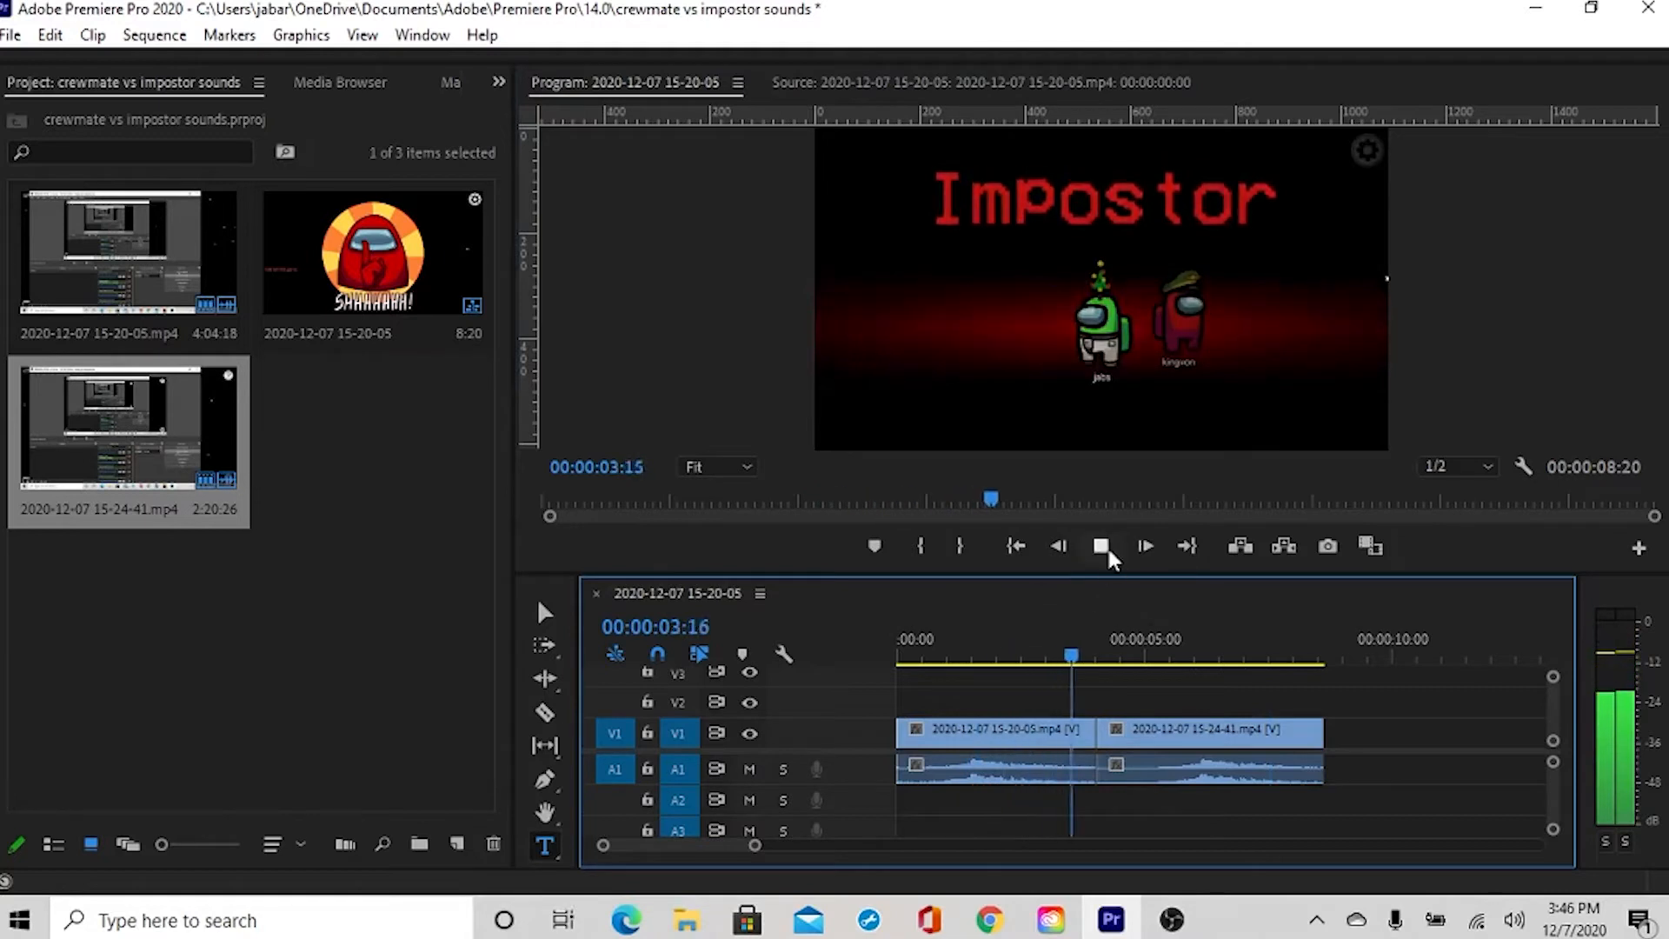
left_click(1101, 545)
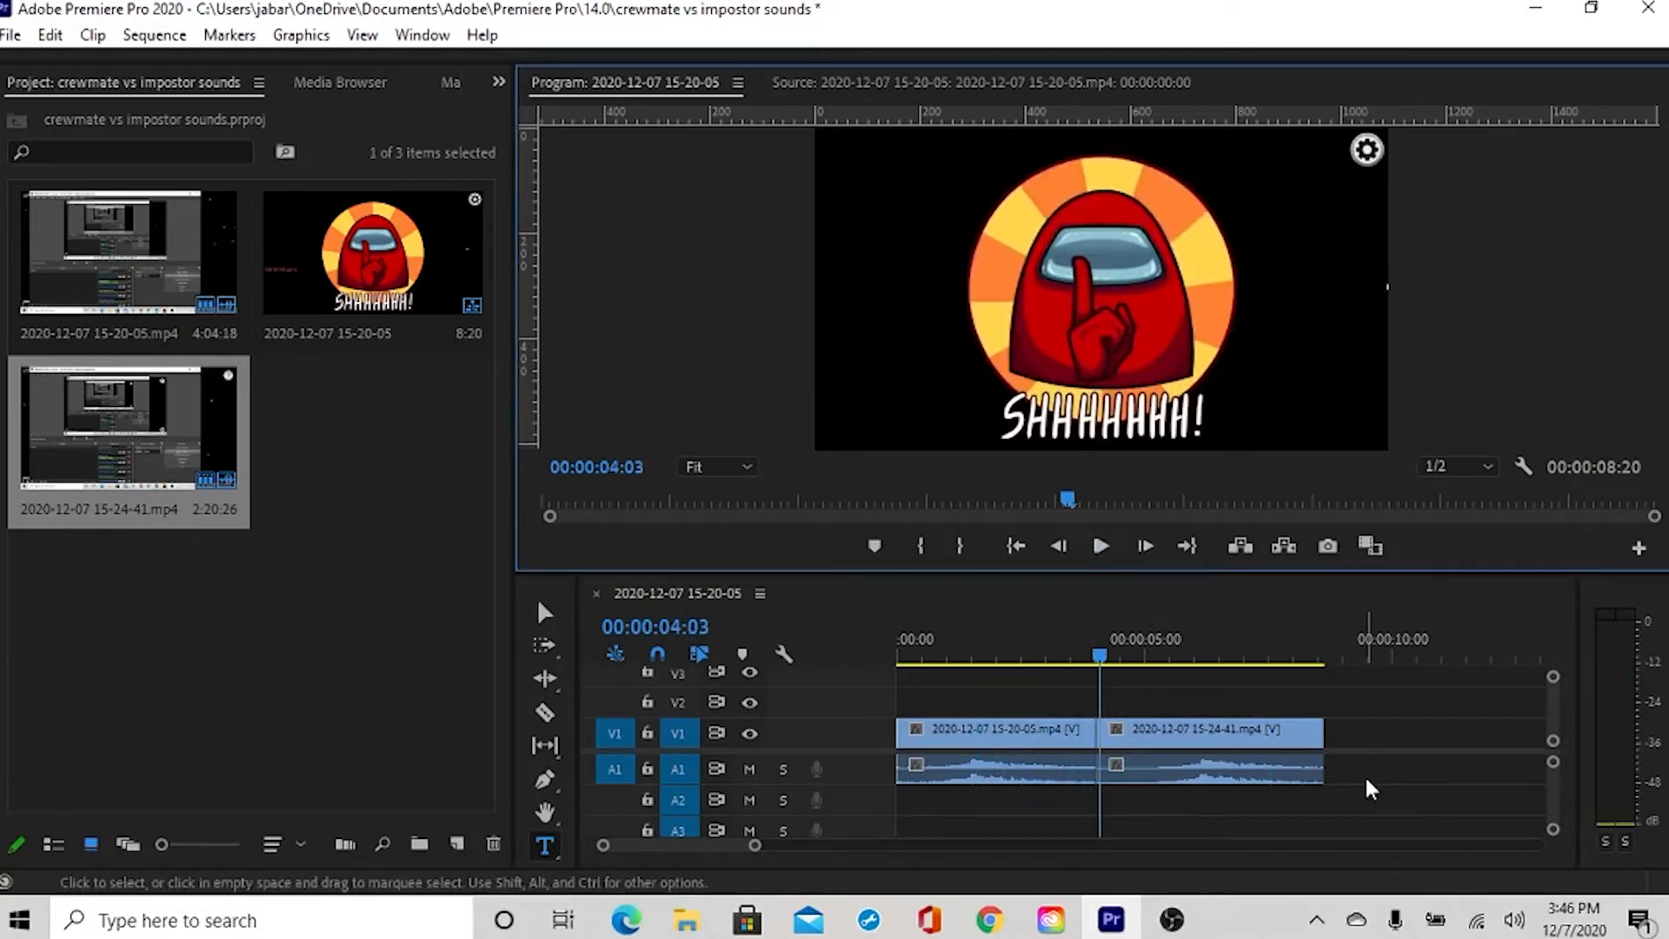
mouse_move(1332, 729)
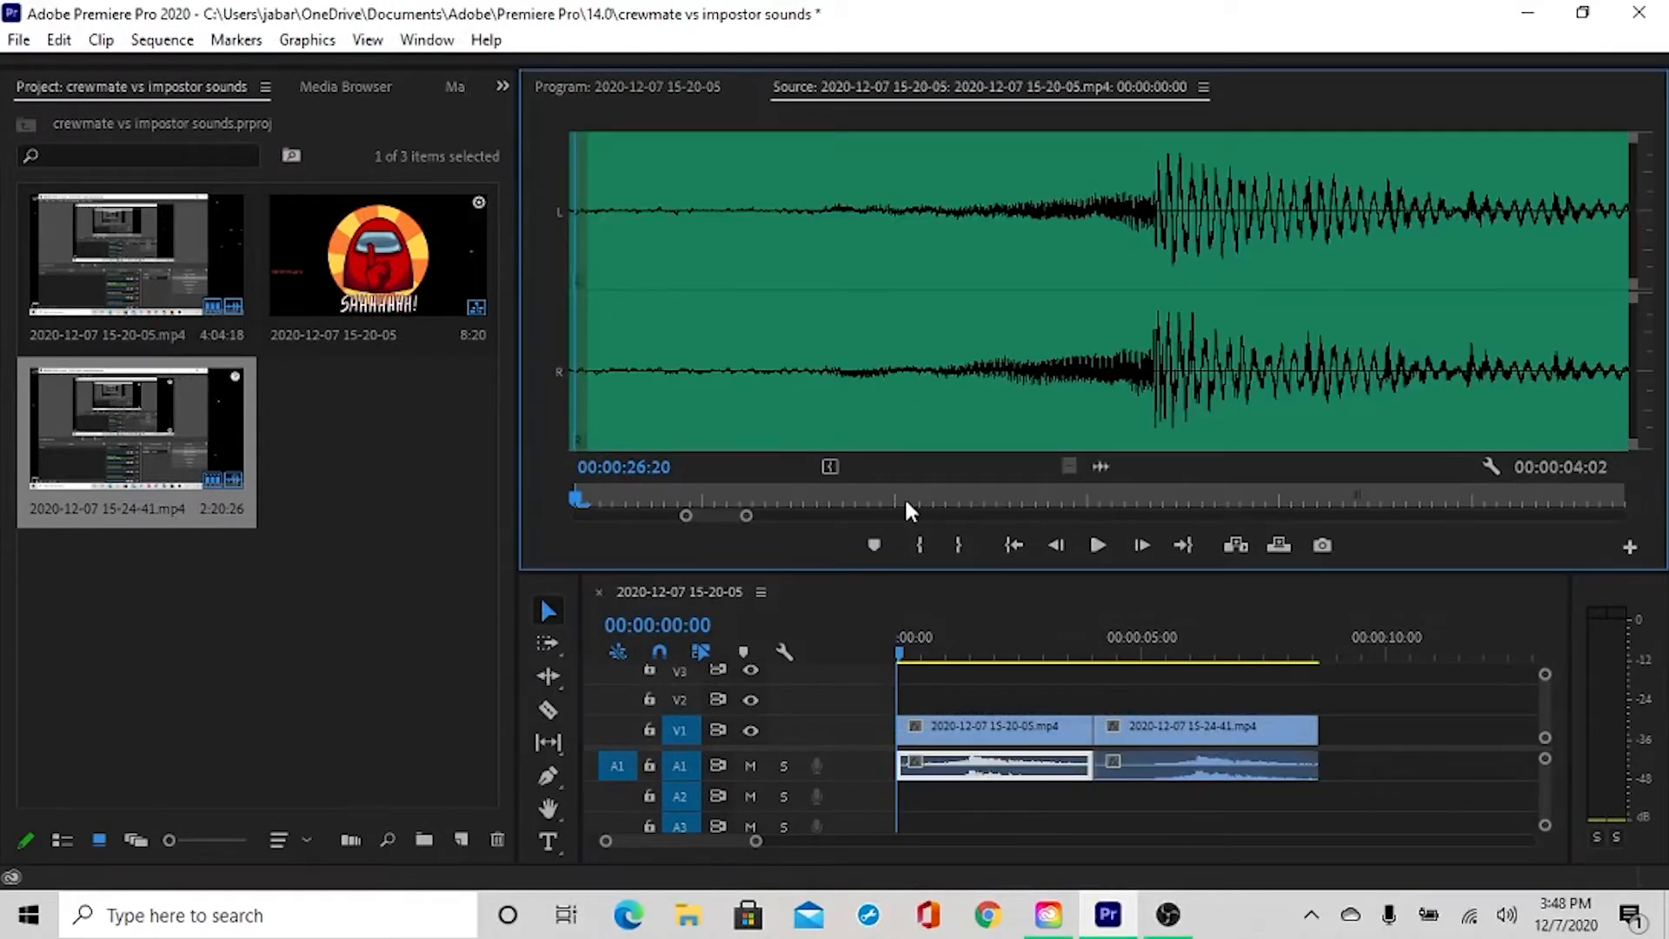
mouse_move(1090, 620)
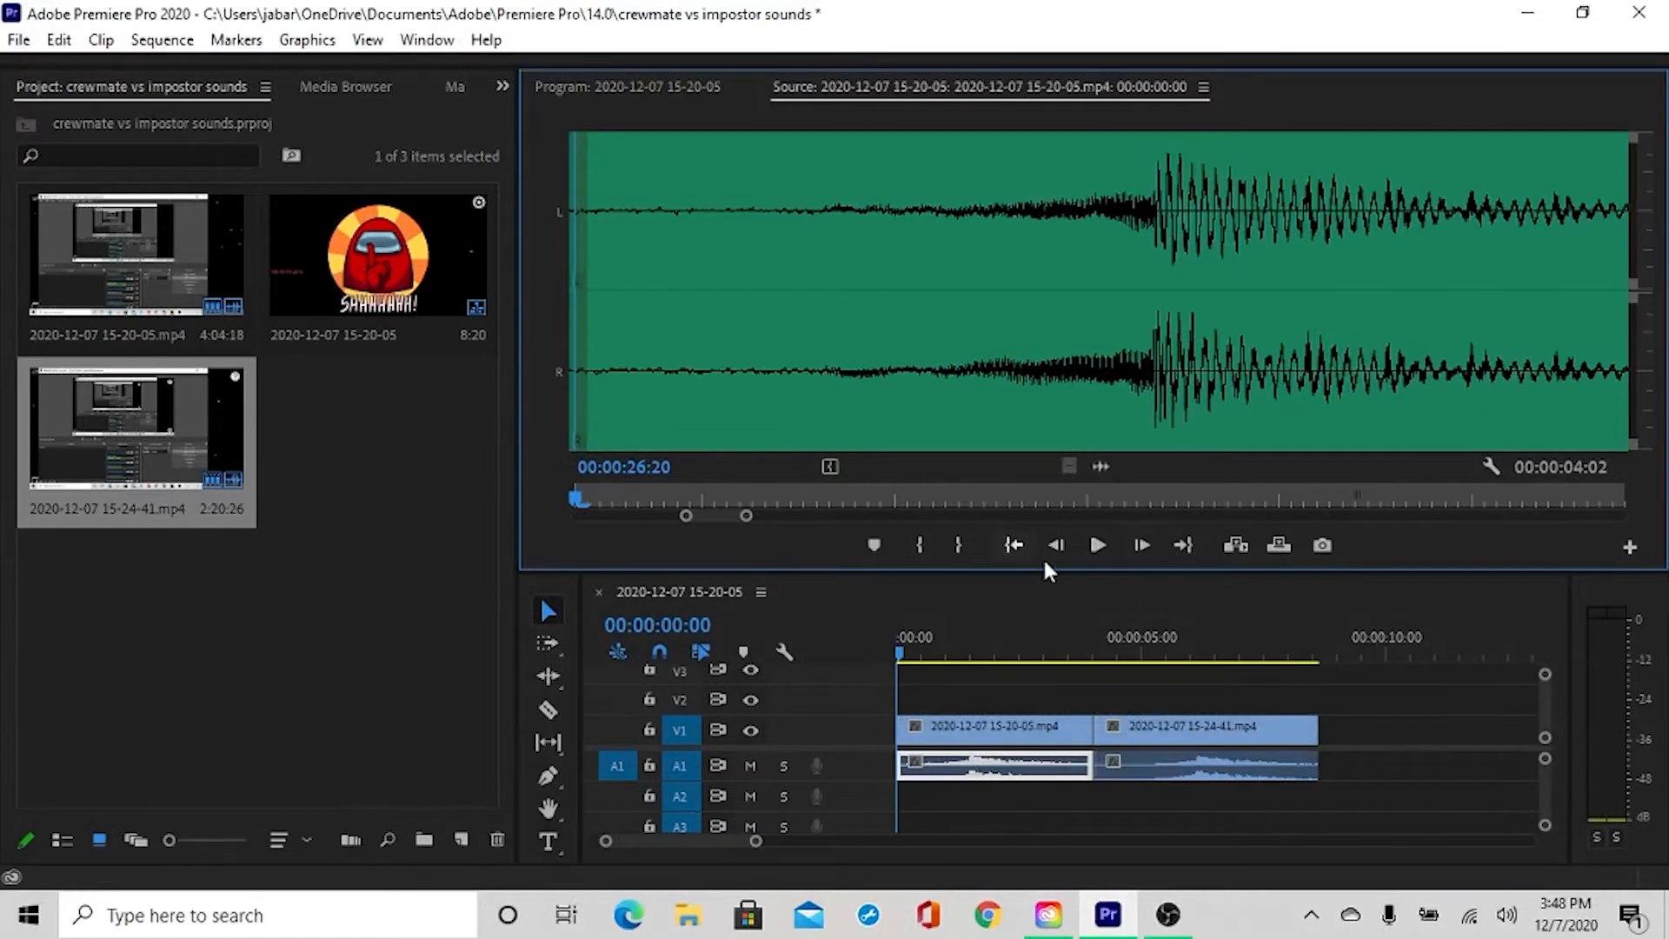
mouse_move(1012, 606)
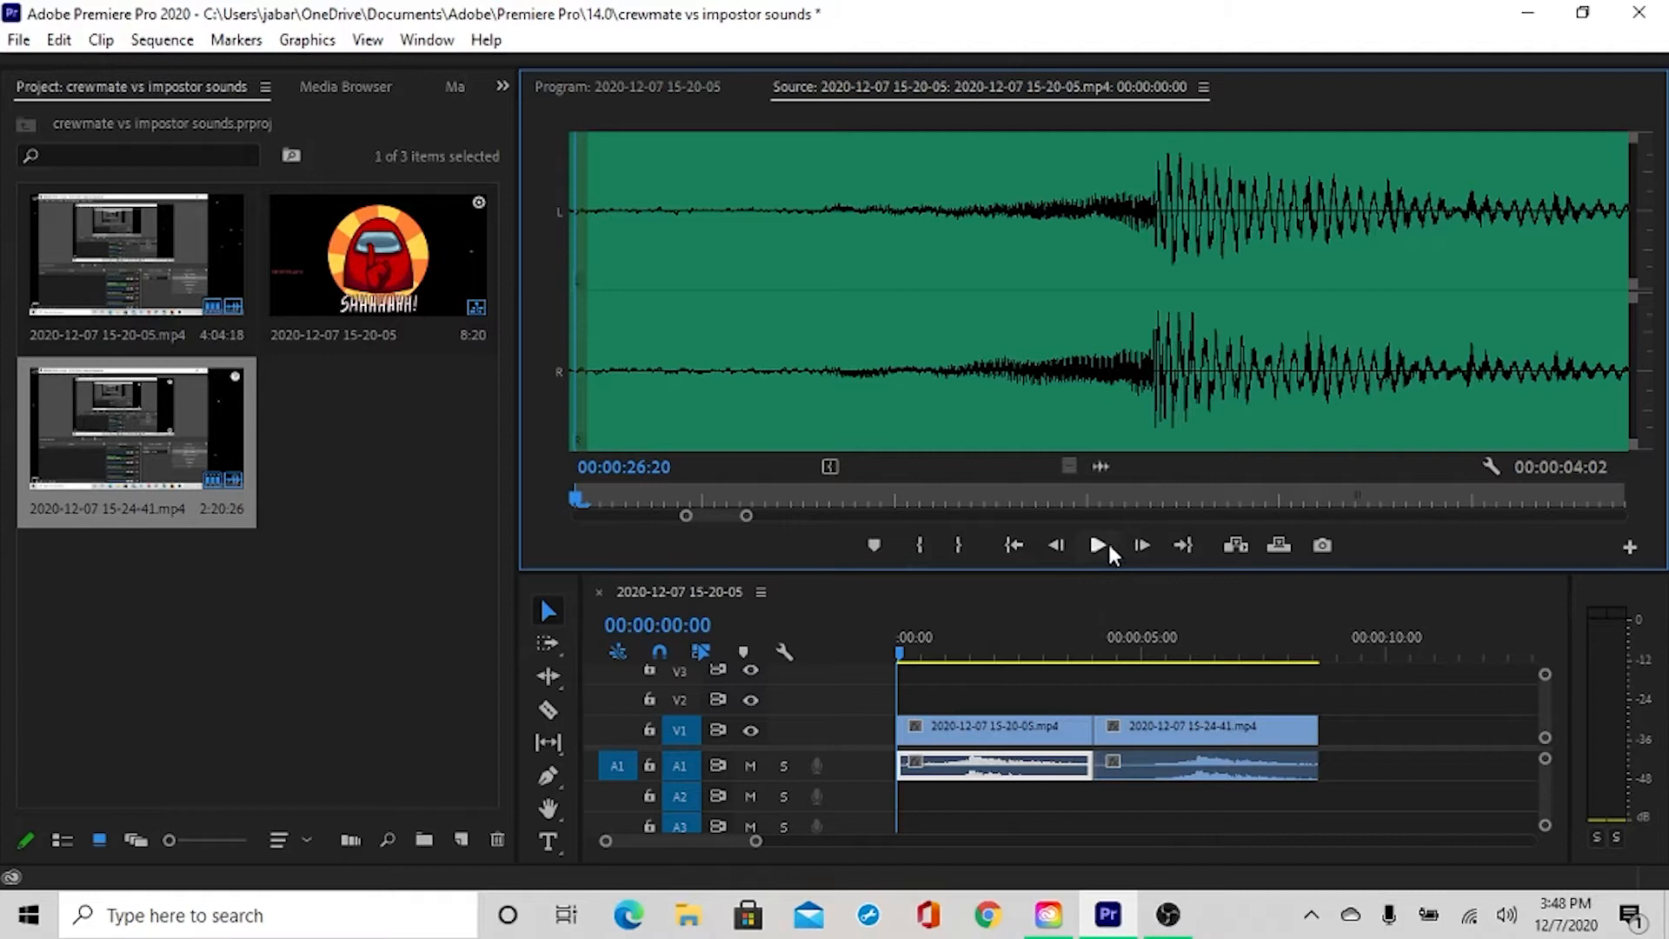
mouse_move(1099, 545)
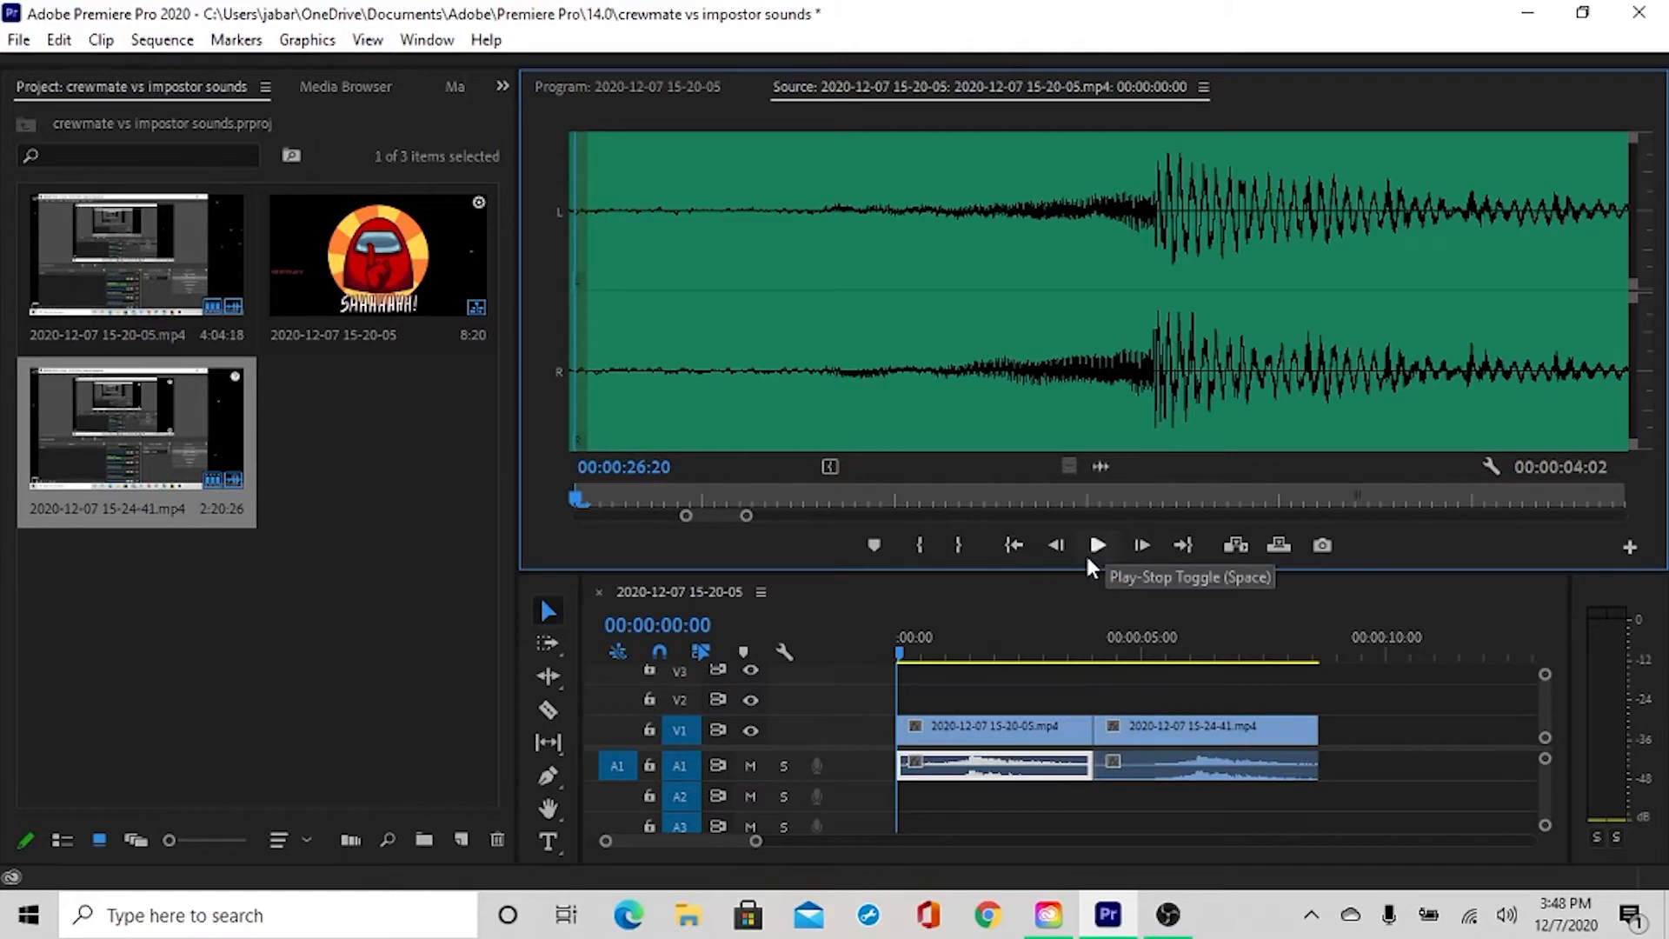
mouse_move(1161, 626)
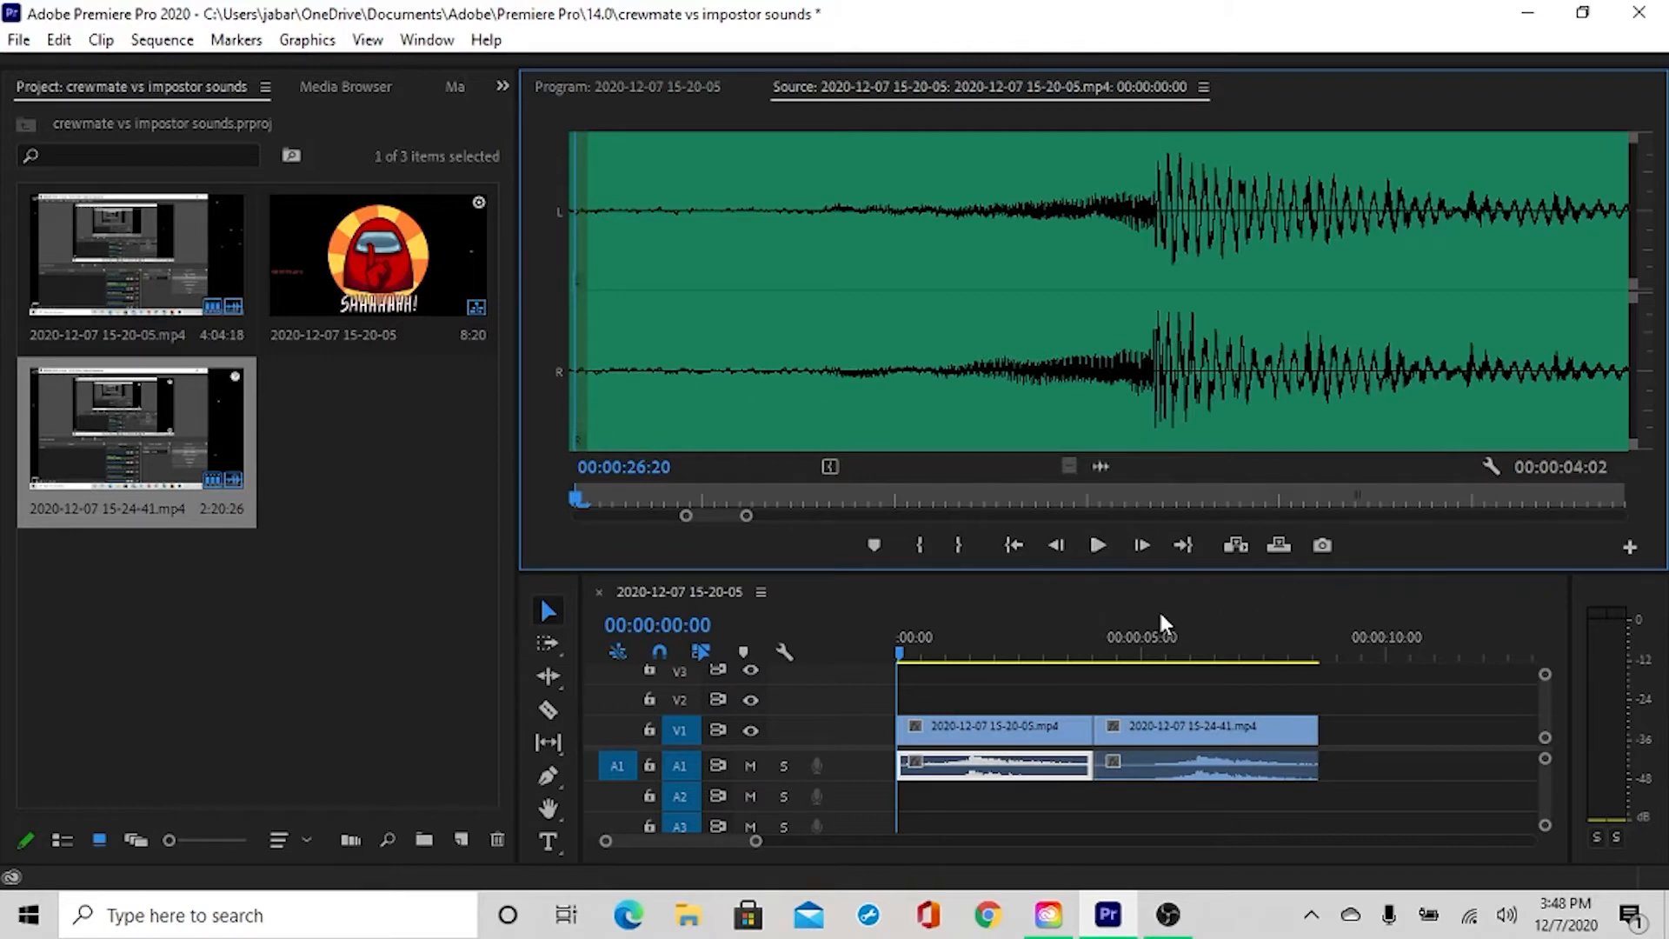
mouse_move(1099, 545)
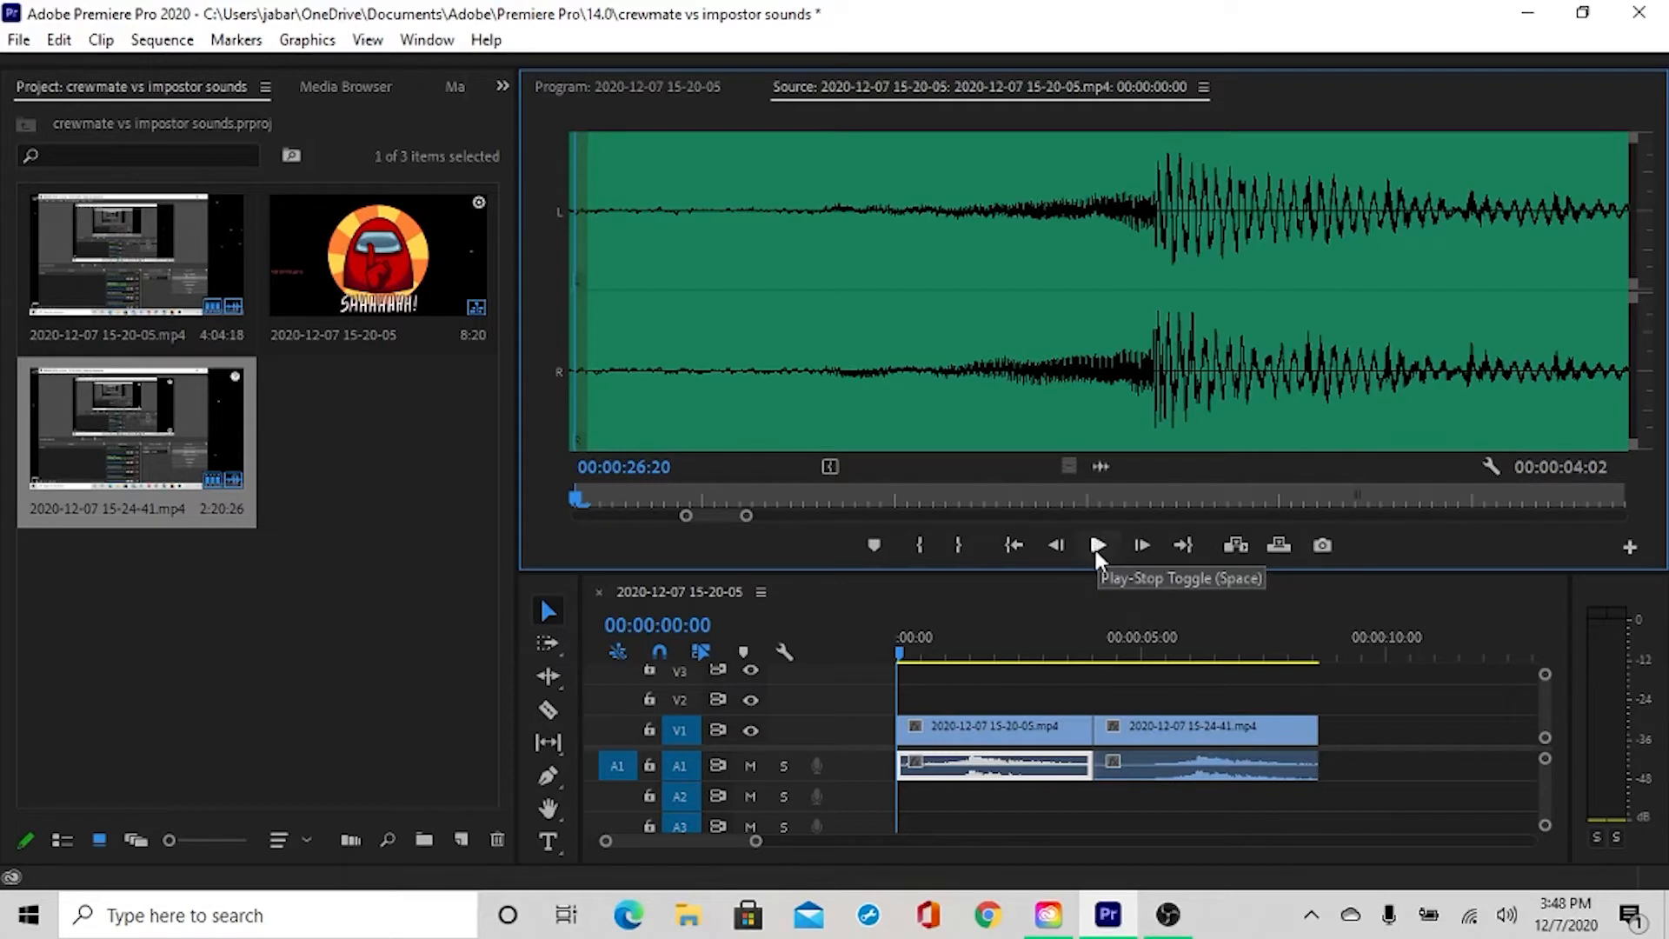
Step: Play and stop clip 15-20-05's sound, then load clip 15-24-41's waveform
left_click(1098, 545)
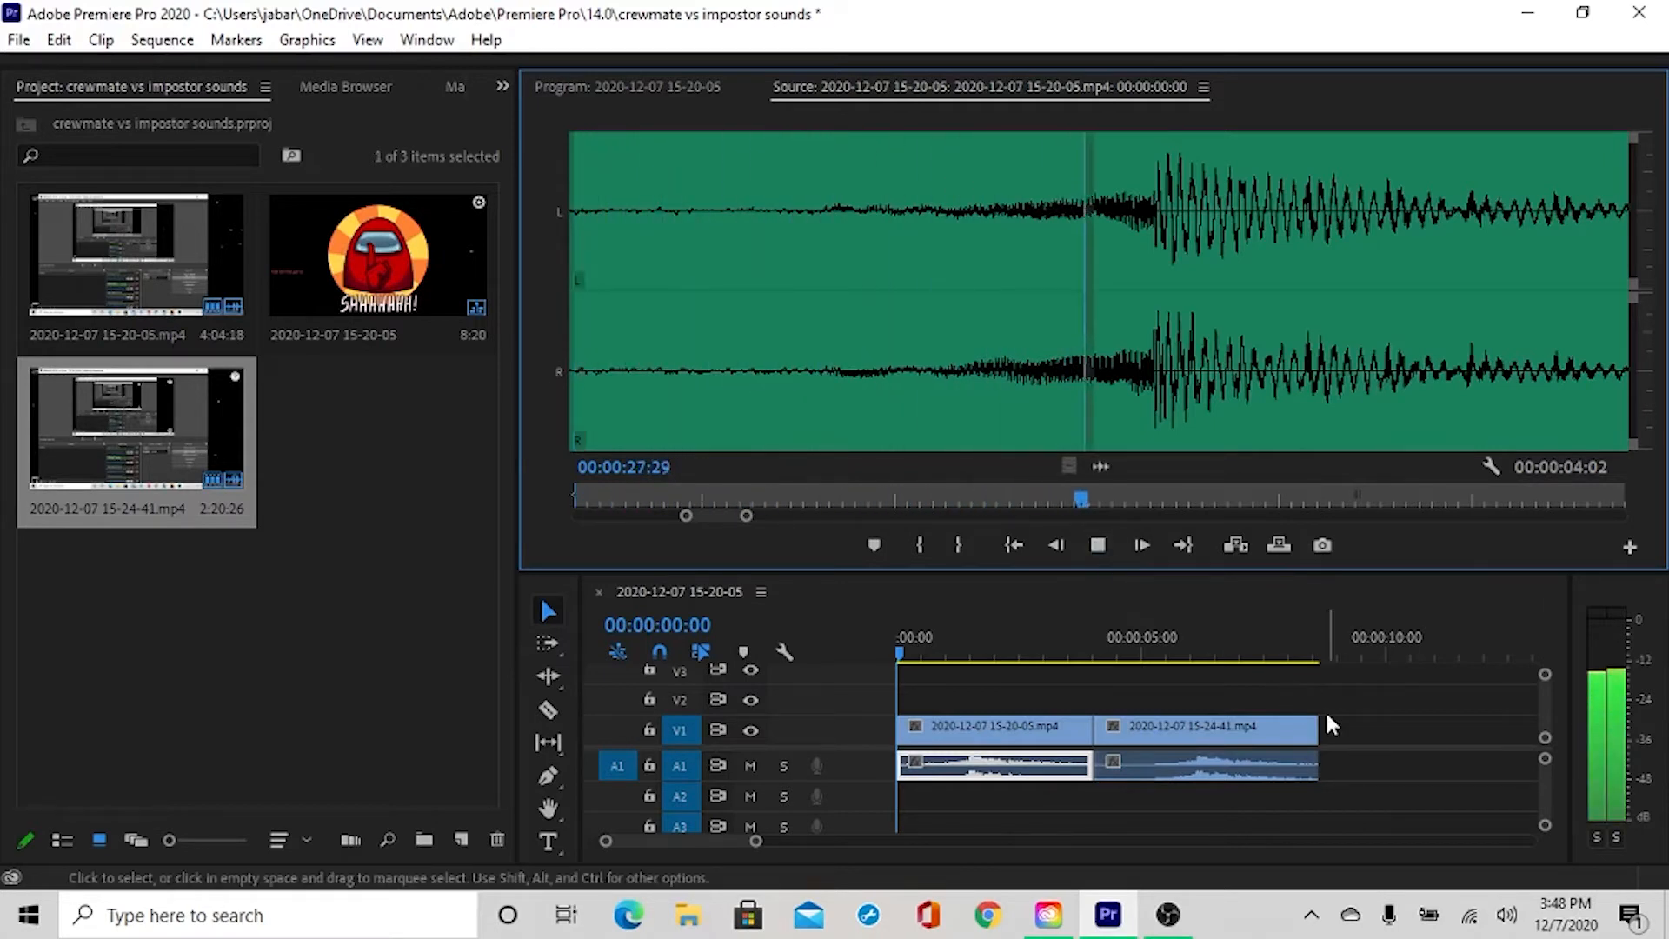
left_click(1098, 545)
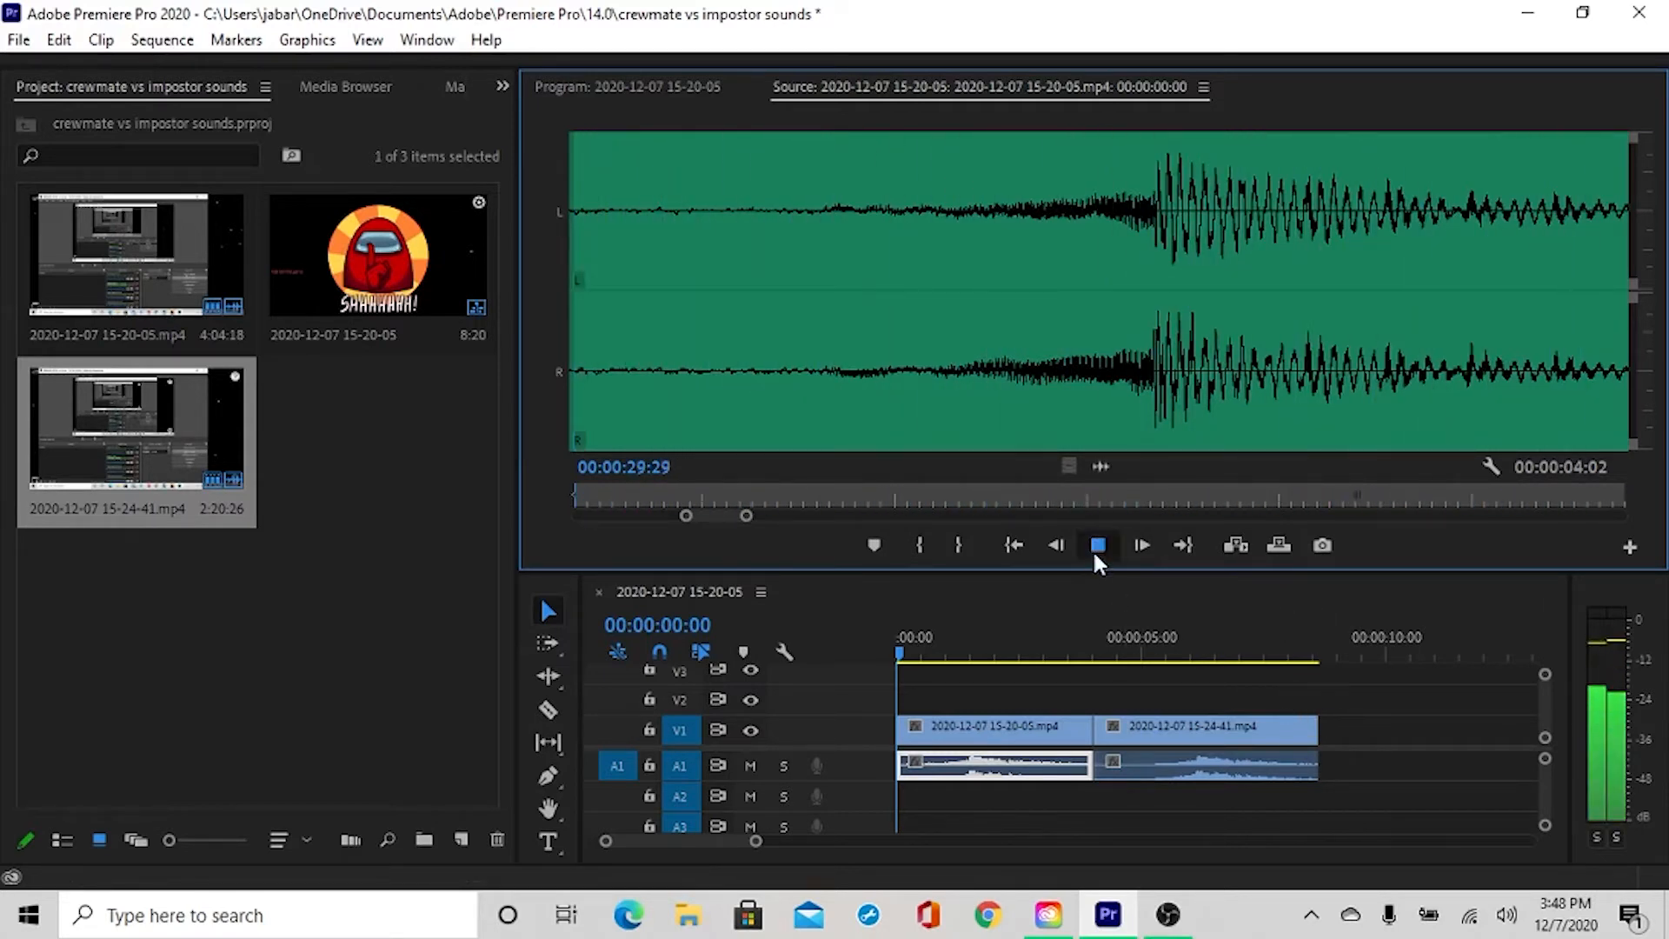
left_click(1203, 765)
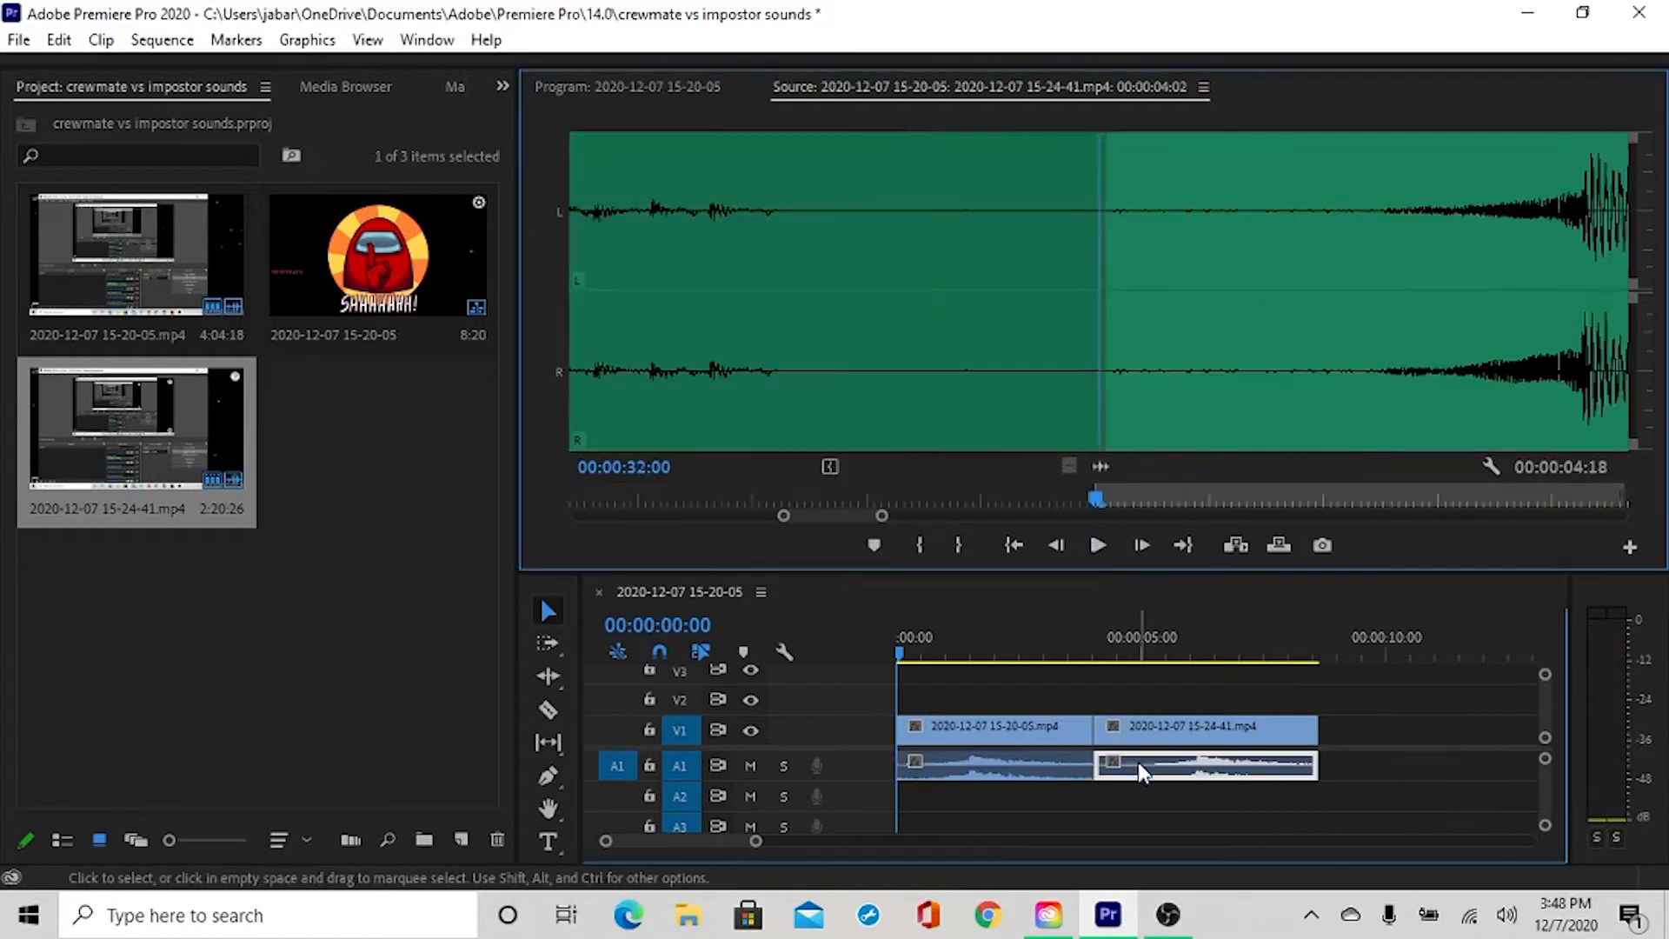
left_click(1099, 545)
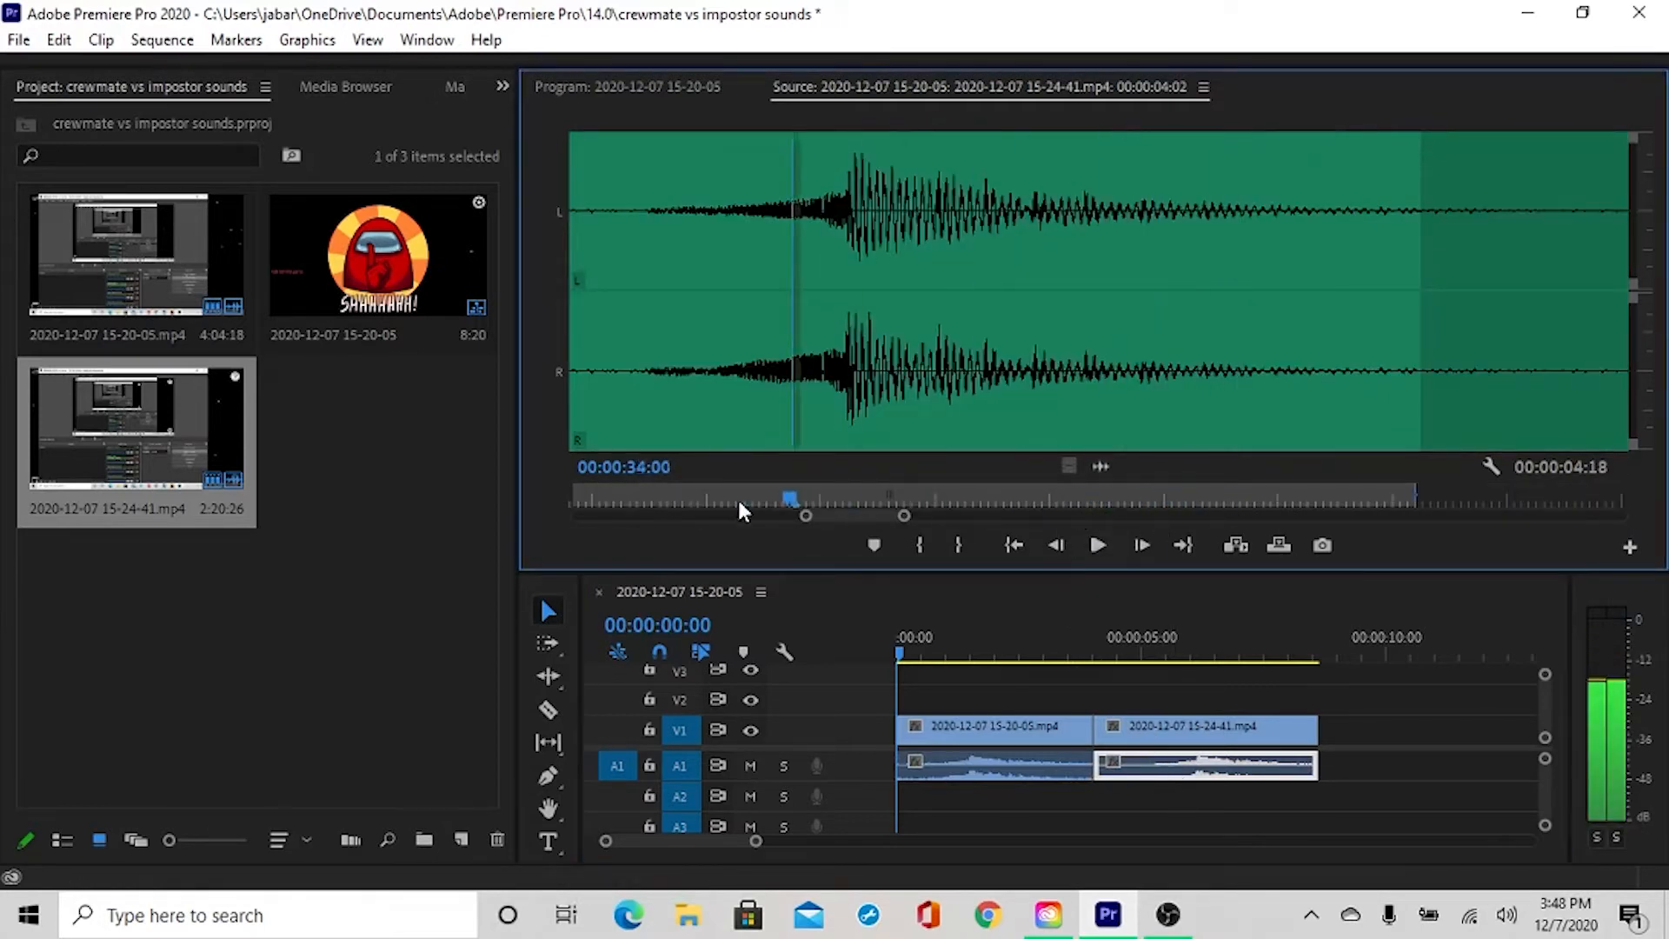
left_click_drag(791, 498, 612, 498)
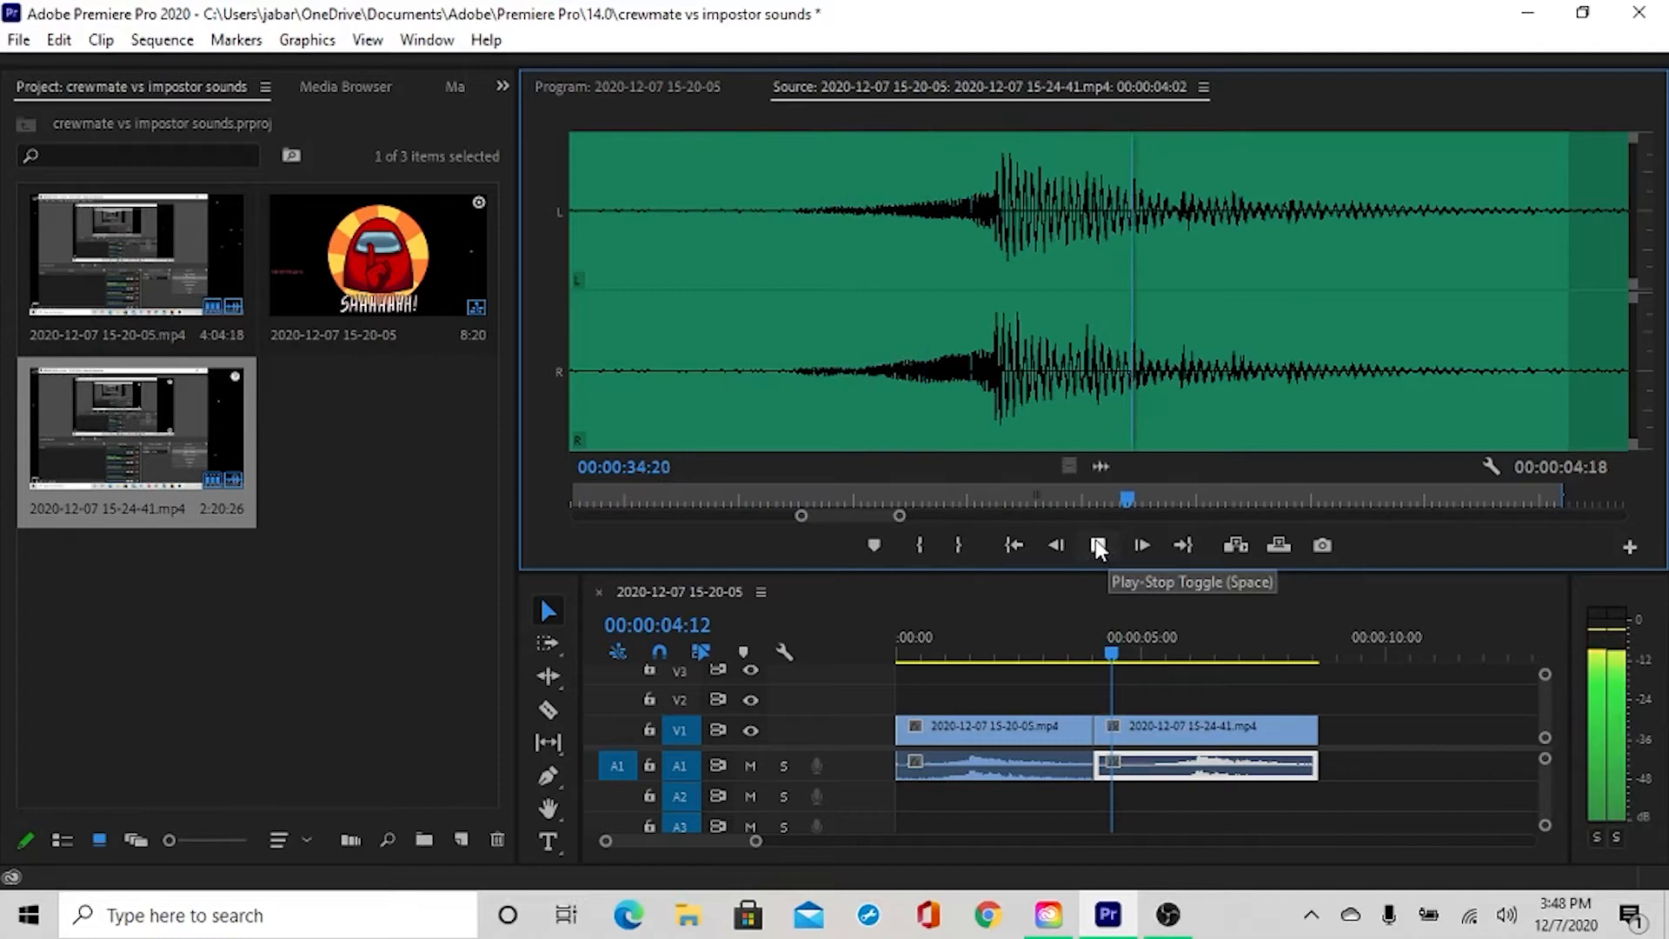
left_click(1099, 545)
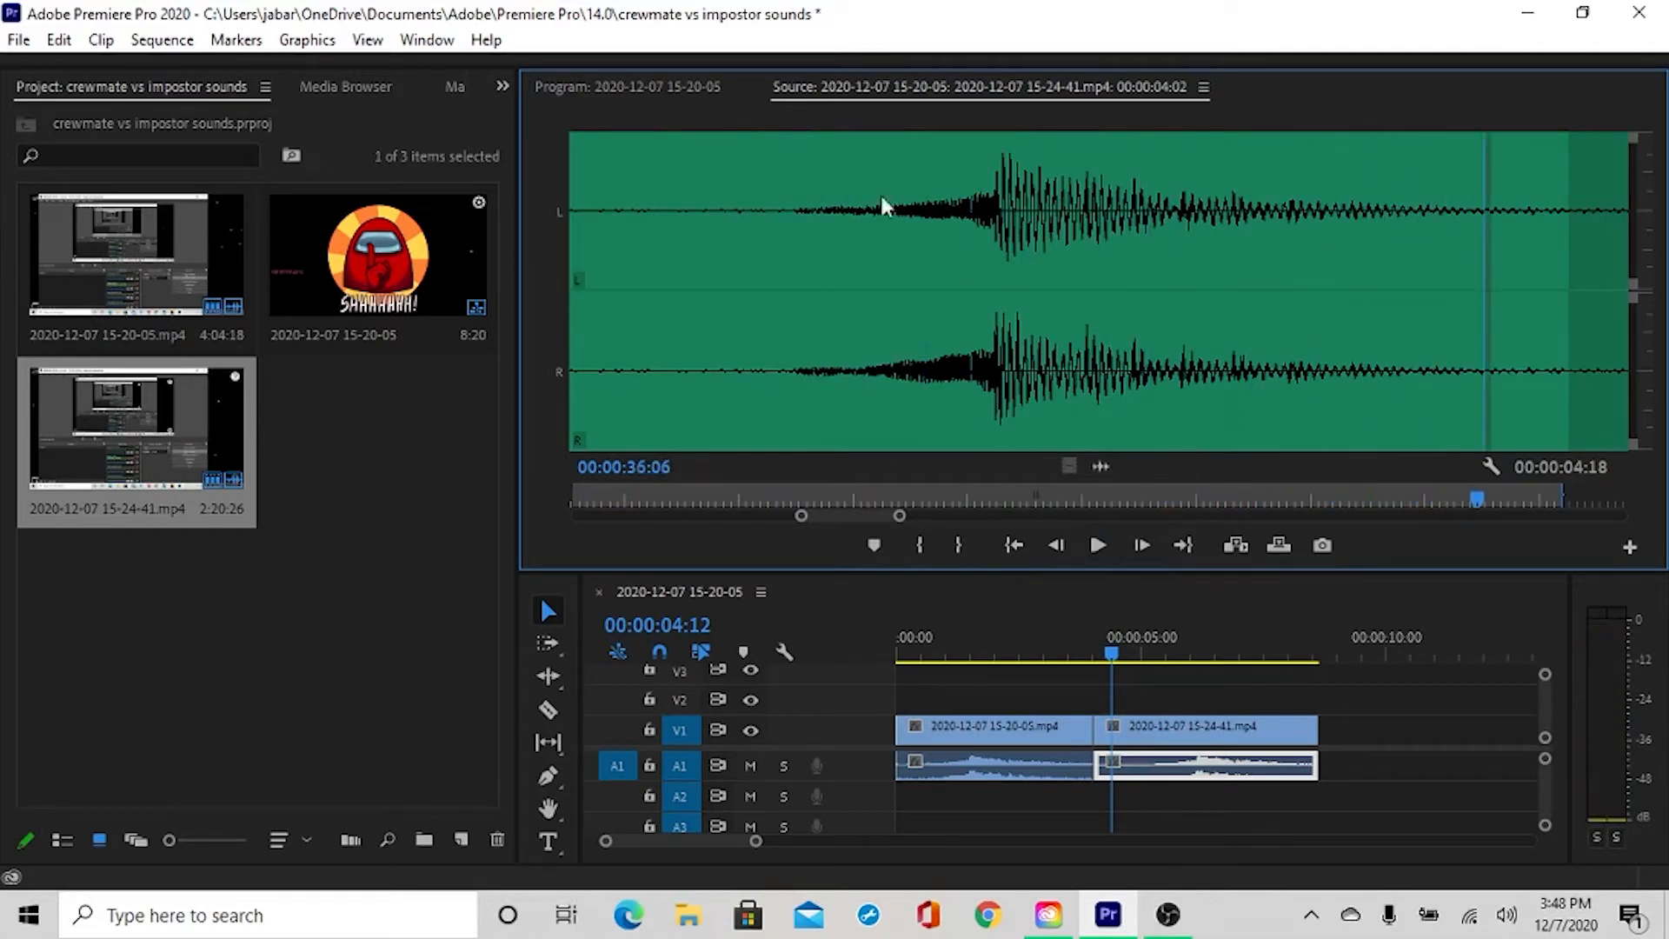
left_click(1099, 546)
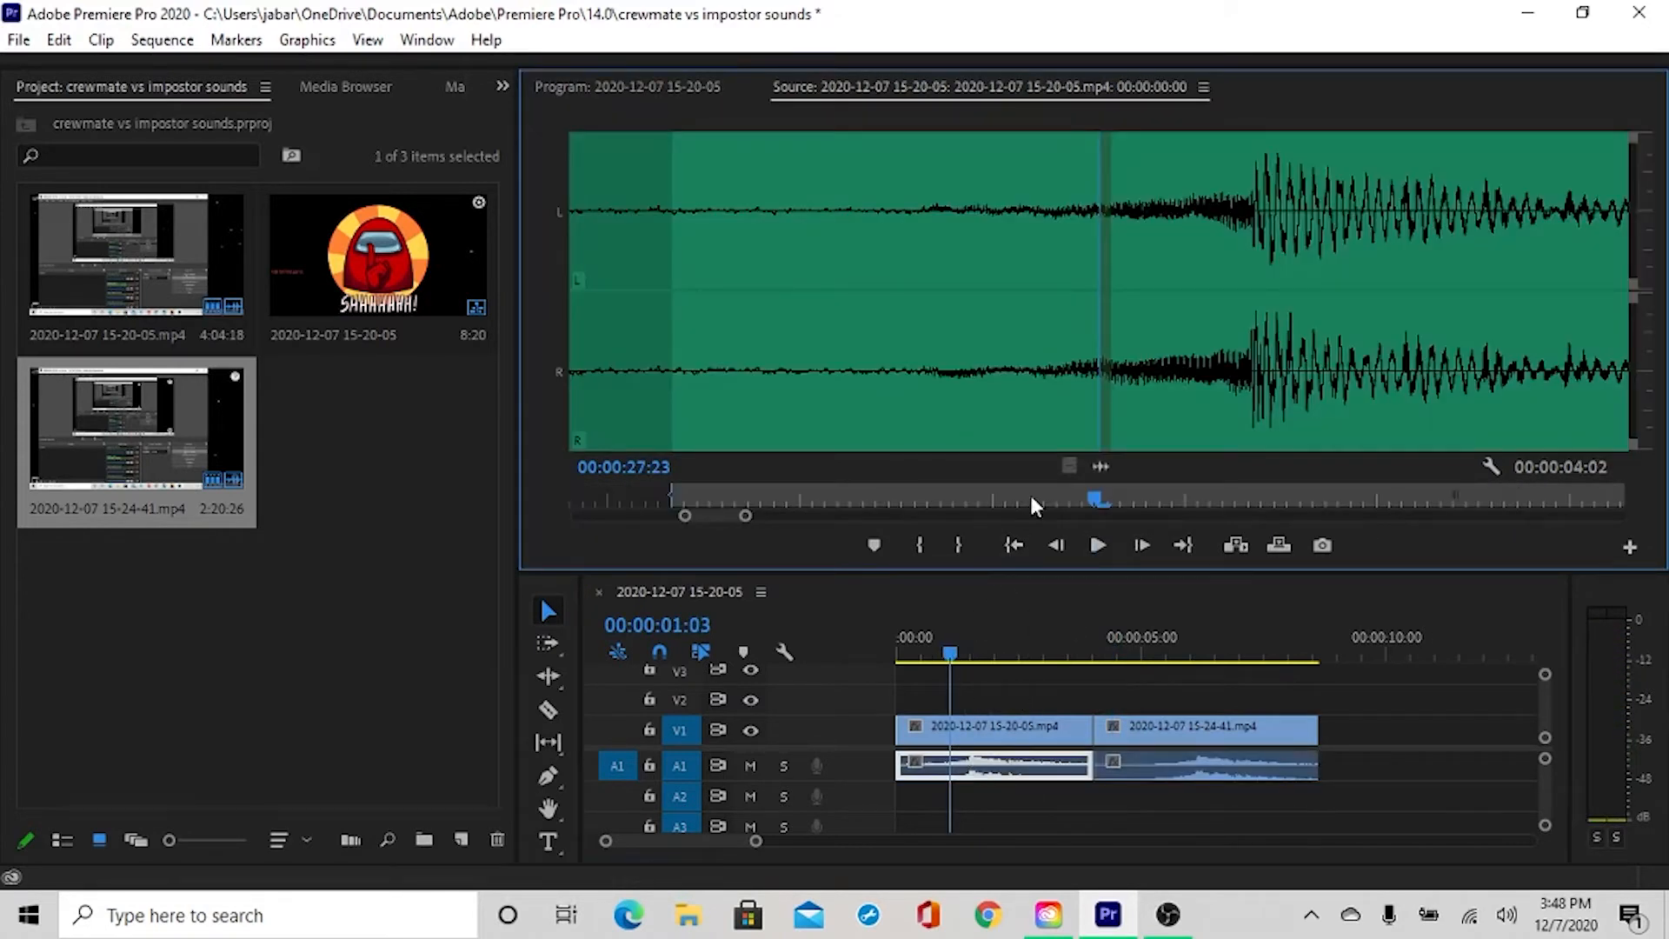
mouse_move(1095, 310)
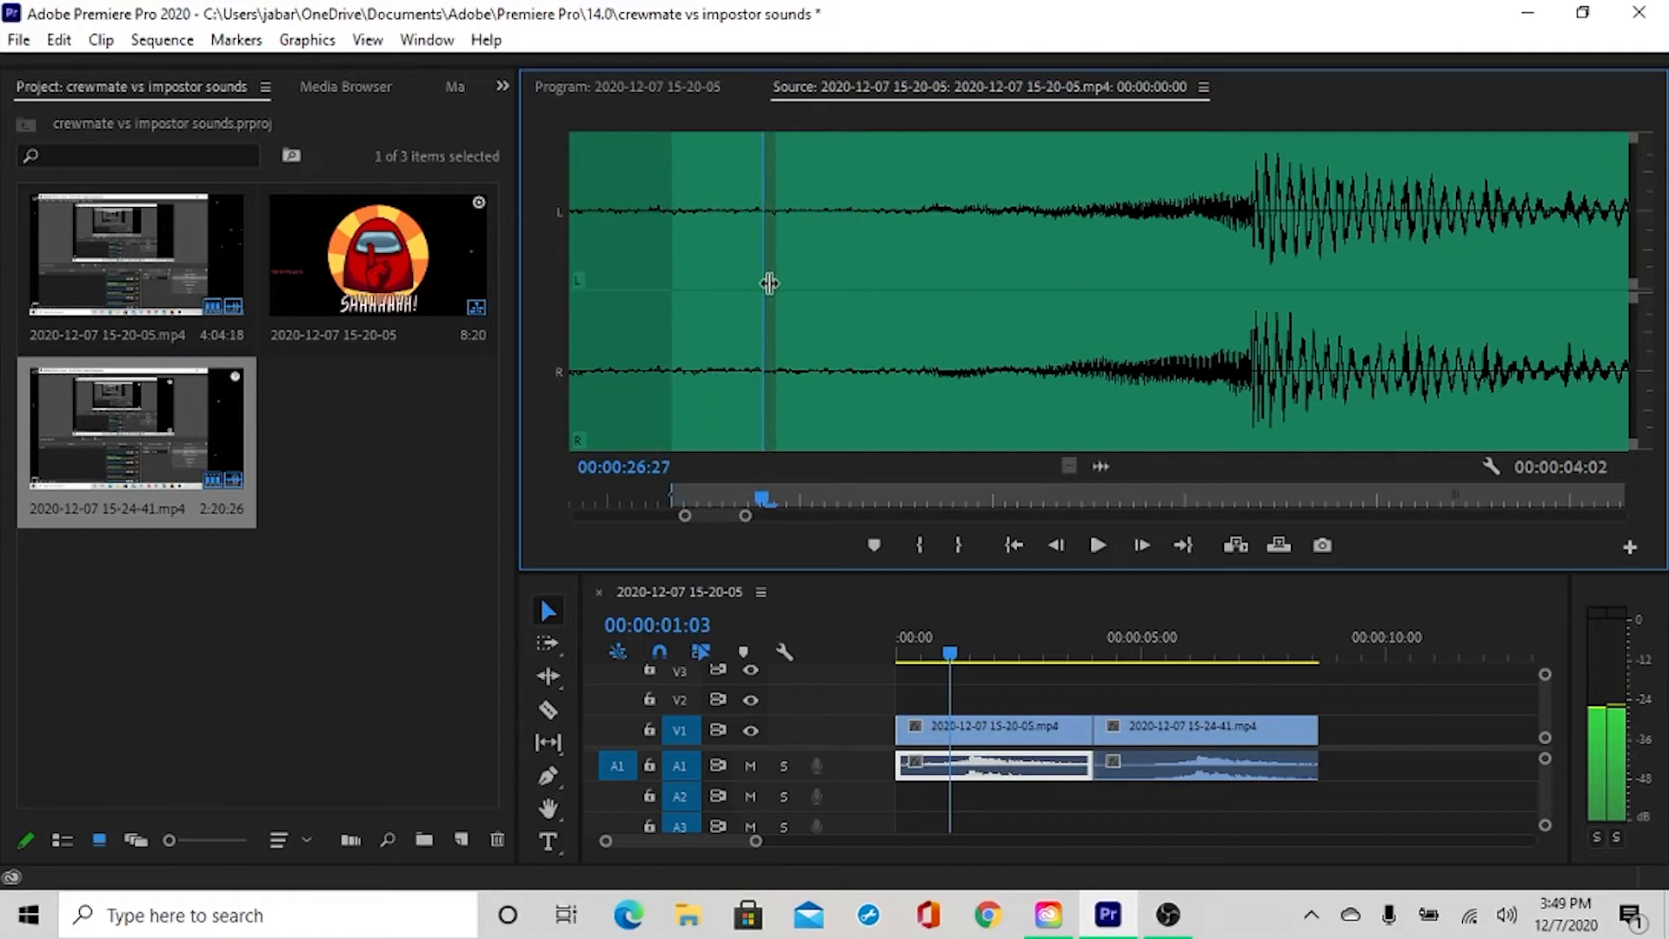
left_click_drag(767, 285, 895, 296)
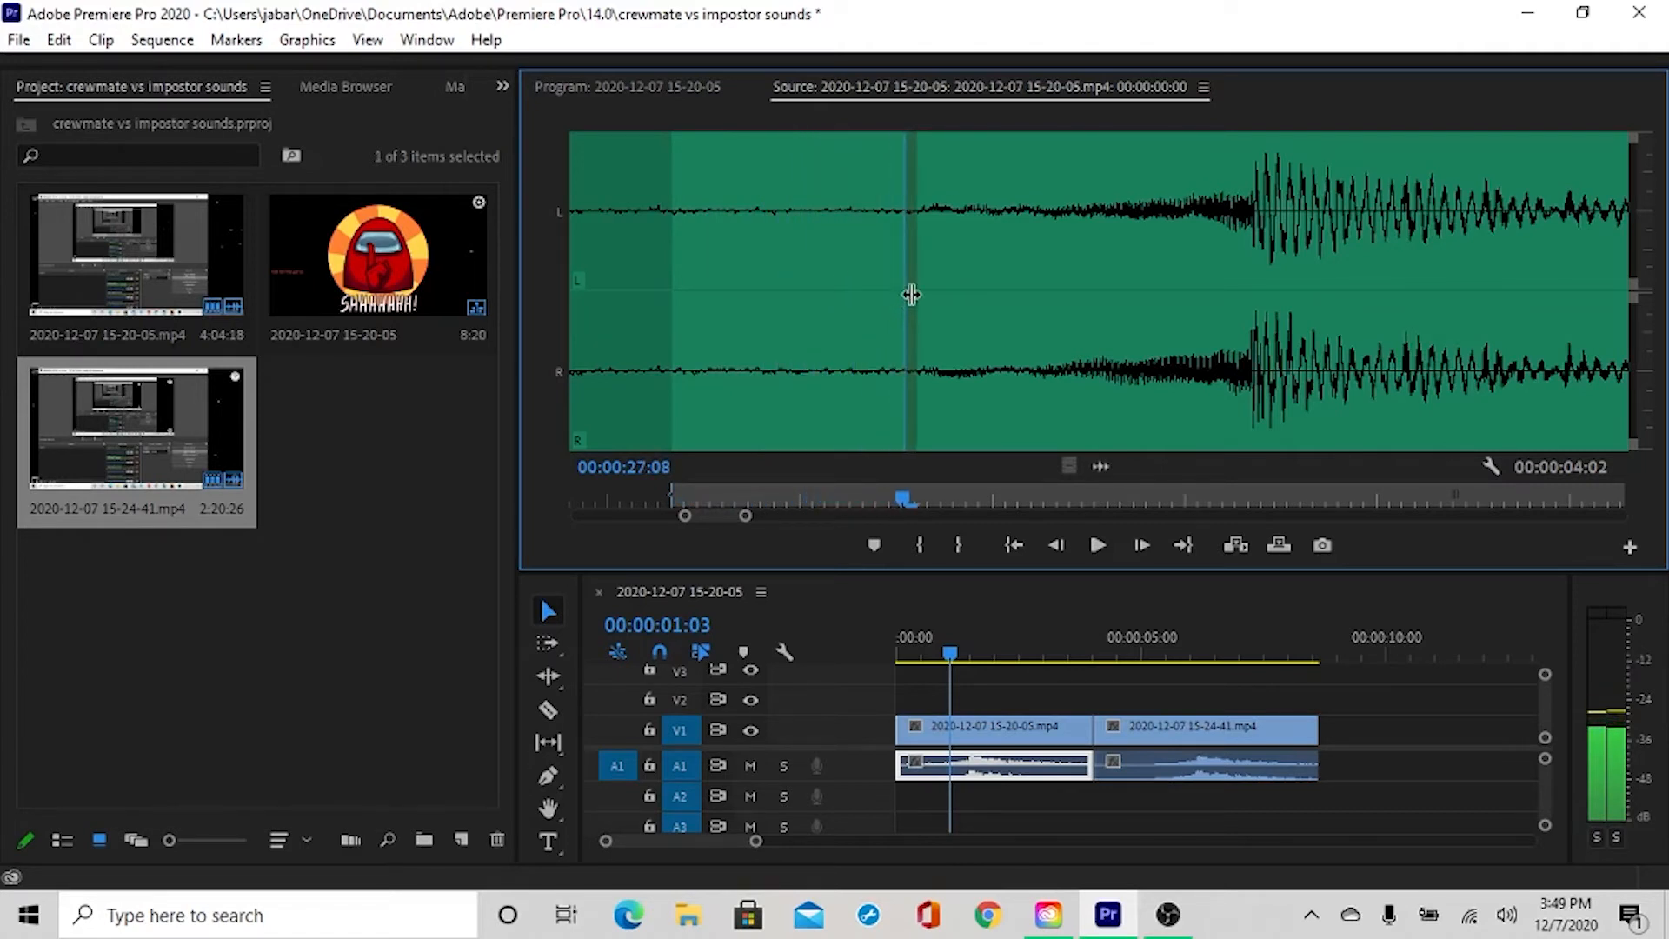
left_click_drag(907, 293, 931, 289)
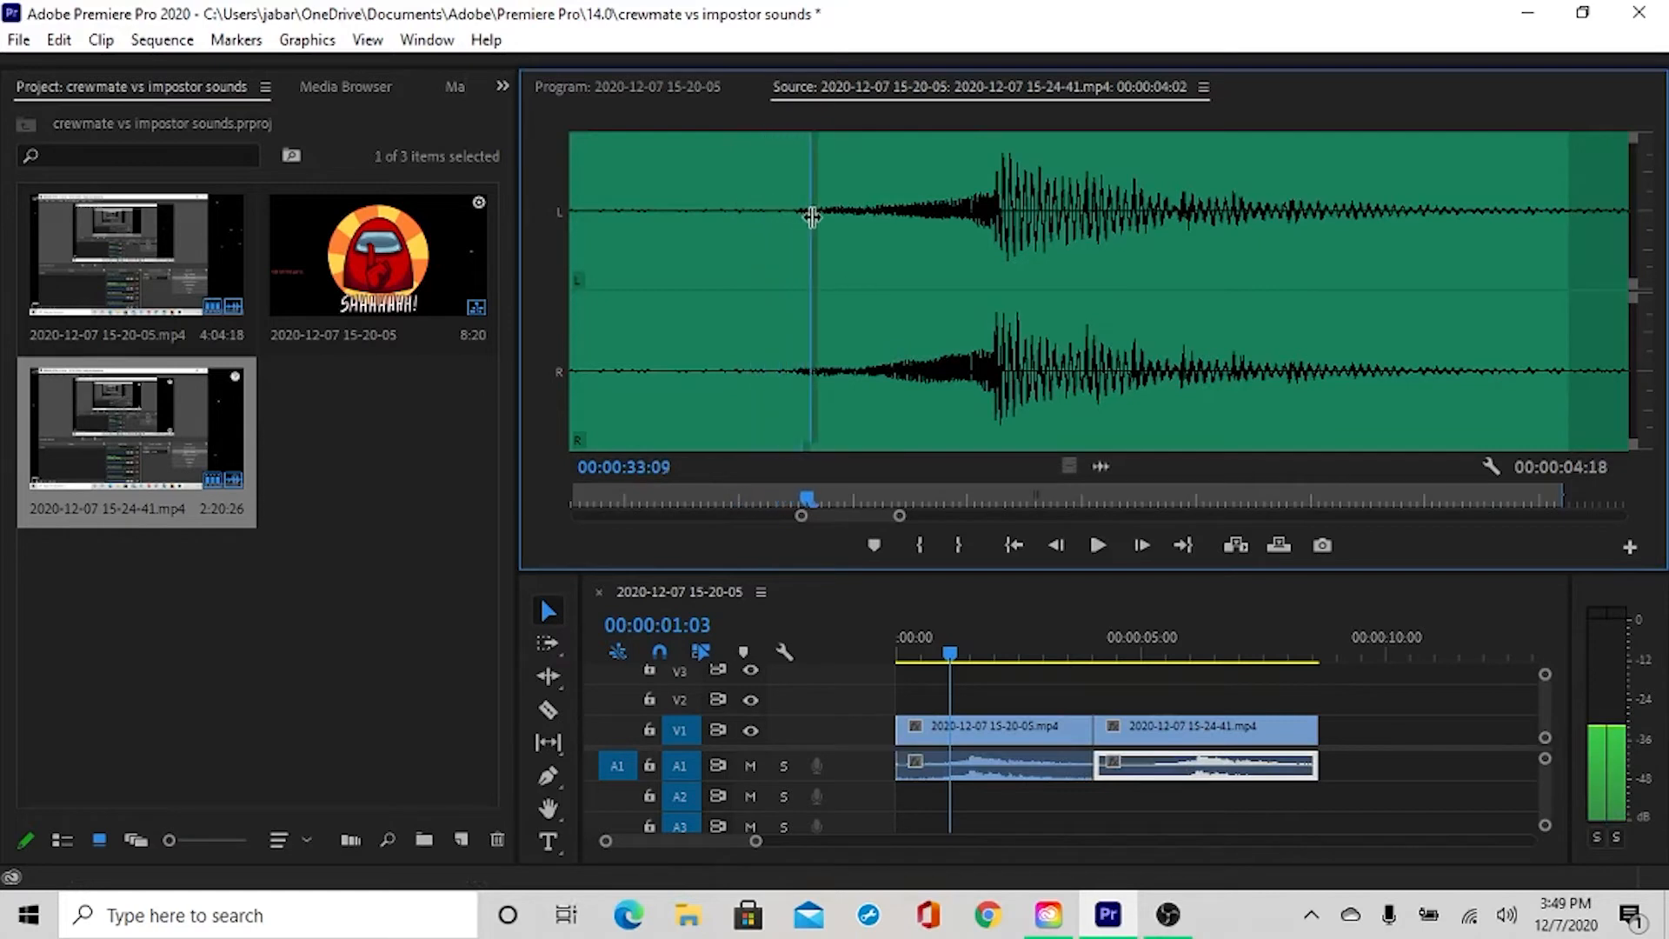
left_click_drag(809, 218, 777, 217)
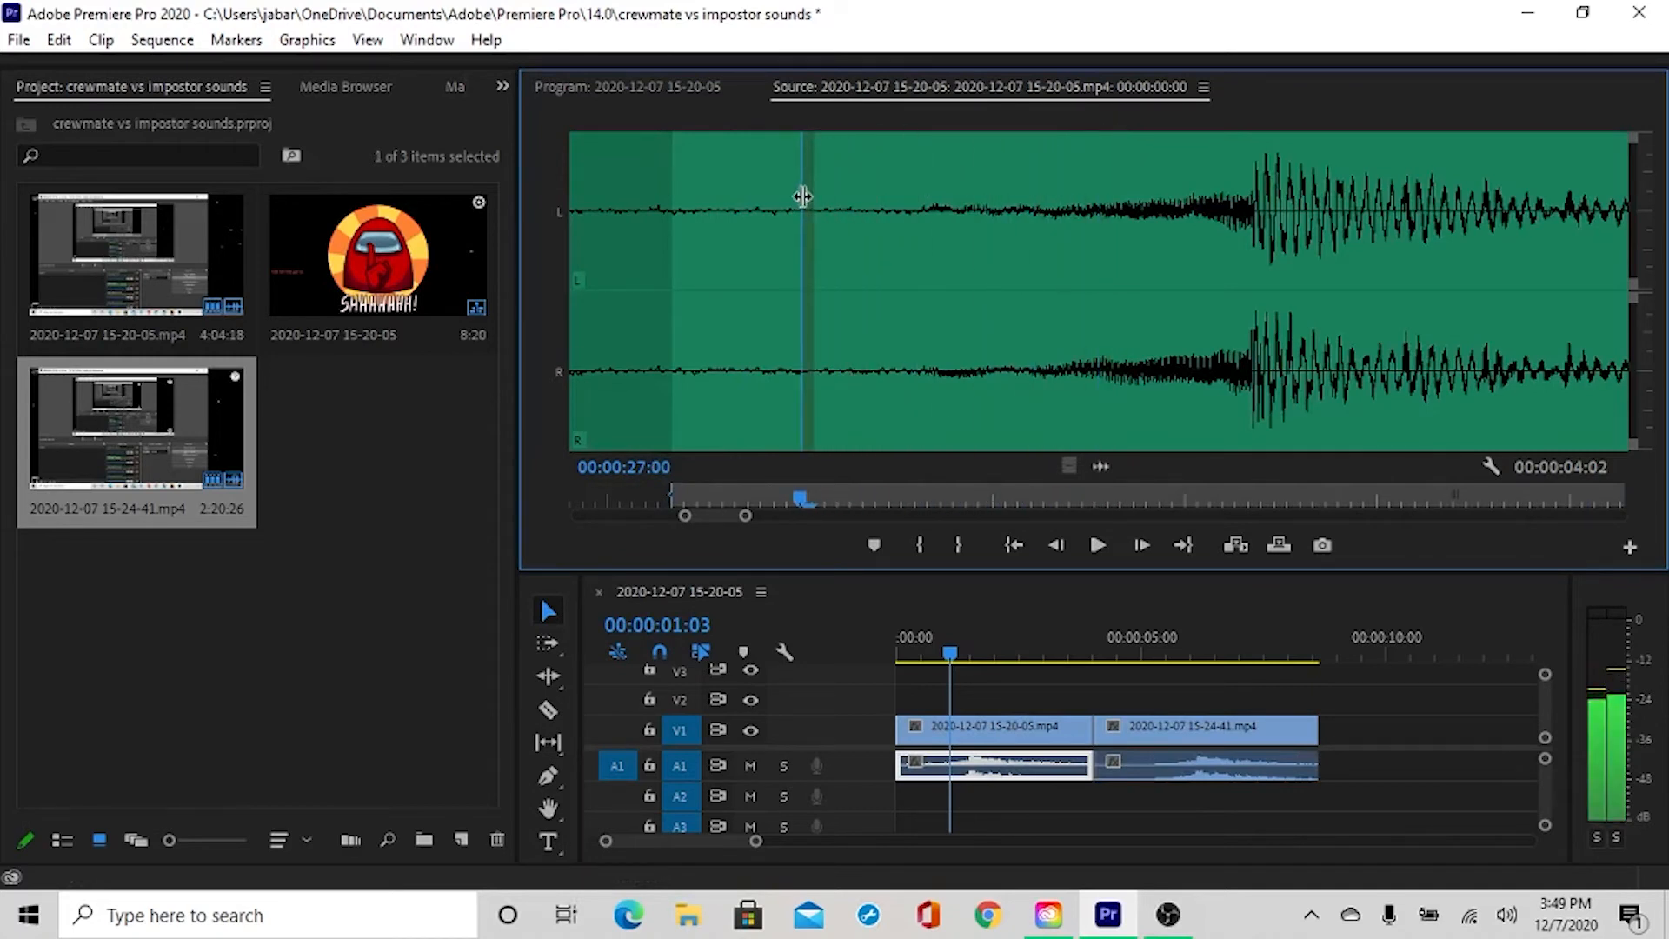
mouse_move(900, 232)
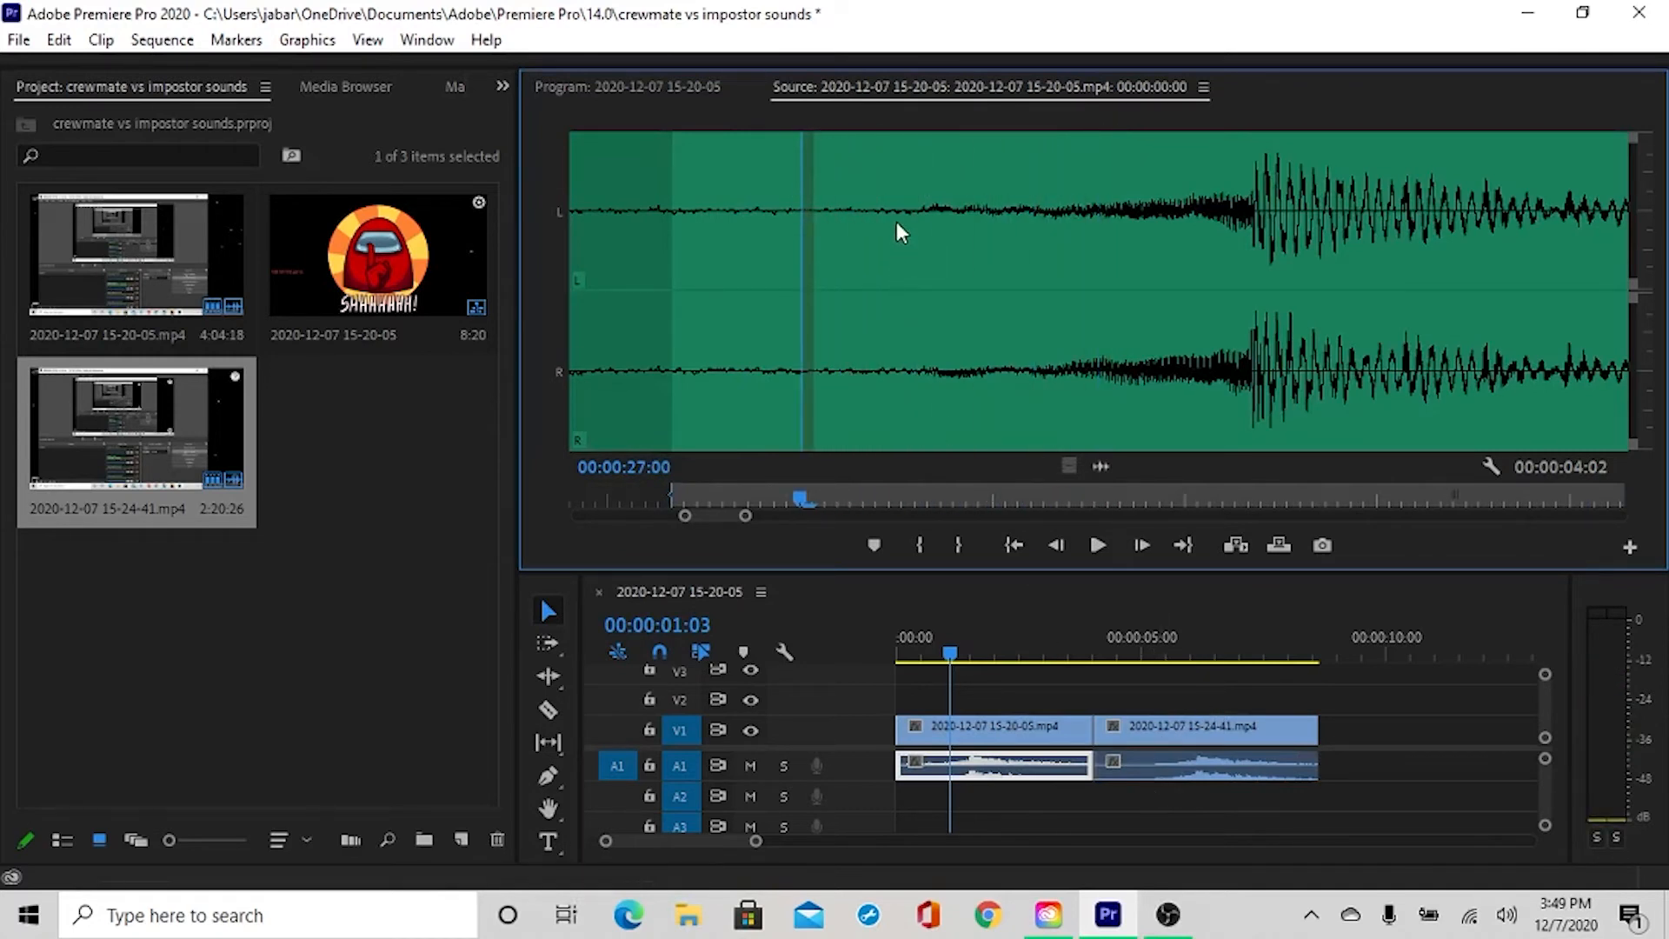
mouse_move(798, 313)
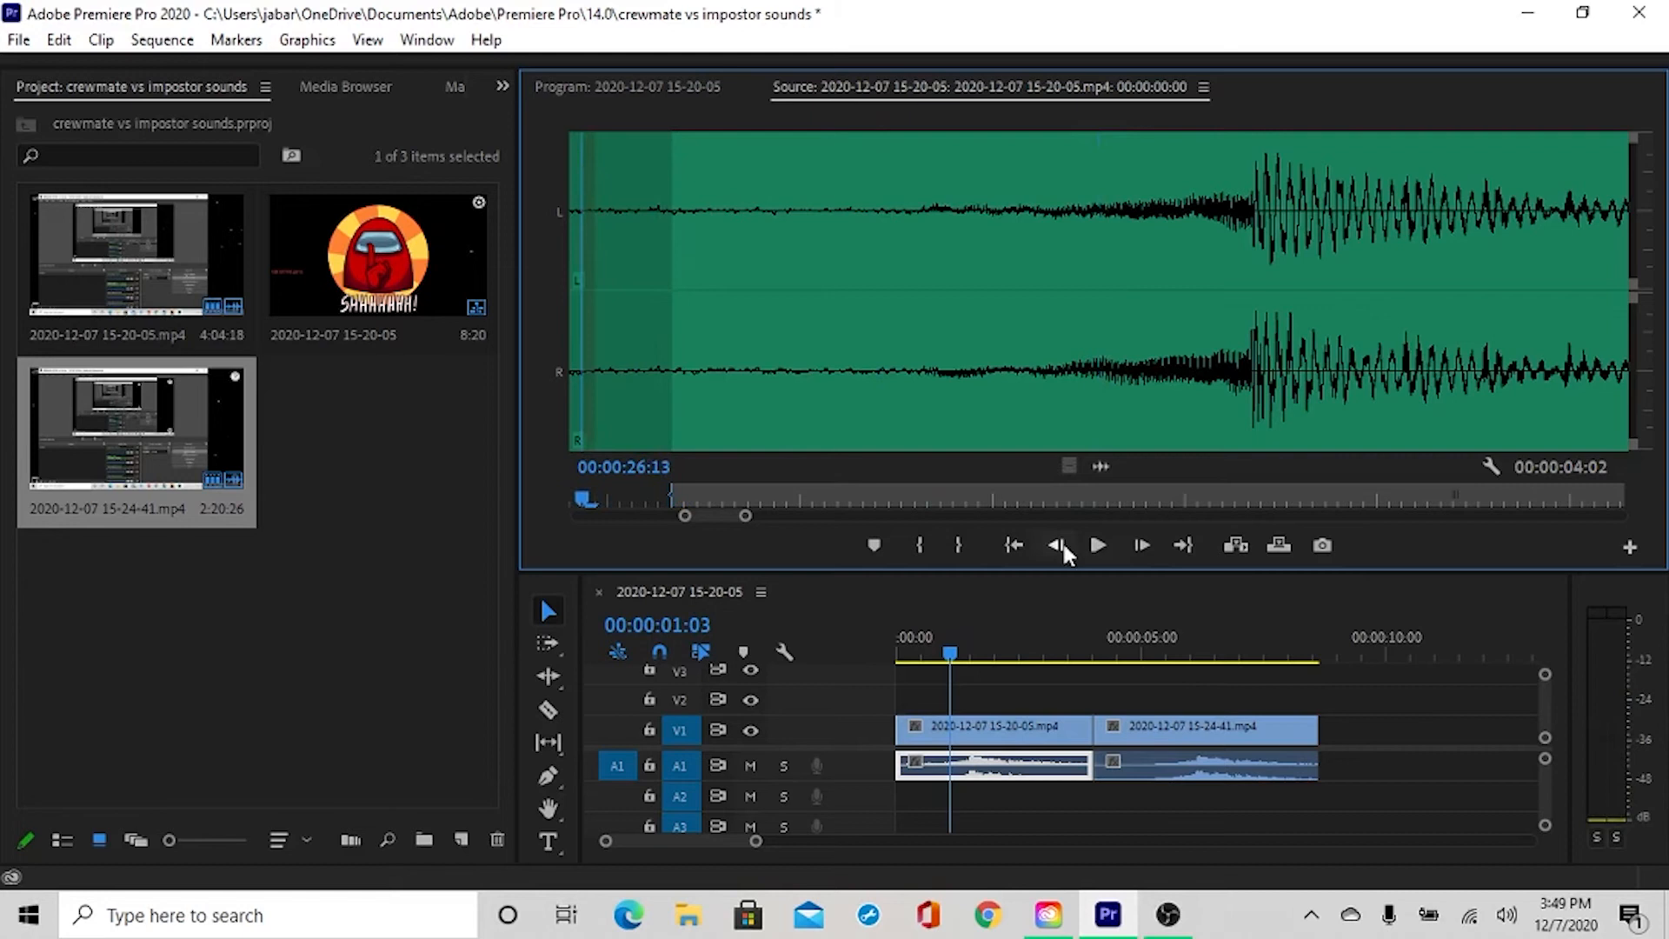
left_click(1097, 545)
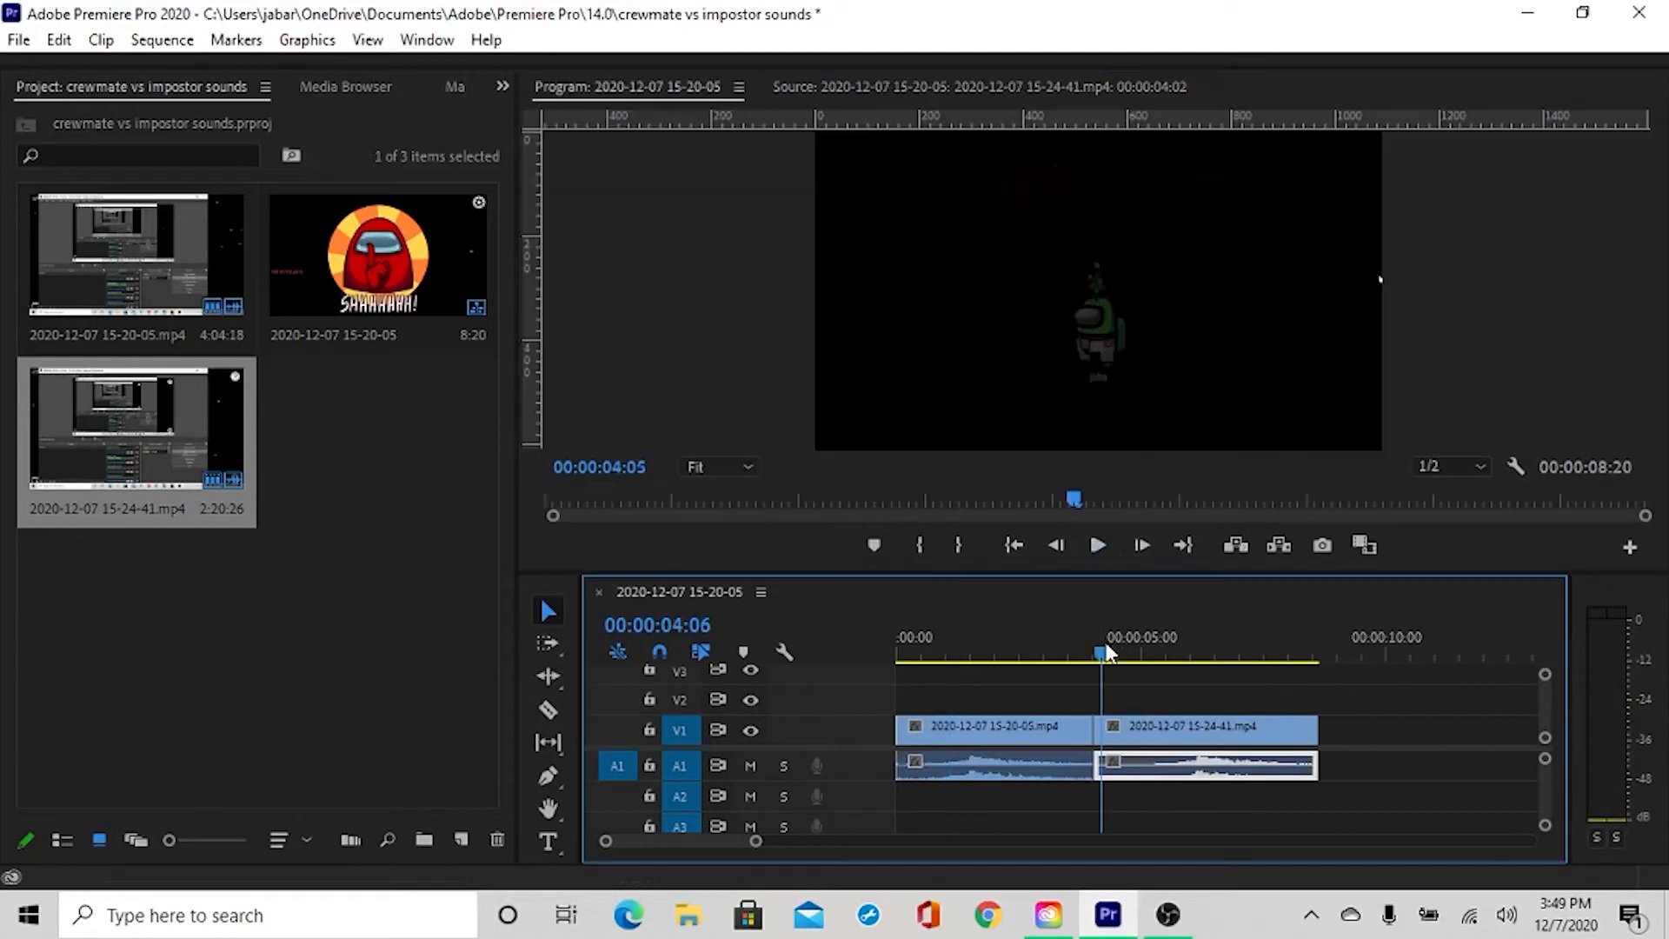
left_click_drag(1102, 651, 1091, 655)
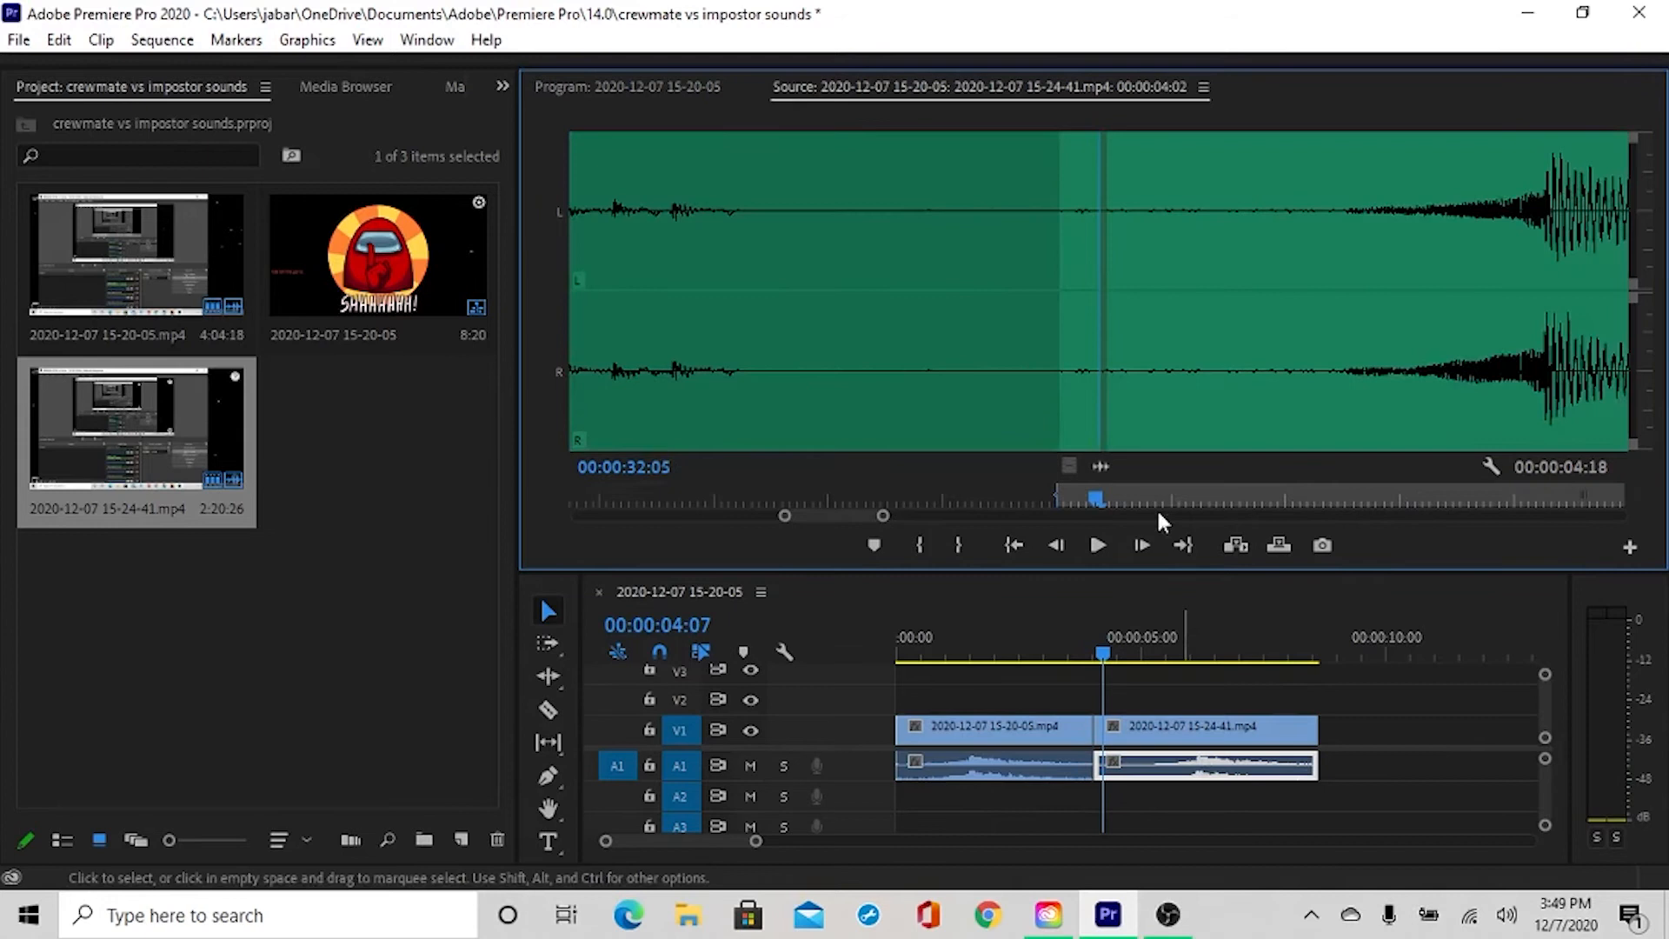
left_click(1097, 545)
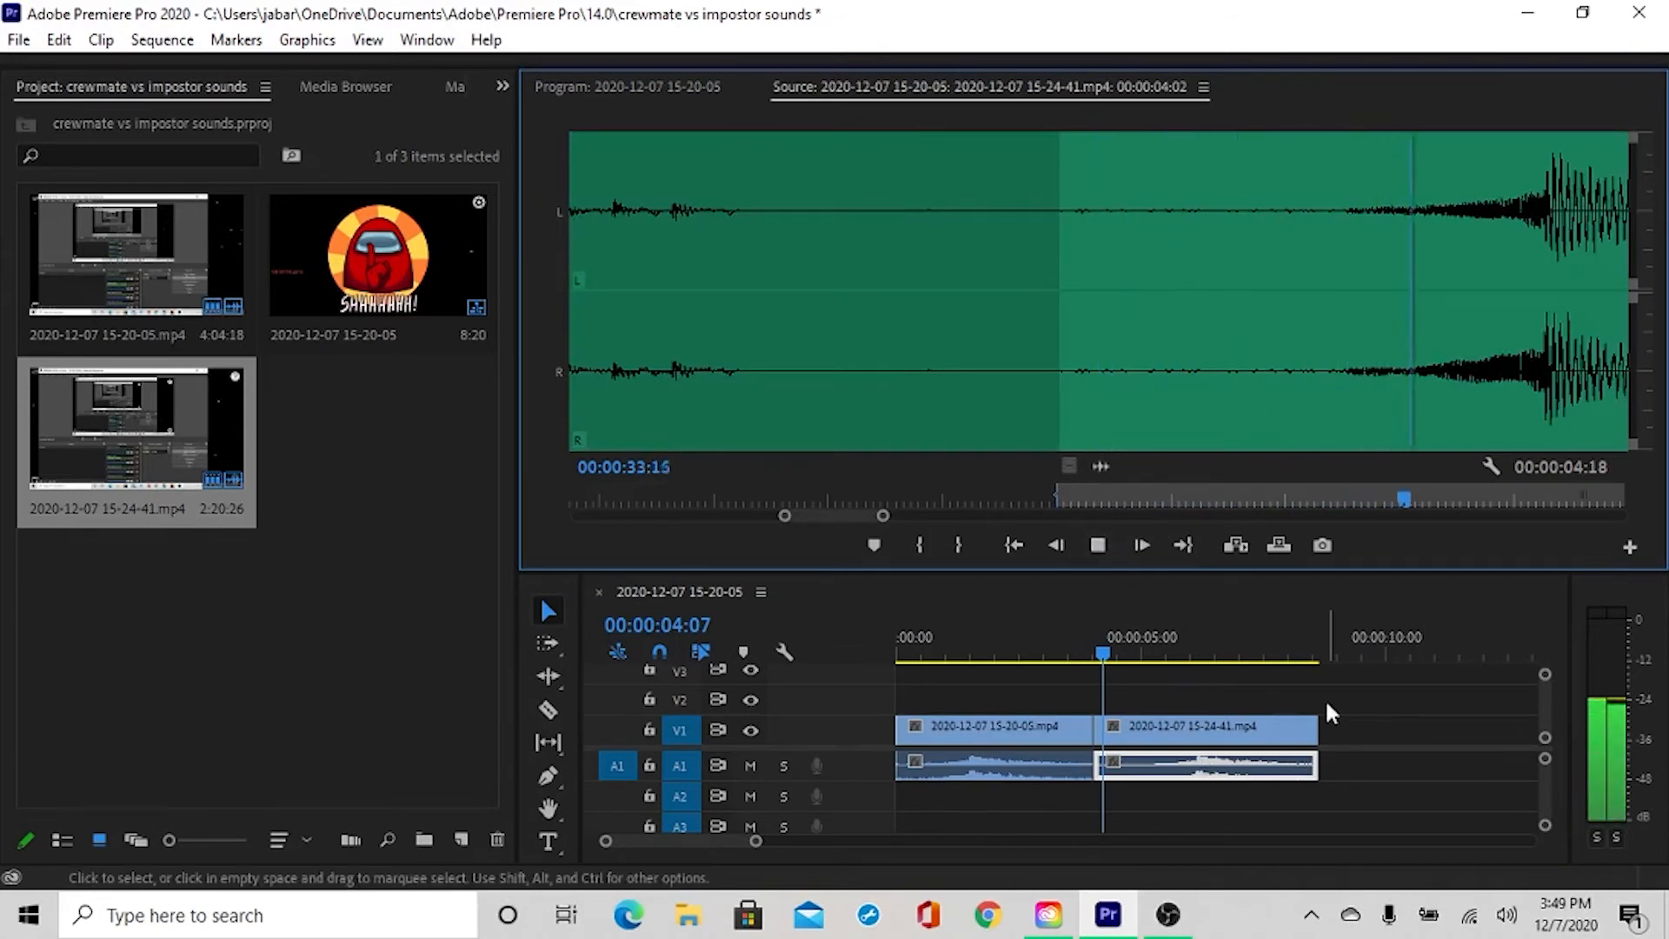
left_click(1097, 544)
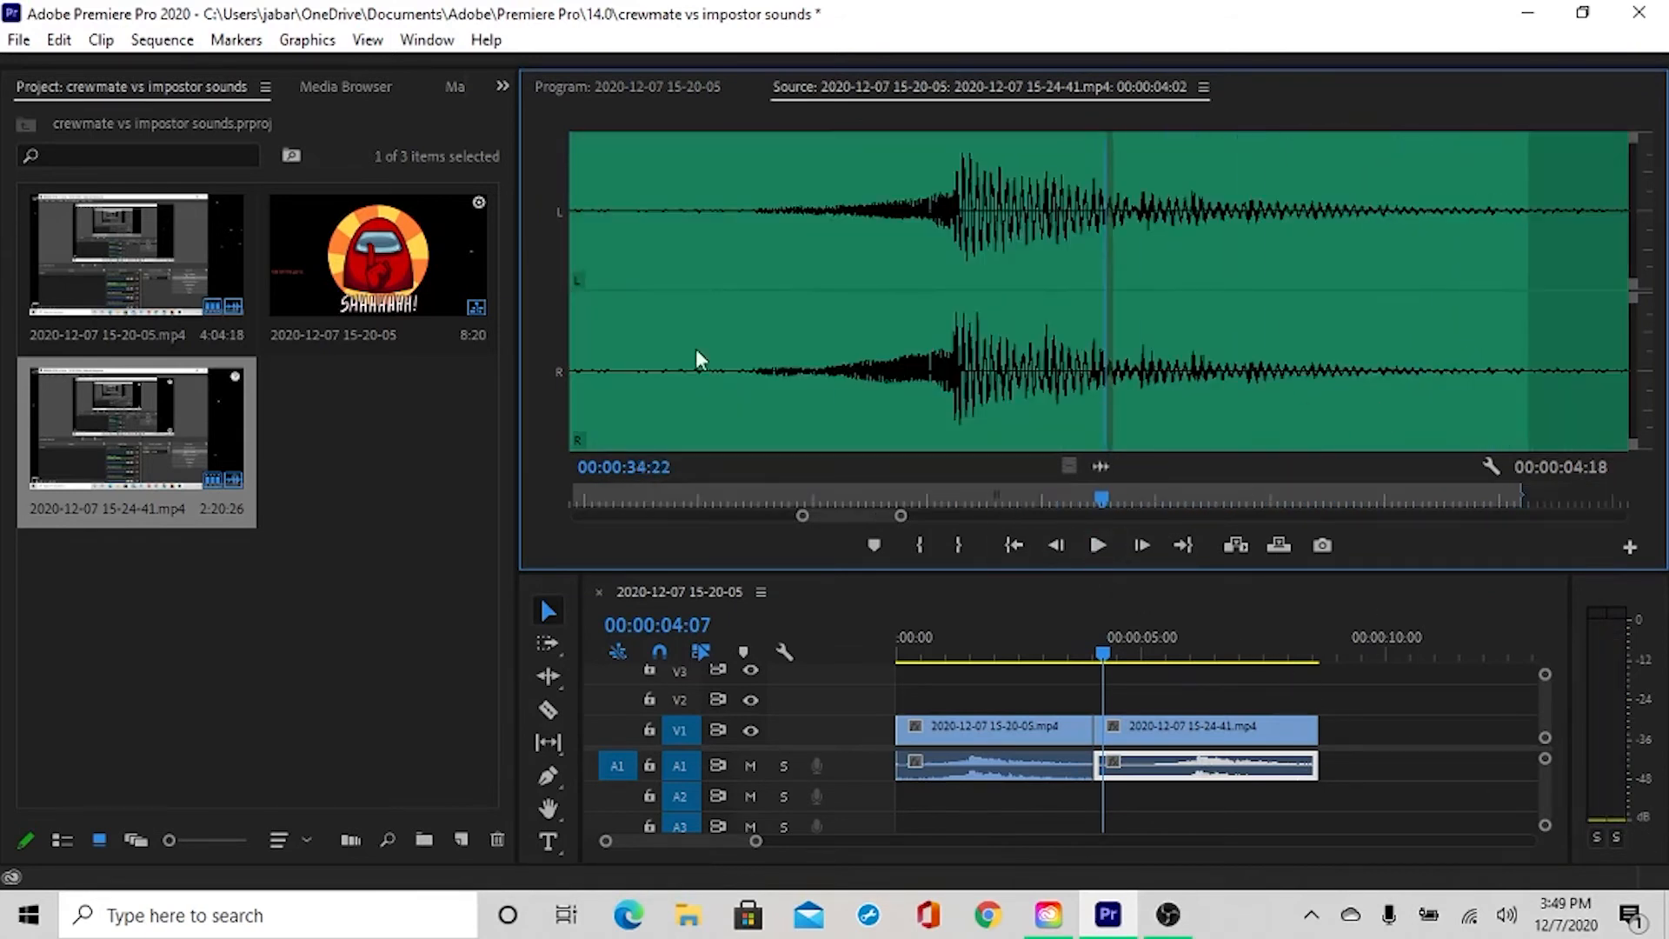
left_click(996, 765)
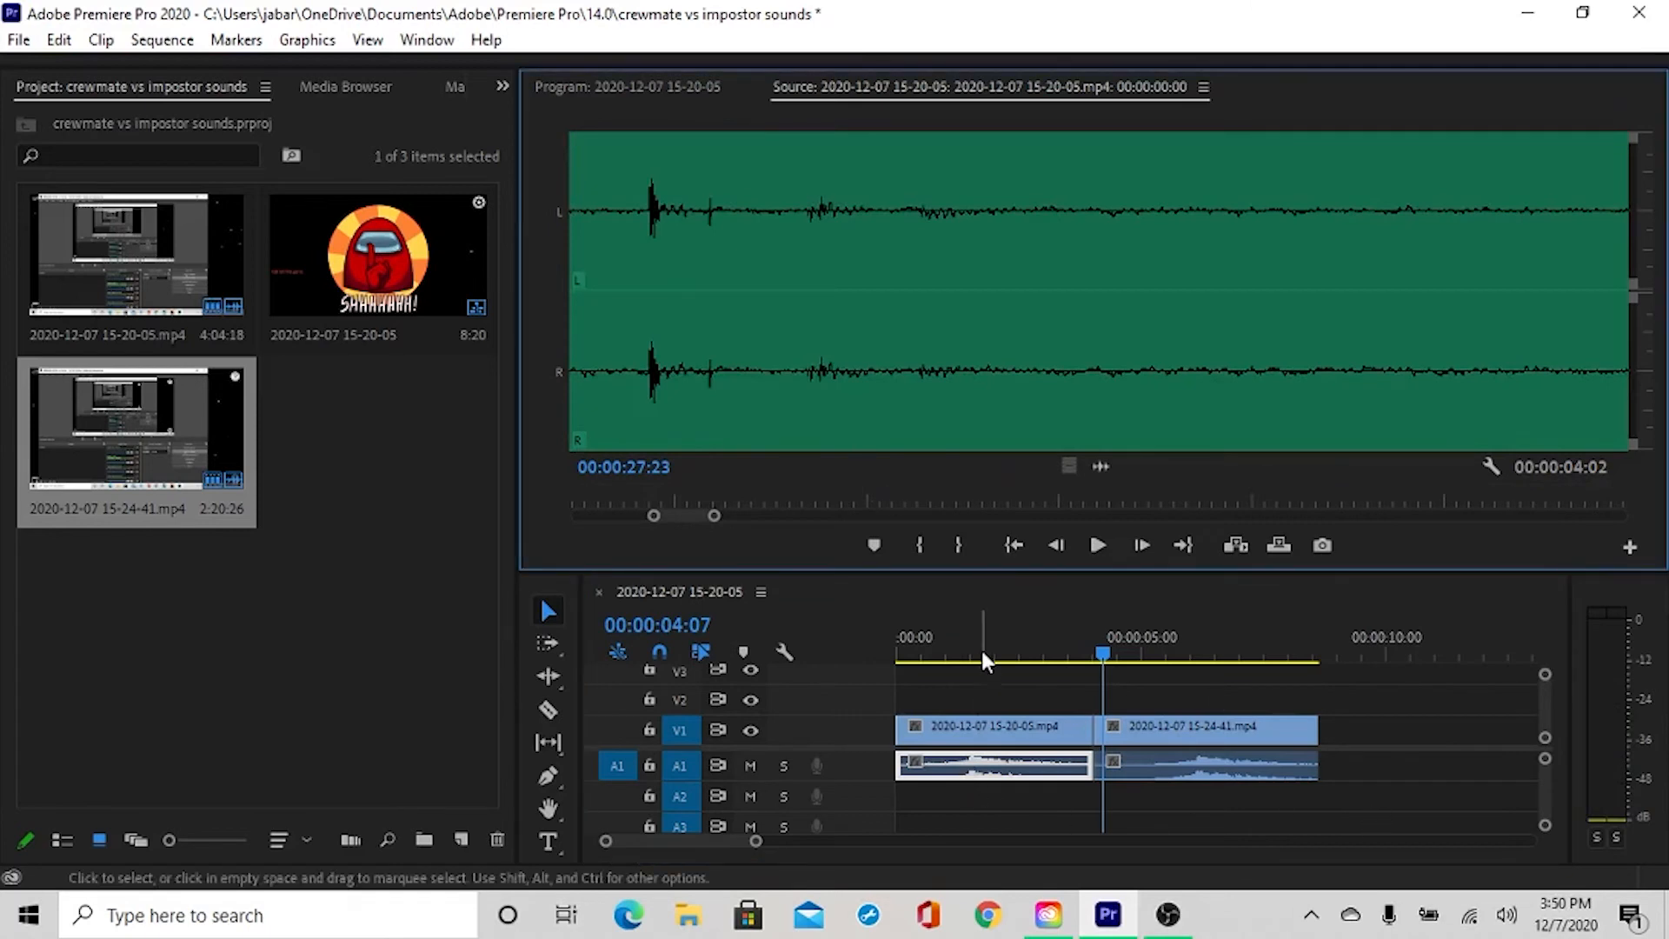
Step: Place the playhead in the first clip, play it, then jump into clip 15-24-41's sound
left_click(955, 660)
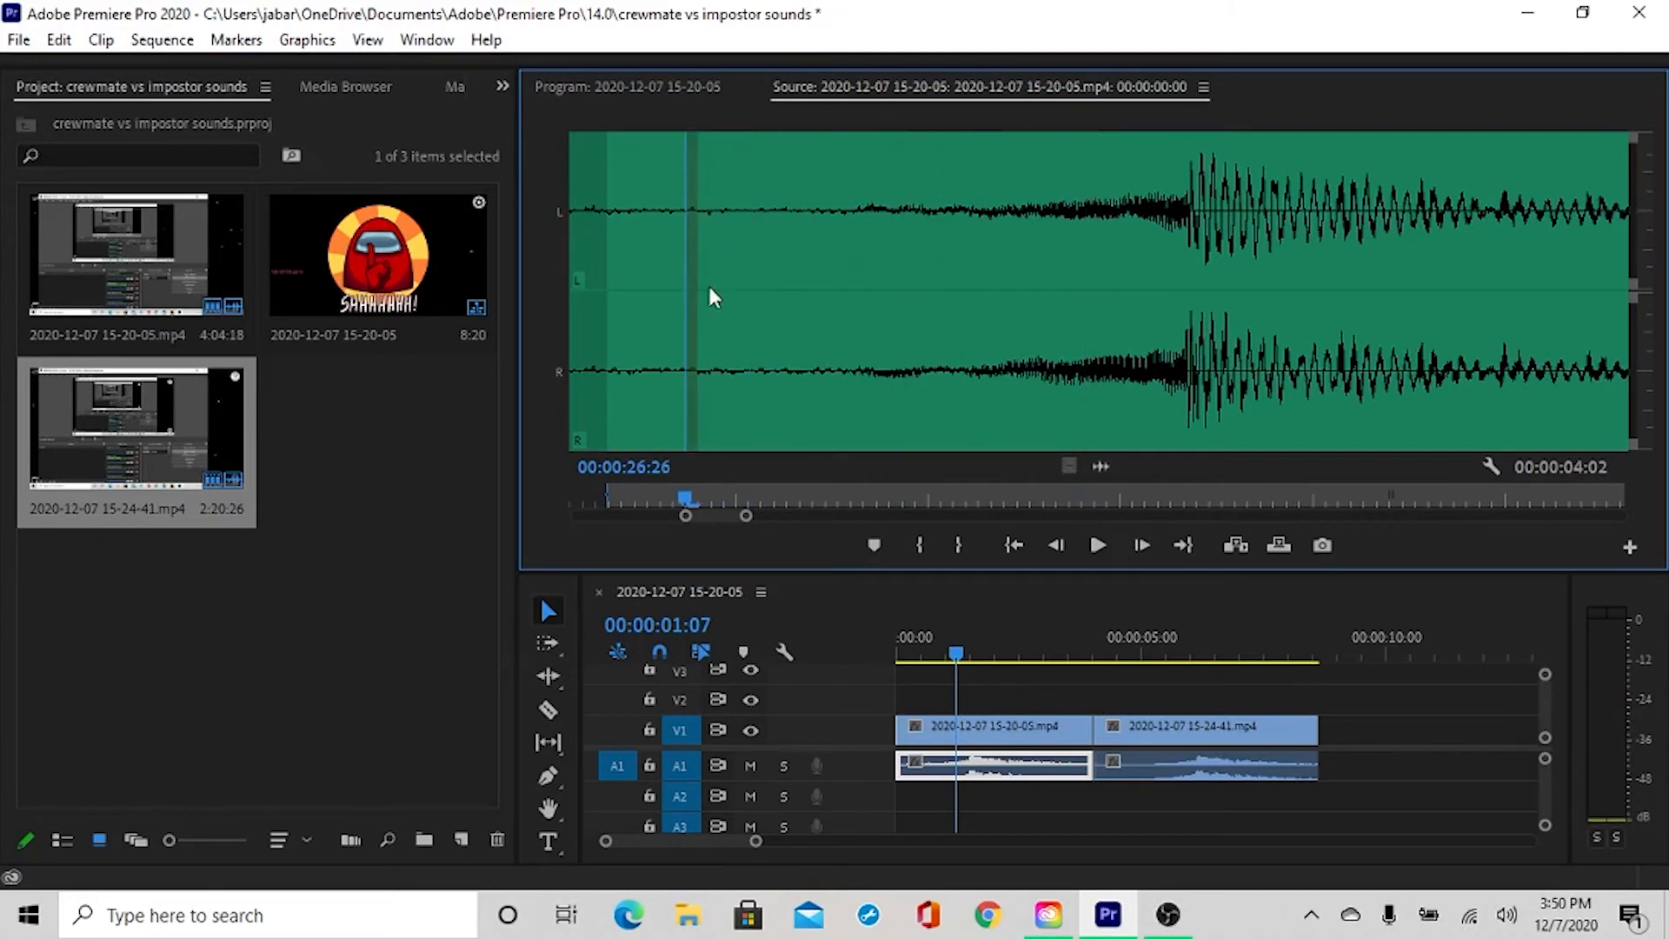
left_click(1099, 545)
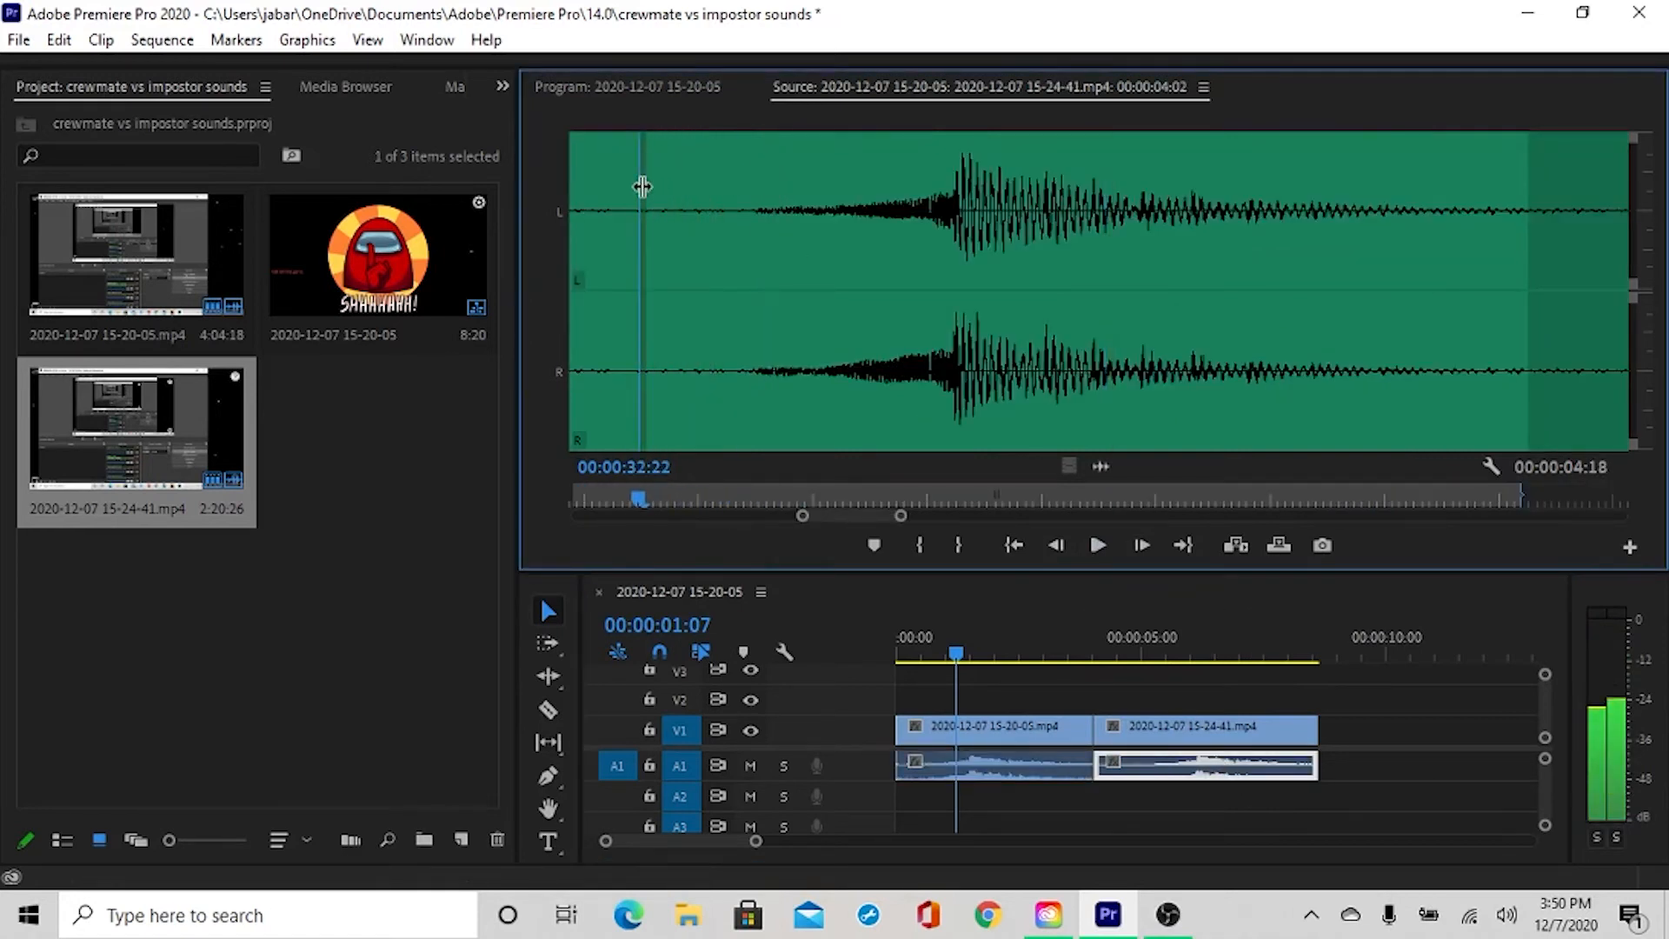
left_click(1097, 544)
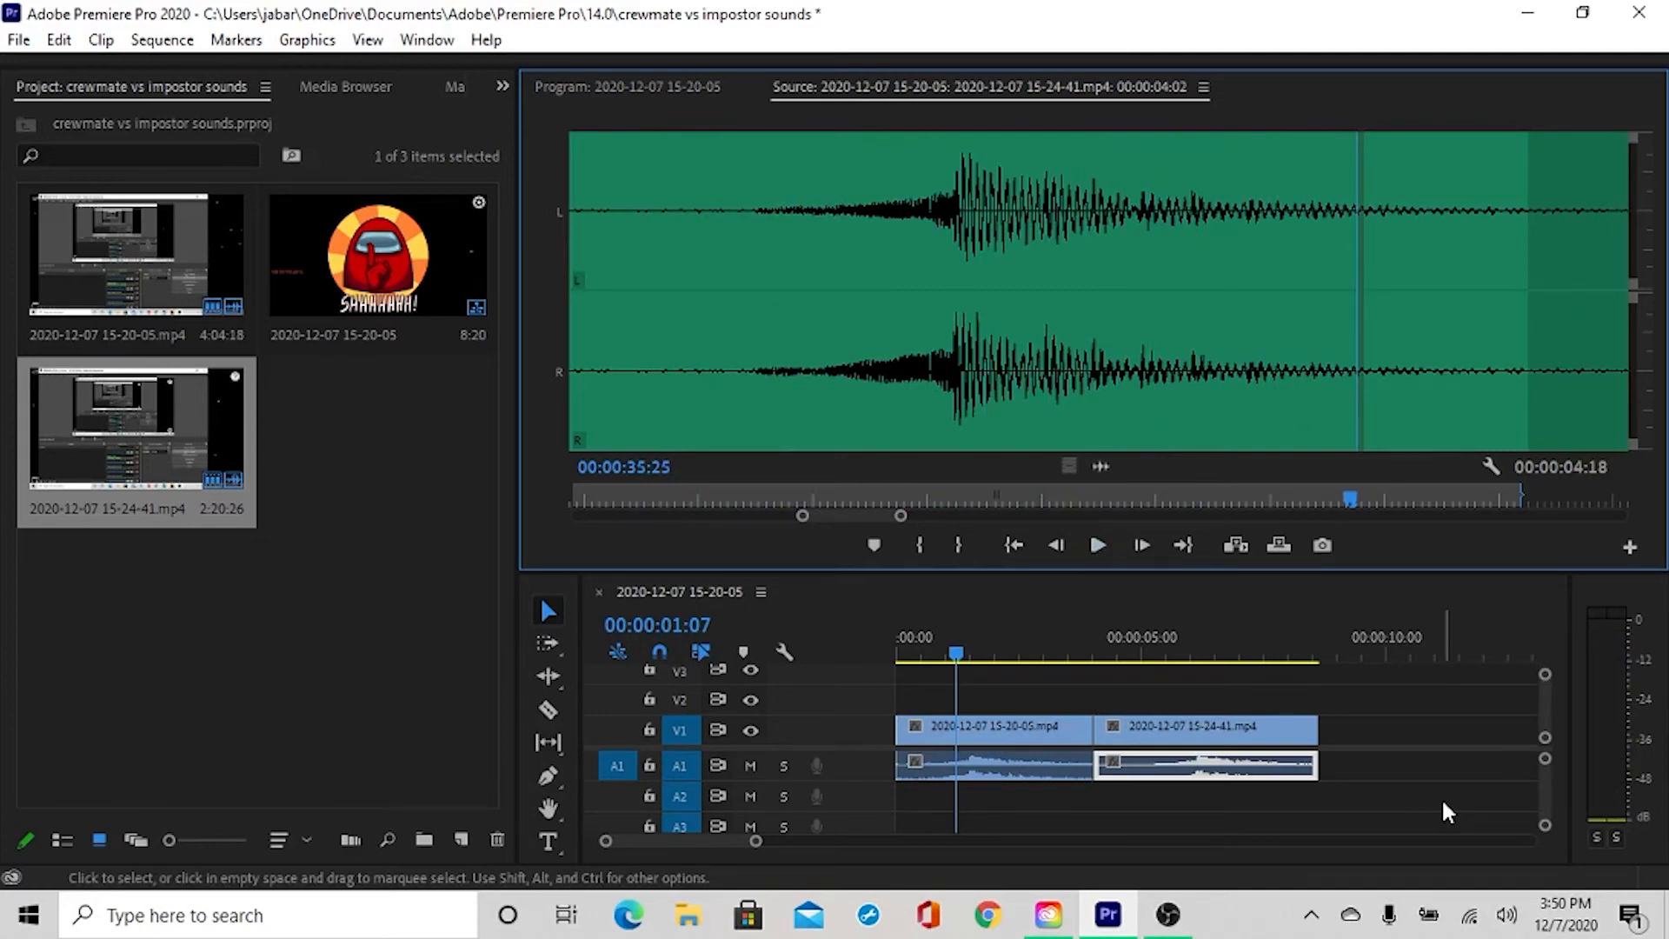
left_click(980, 764)
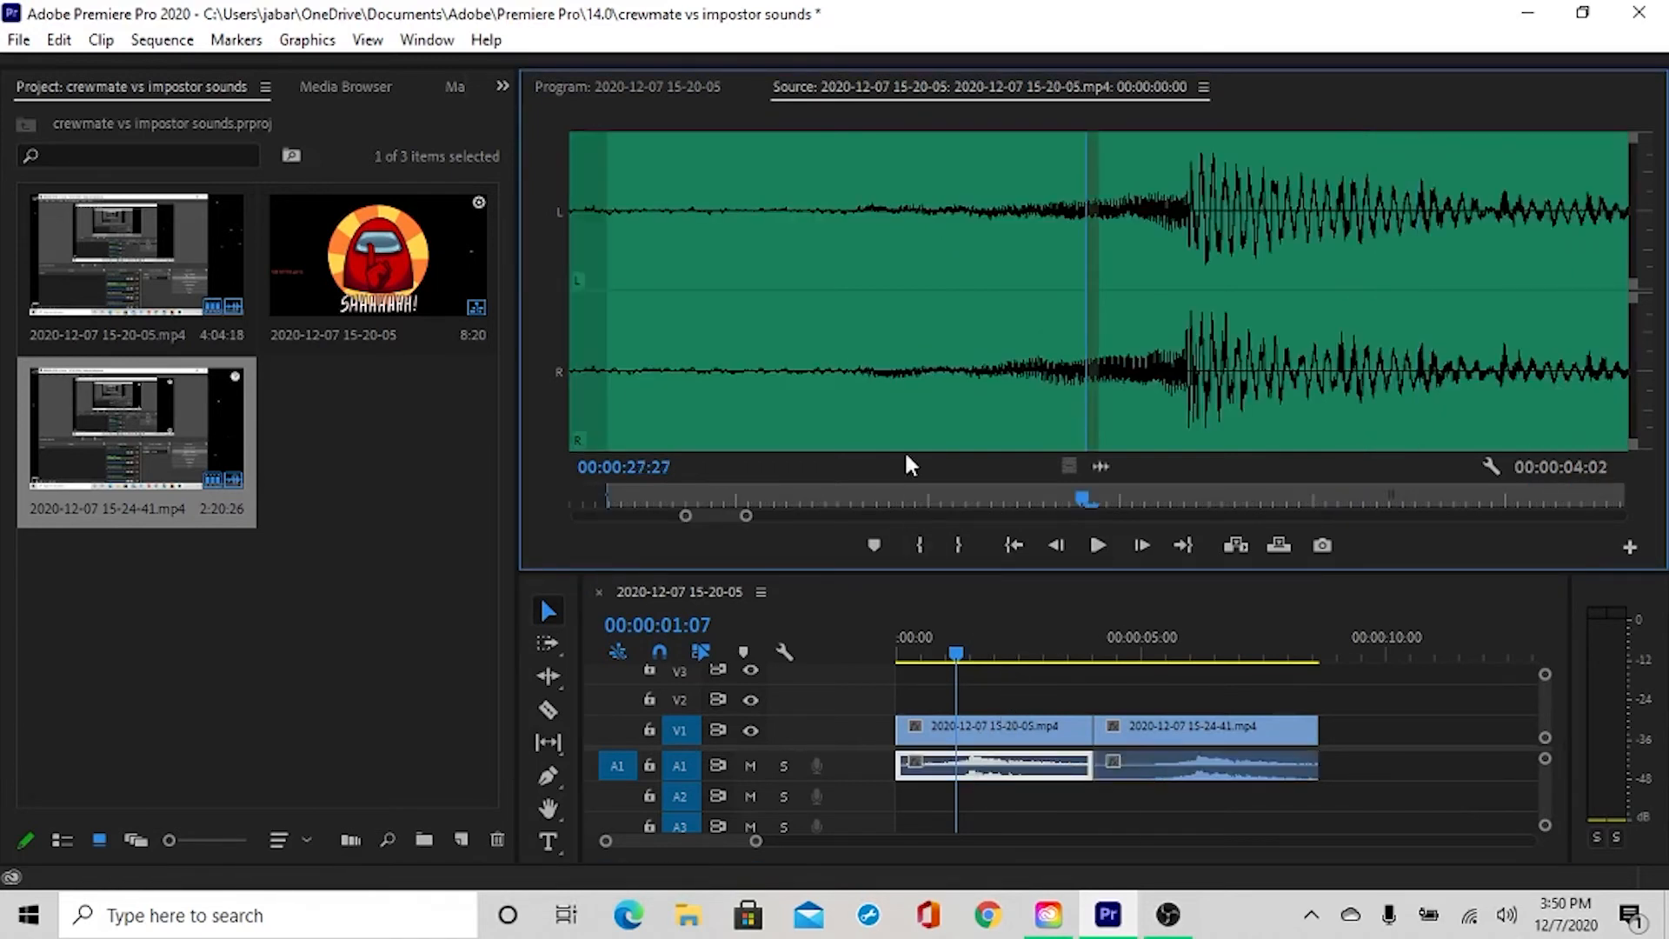
mouse_move(1082, 508)
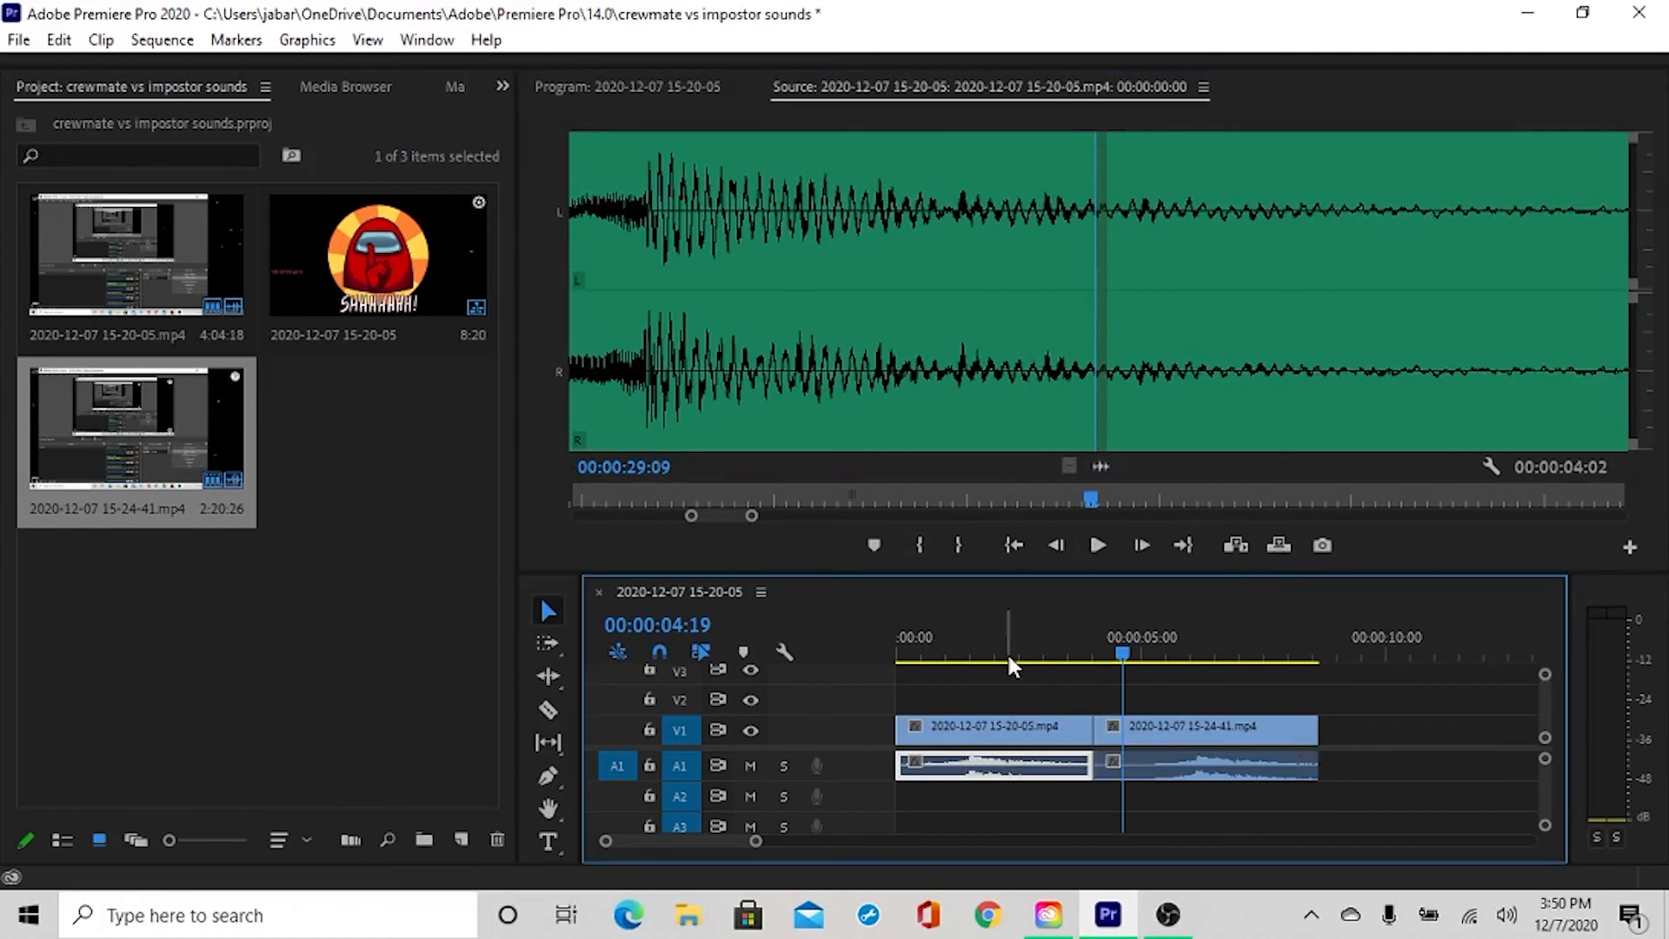
left_click(1140, 636)
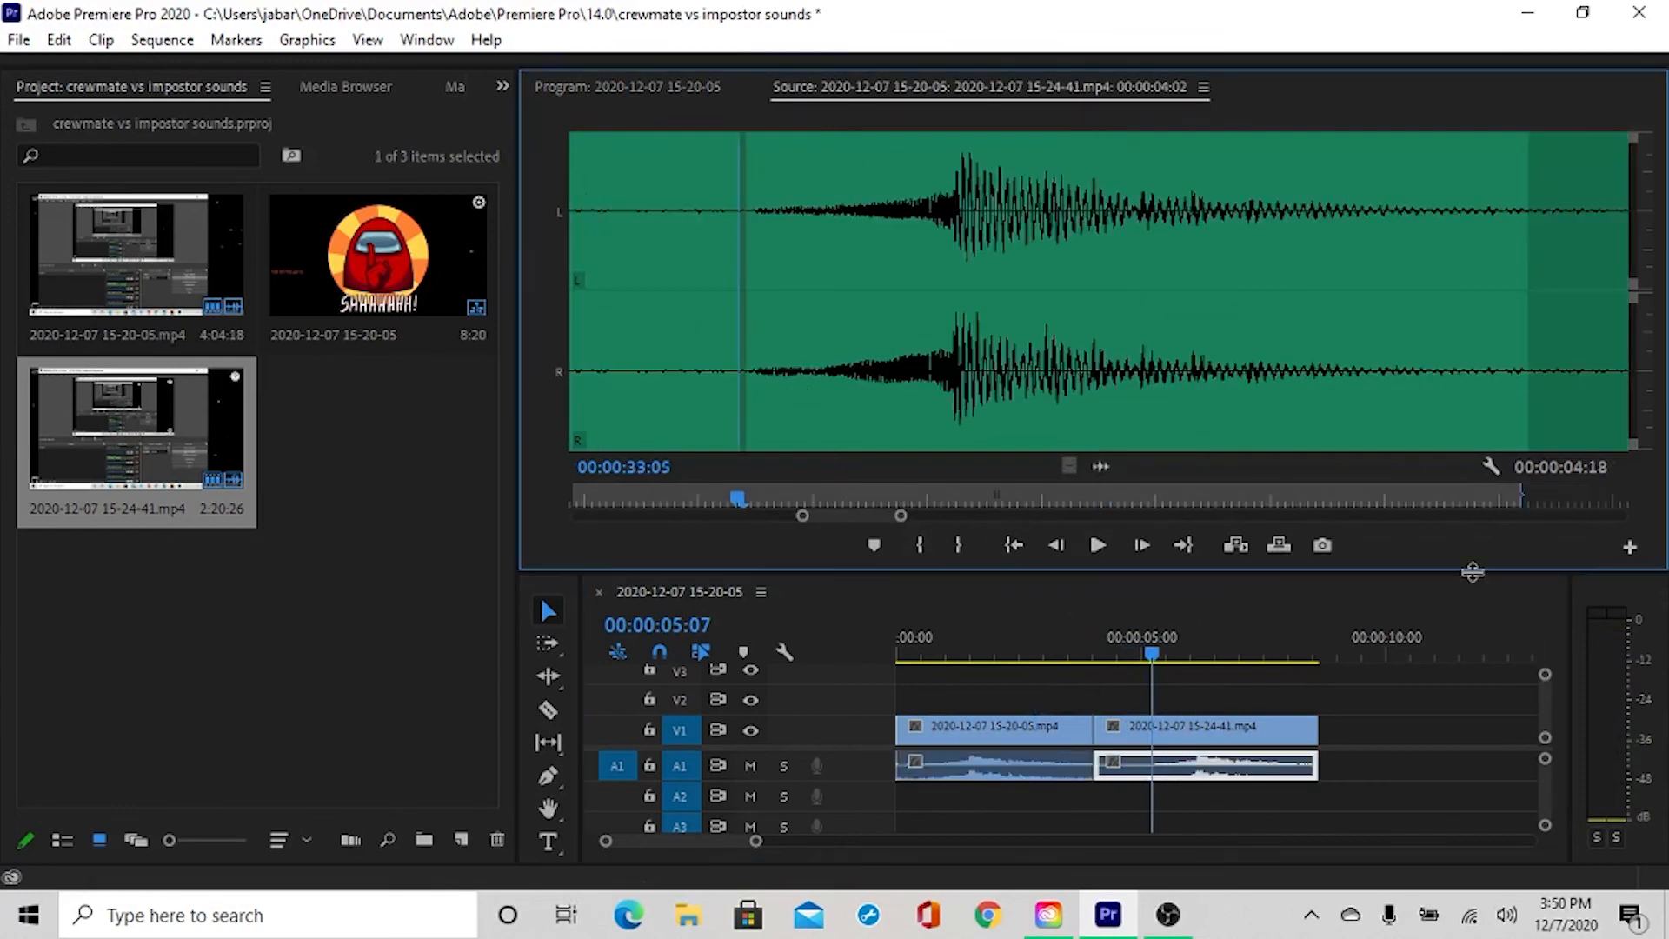
mouse_move(692, 209)
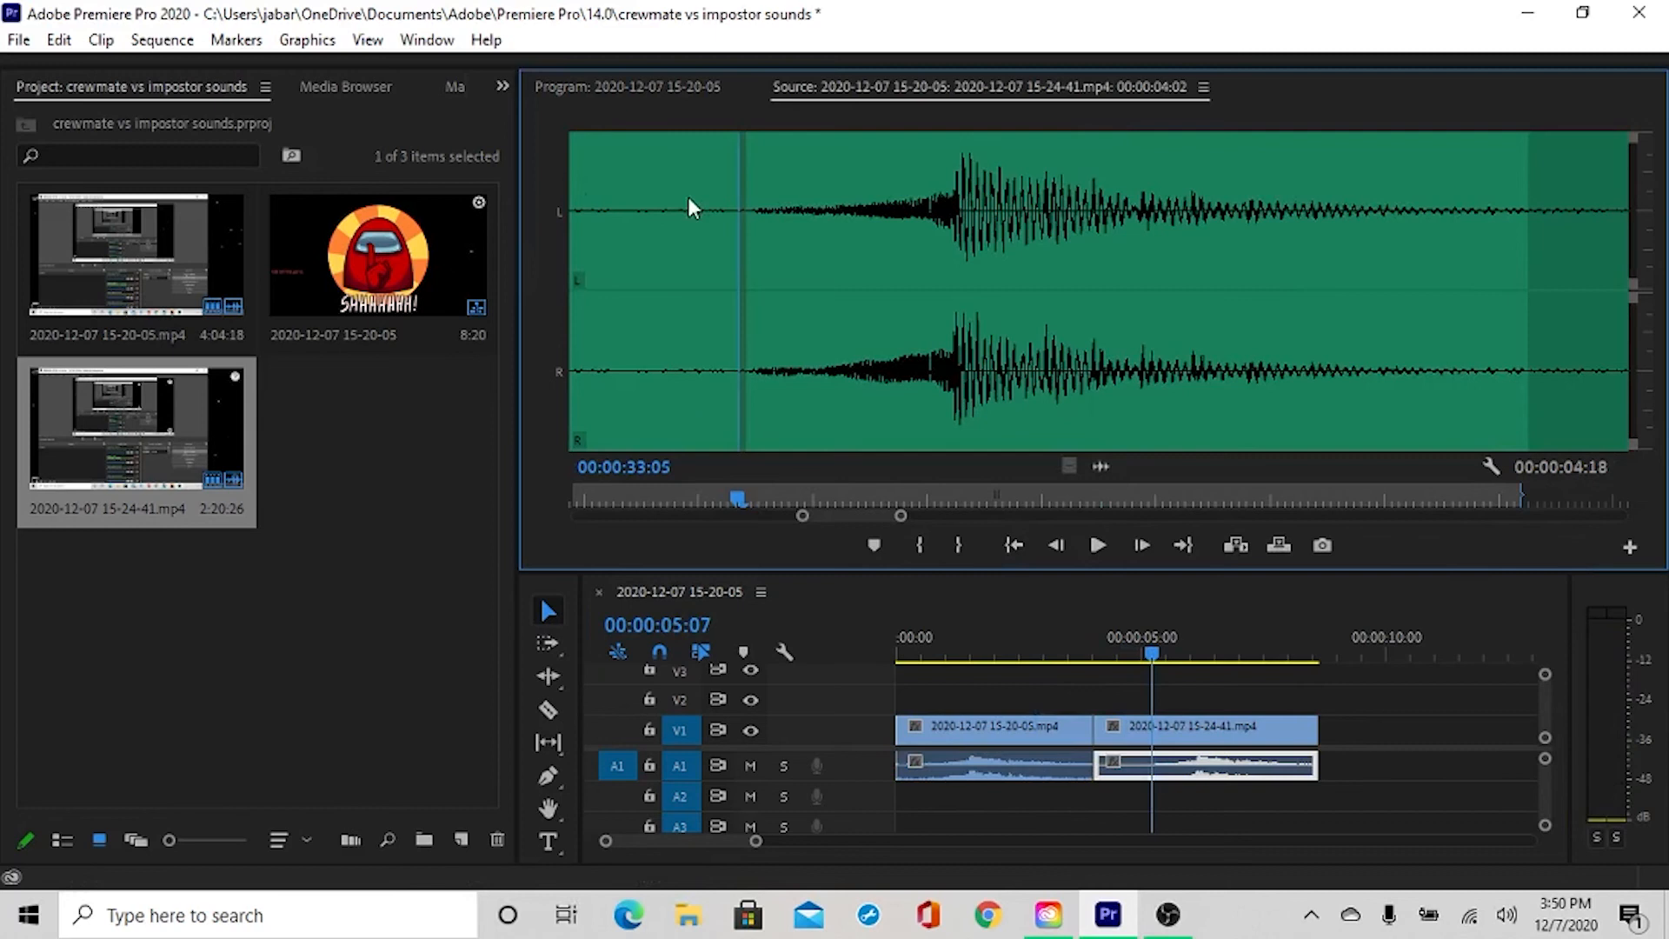
mouse_move(711, 318)
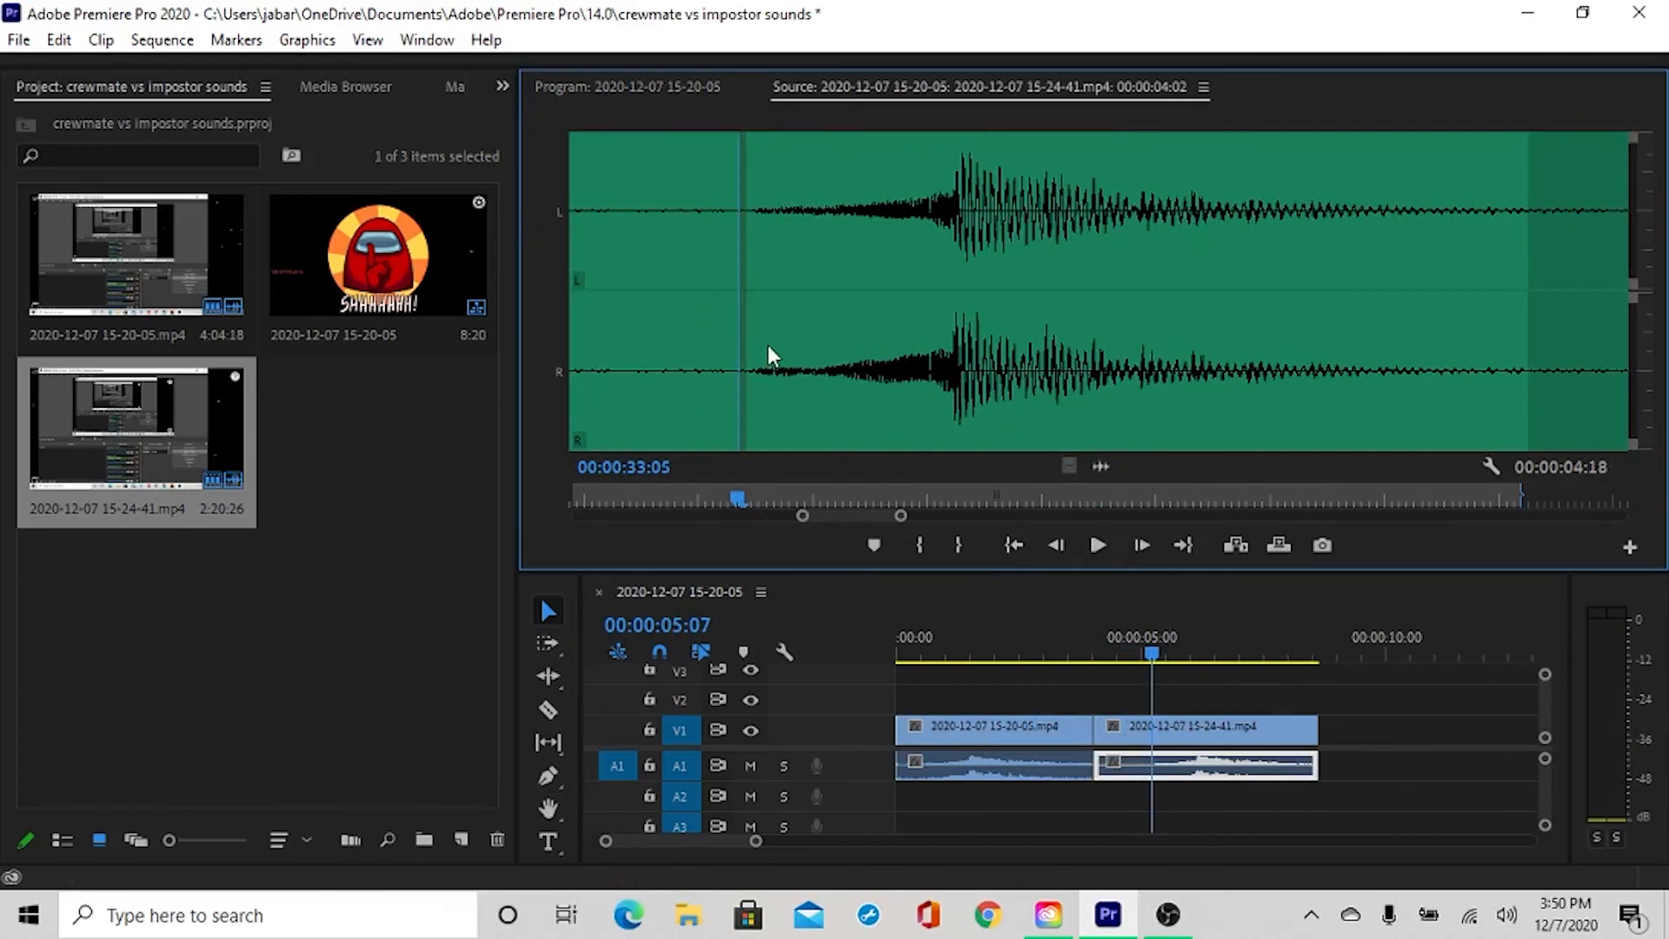
mouse_move(1464, 788)
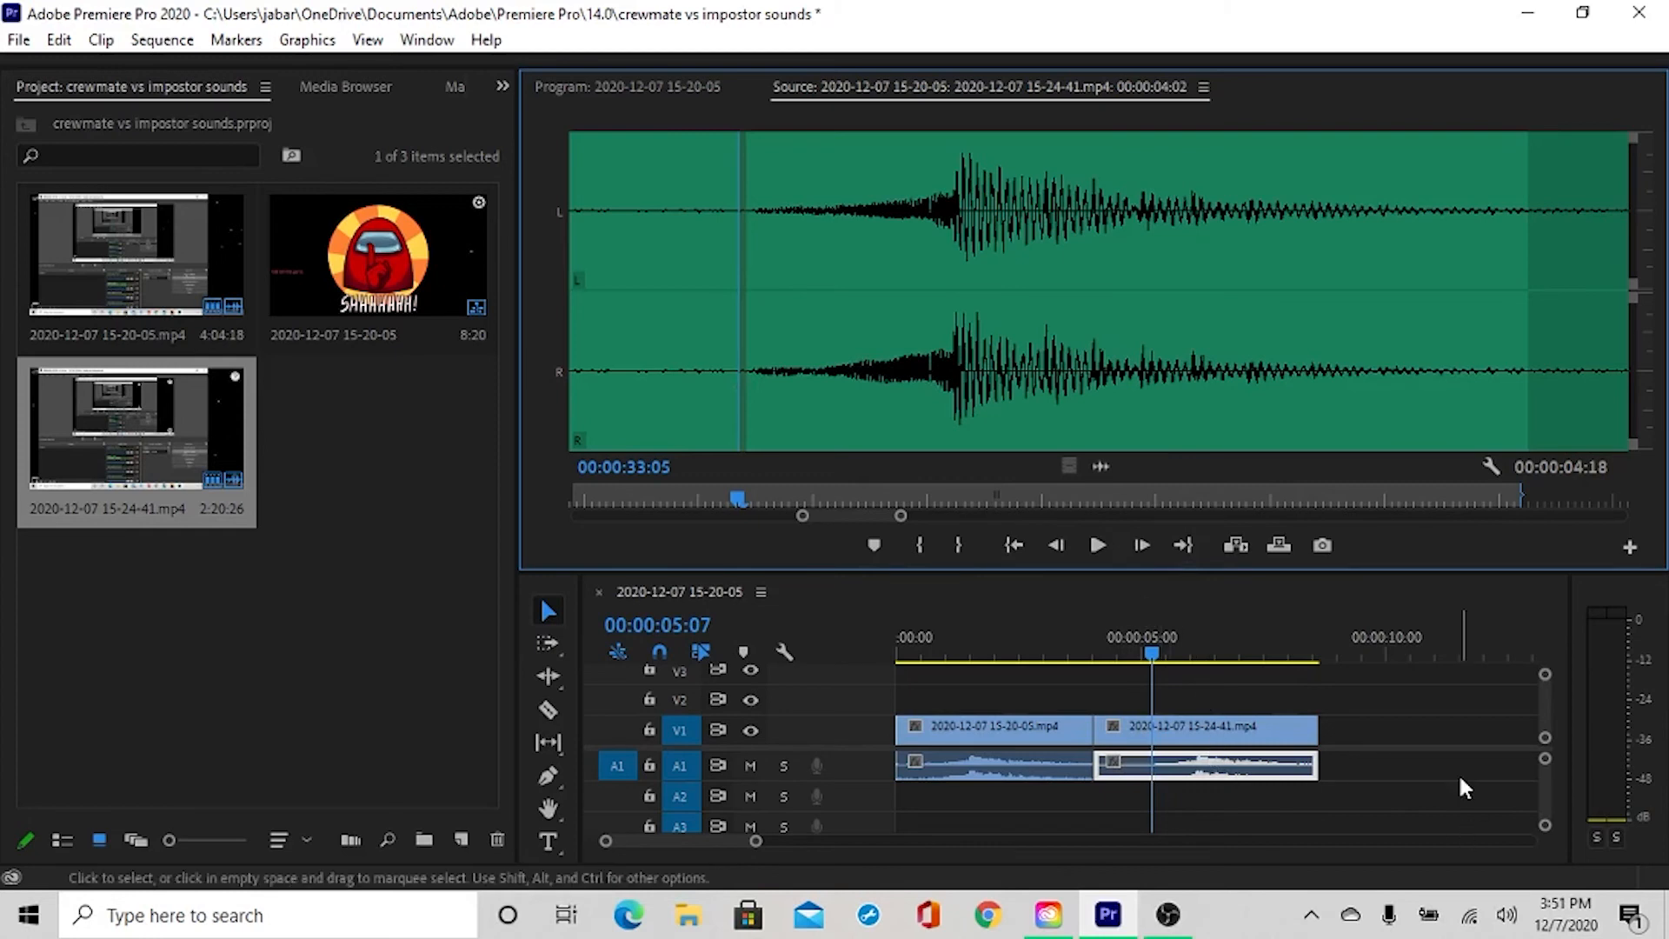